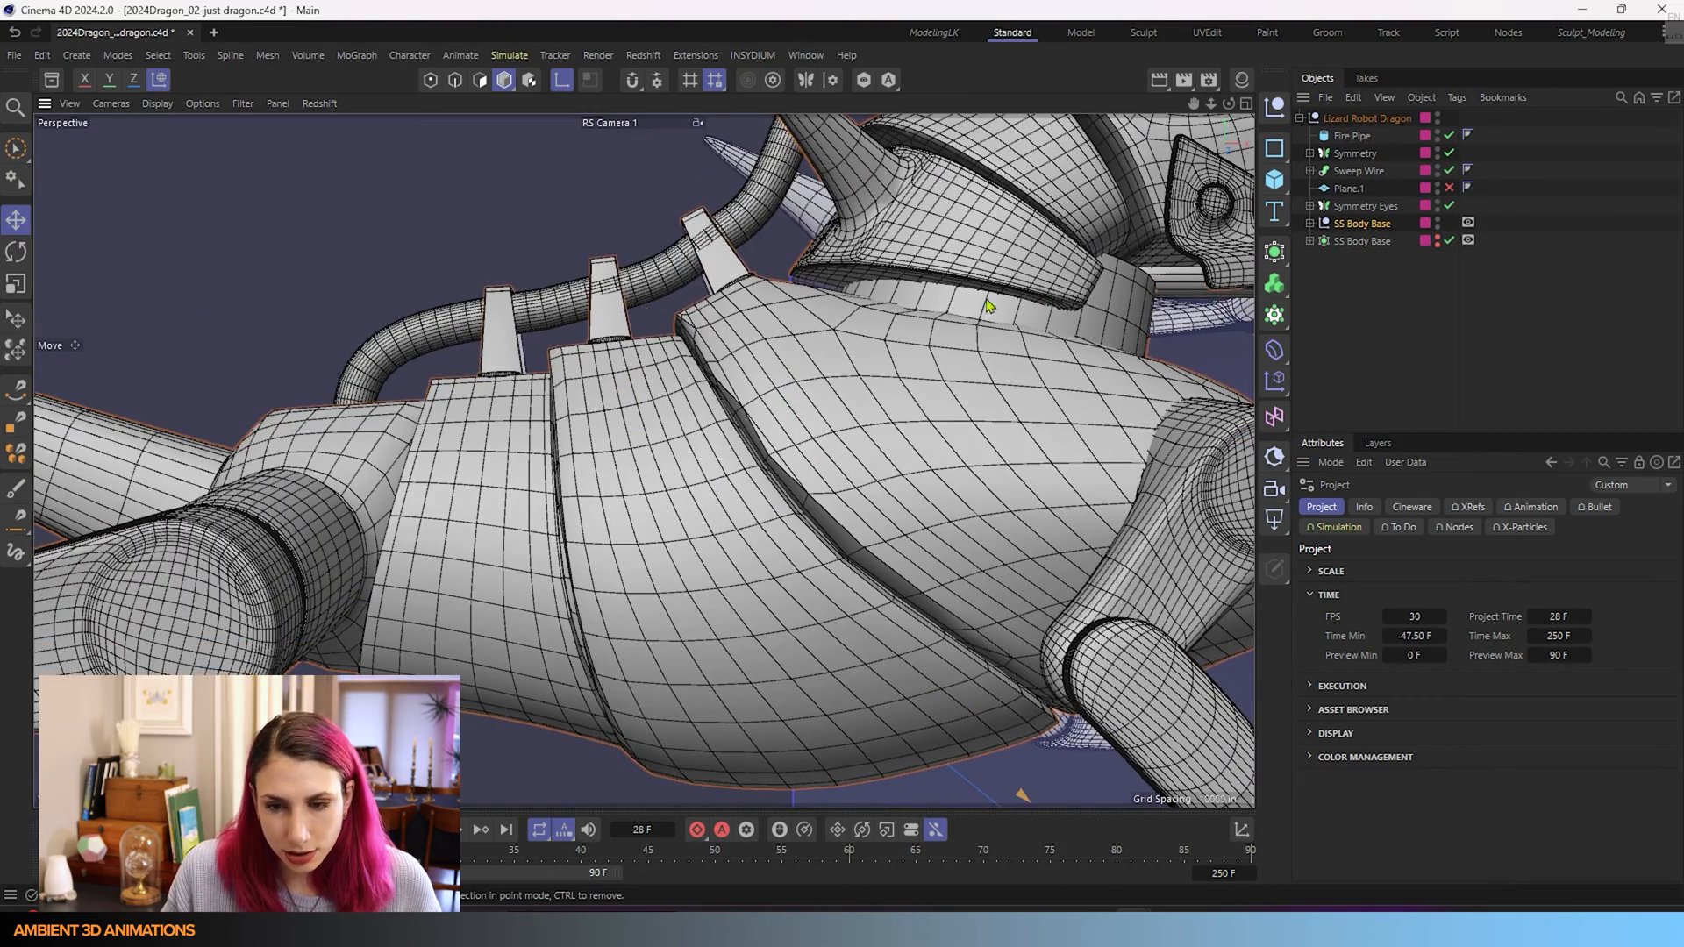
- Start a new empty Untitled project, leaving the robot dragon scene
left_click_drag(966, 322, 773, 612)
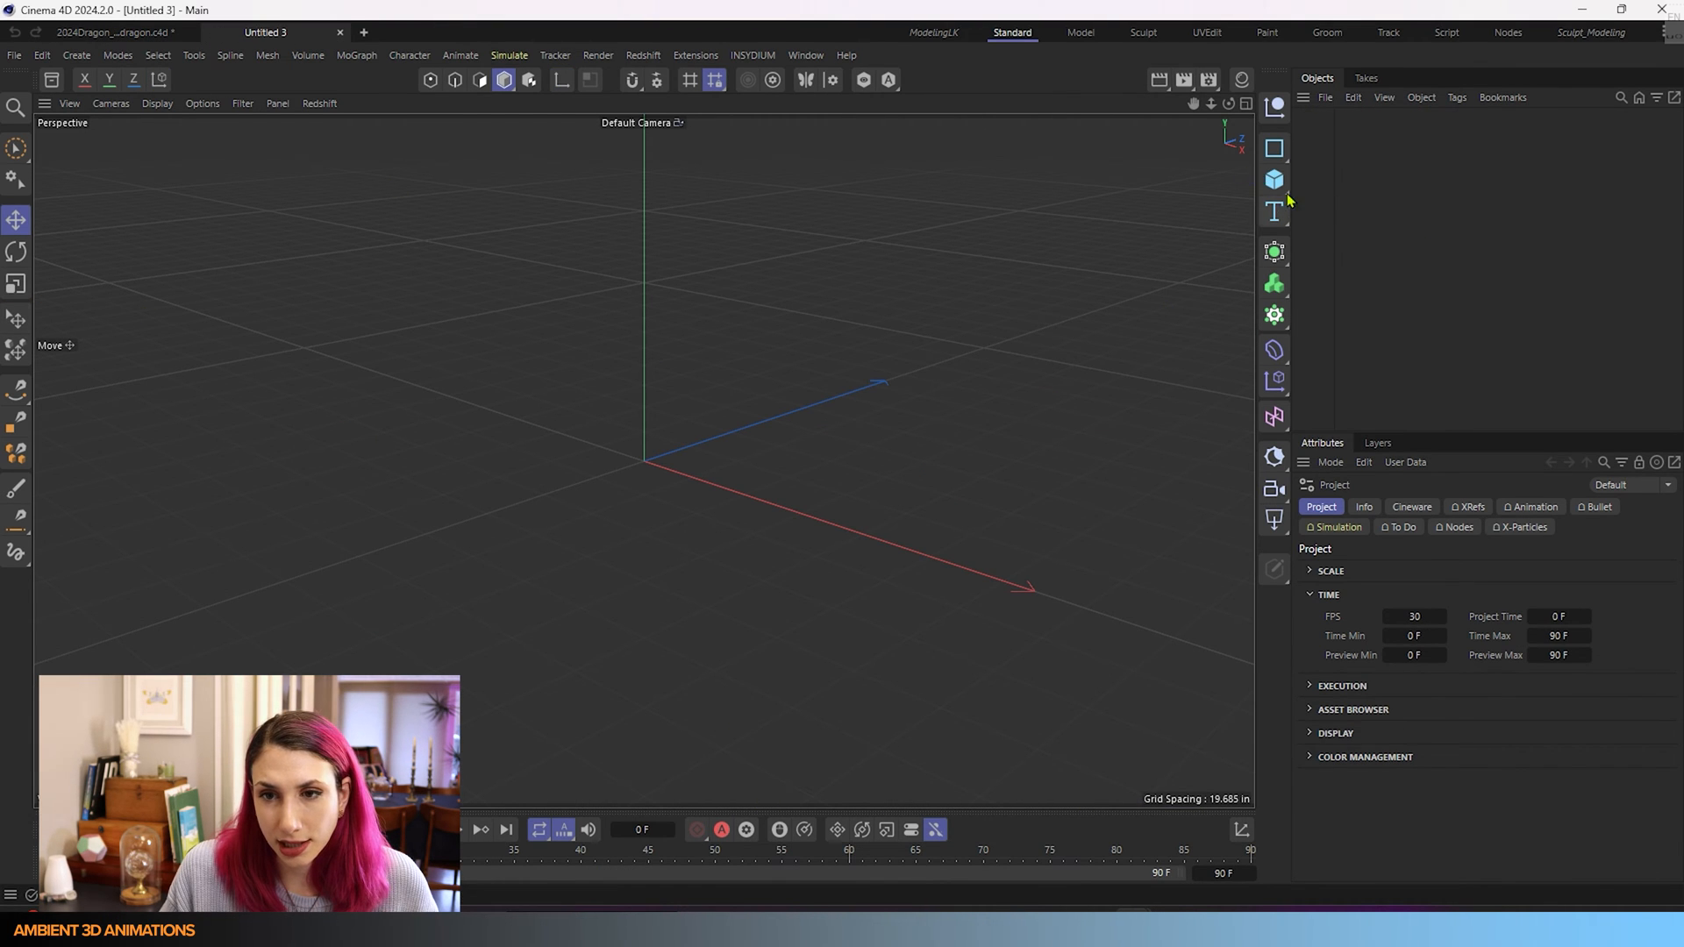
- Add a Sphere primitive and set its Type to Hexahedron for an even quad grid
left_click(1273, 179)
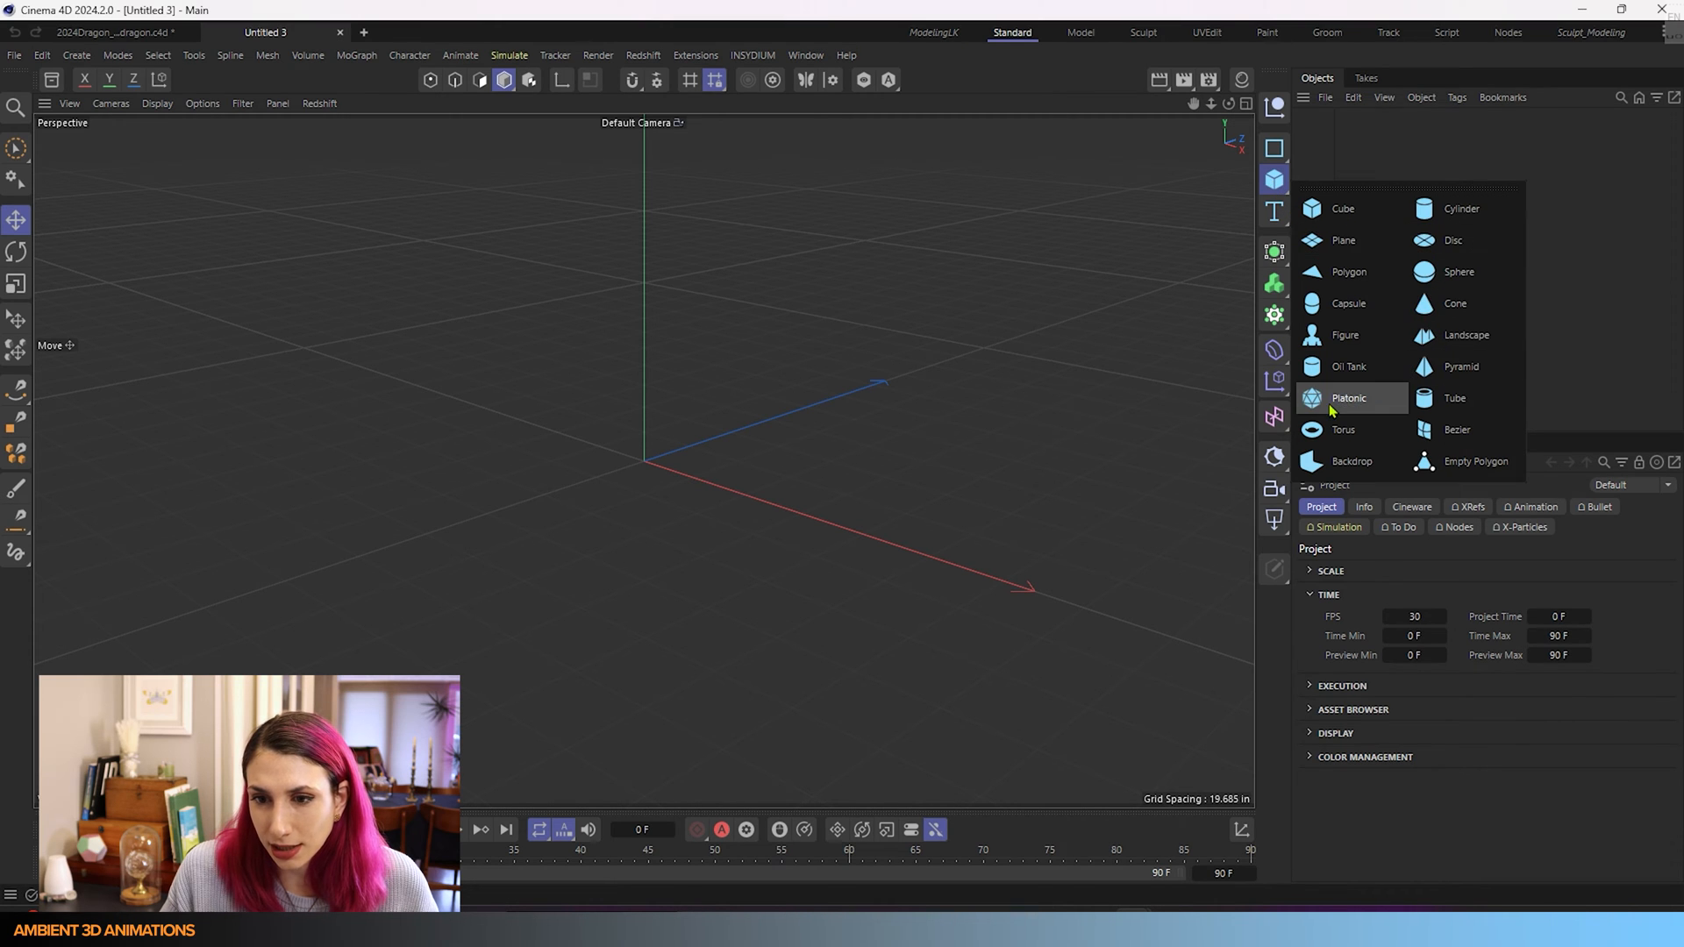
left_click(1457, 270)
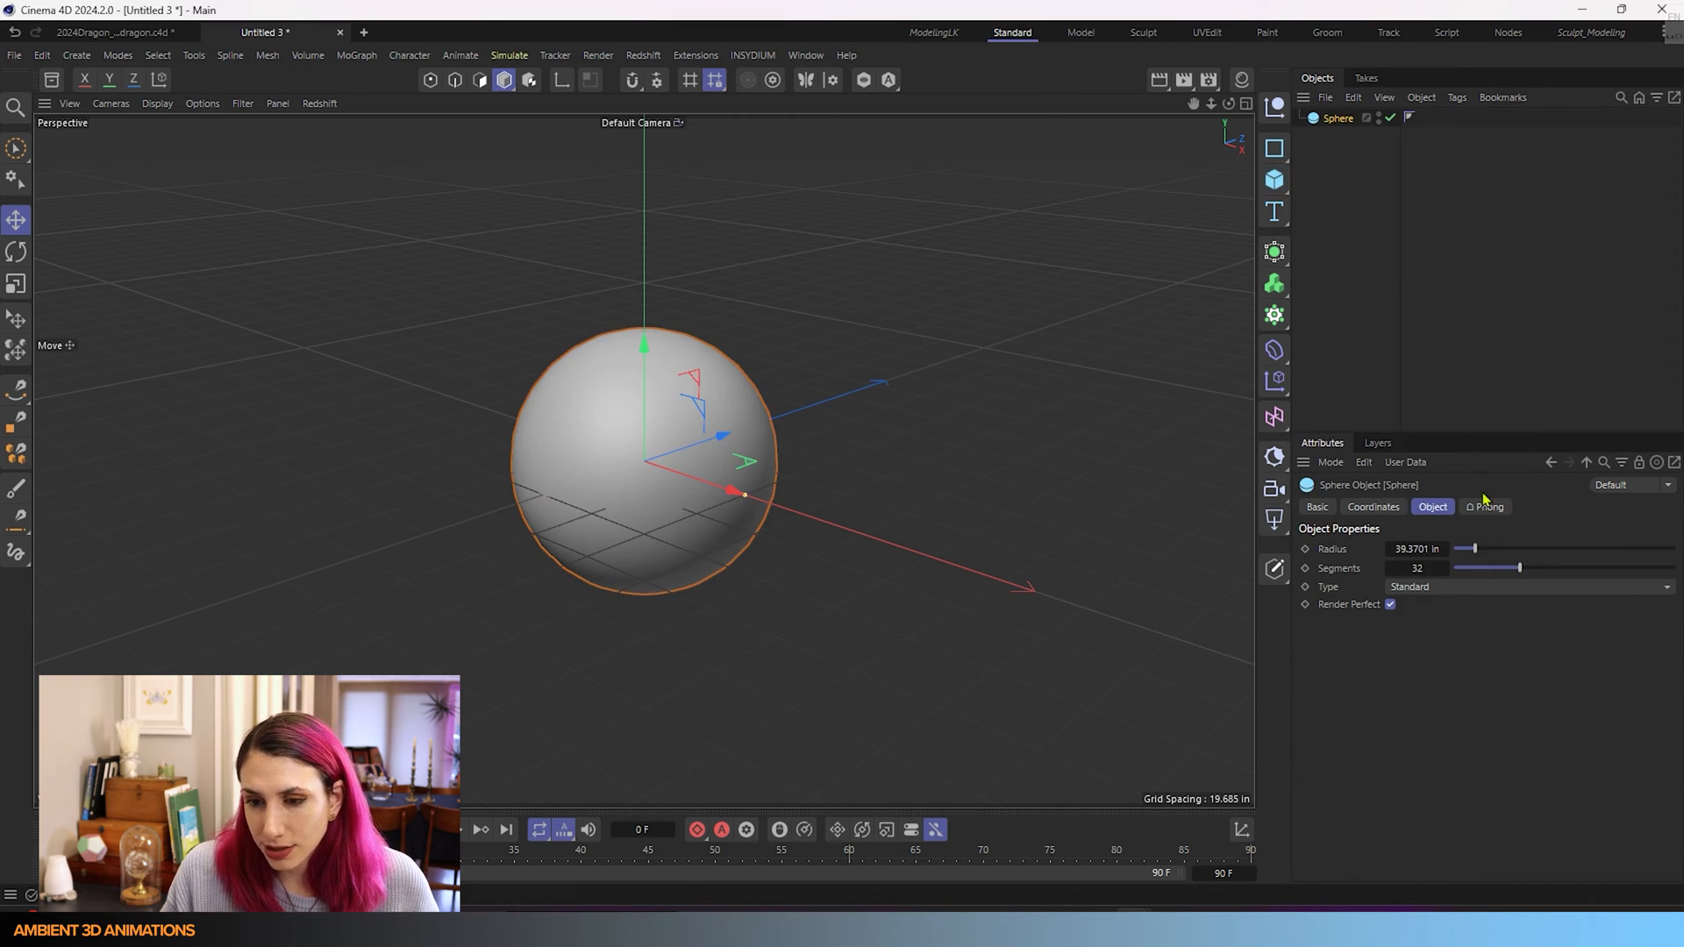
left_click(156, 104)
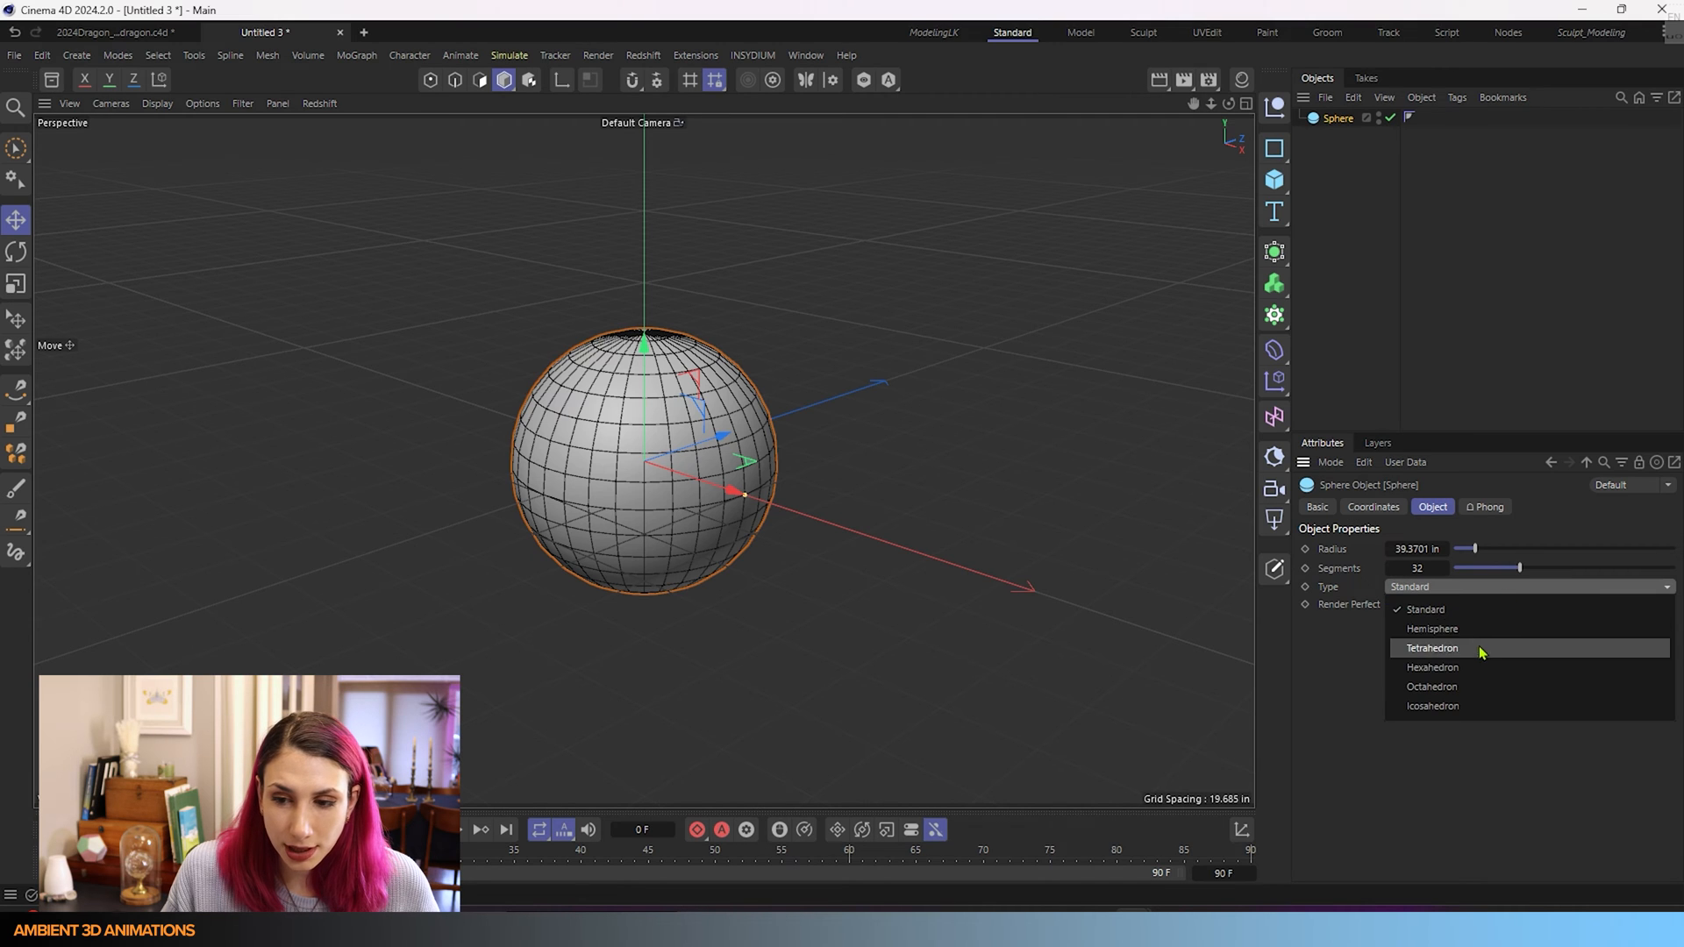
left_click(1431, 666)
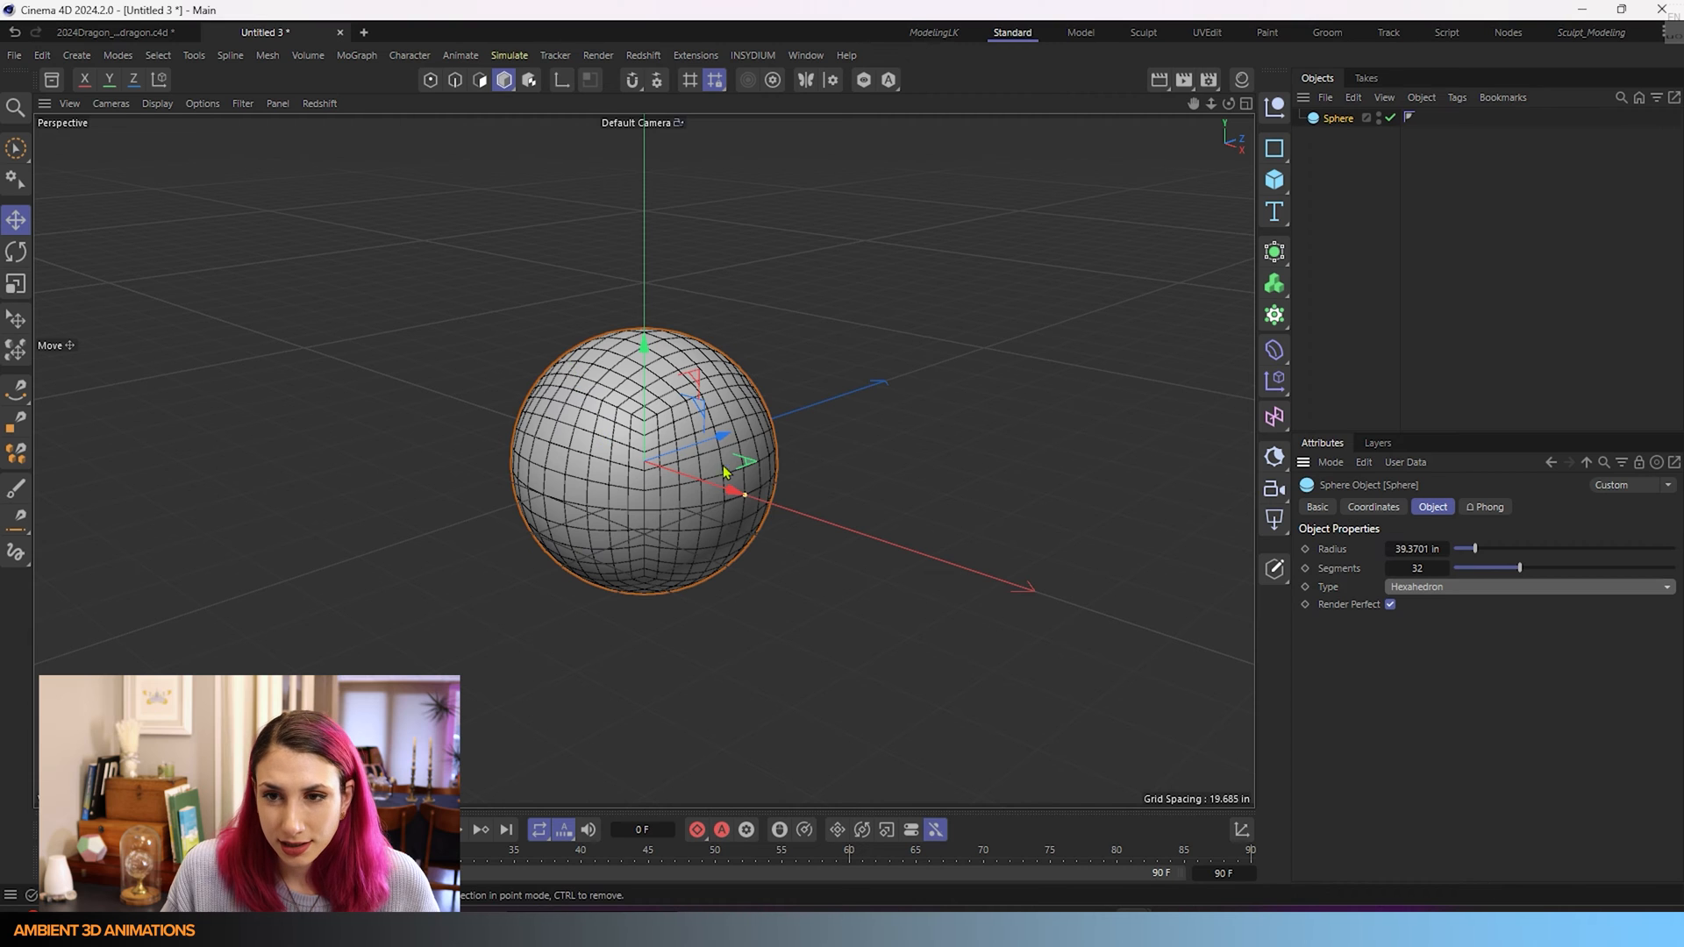
mouse_move(754, 435)
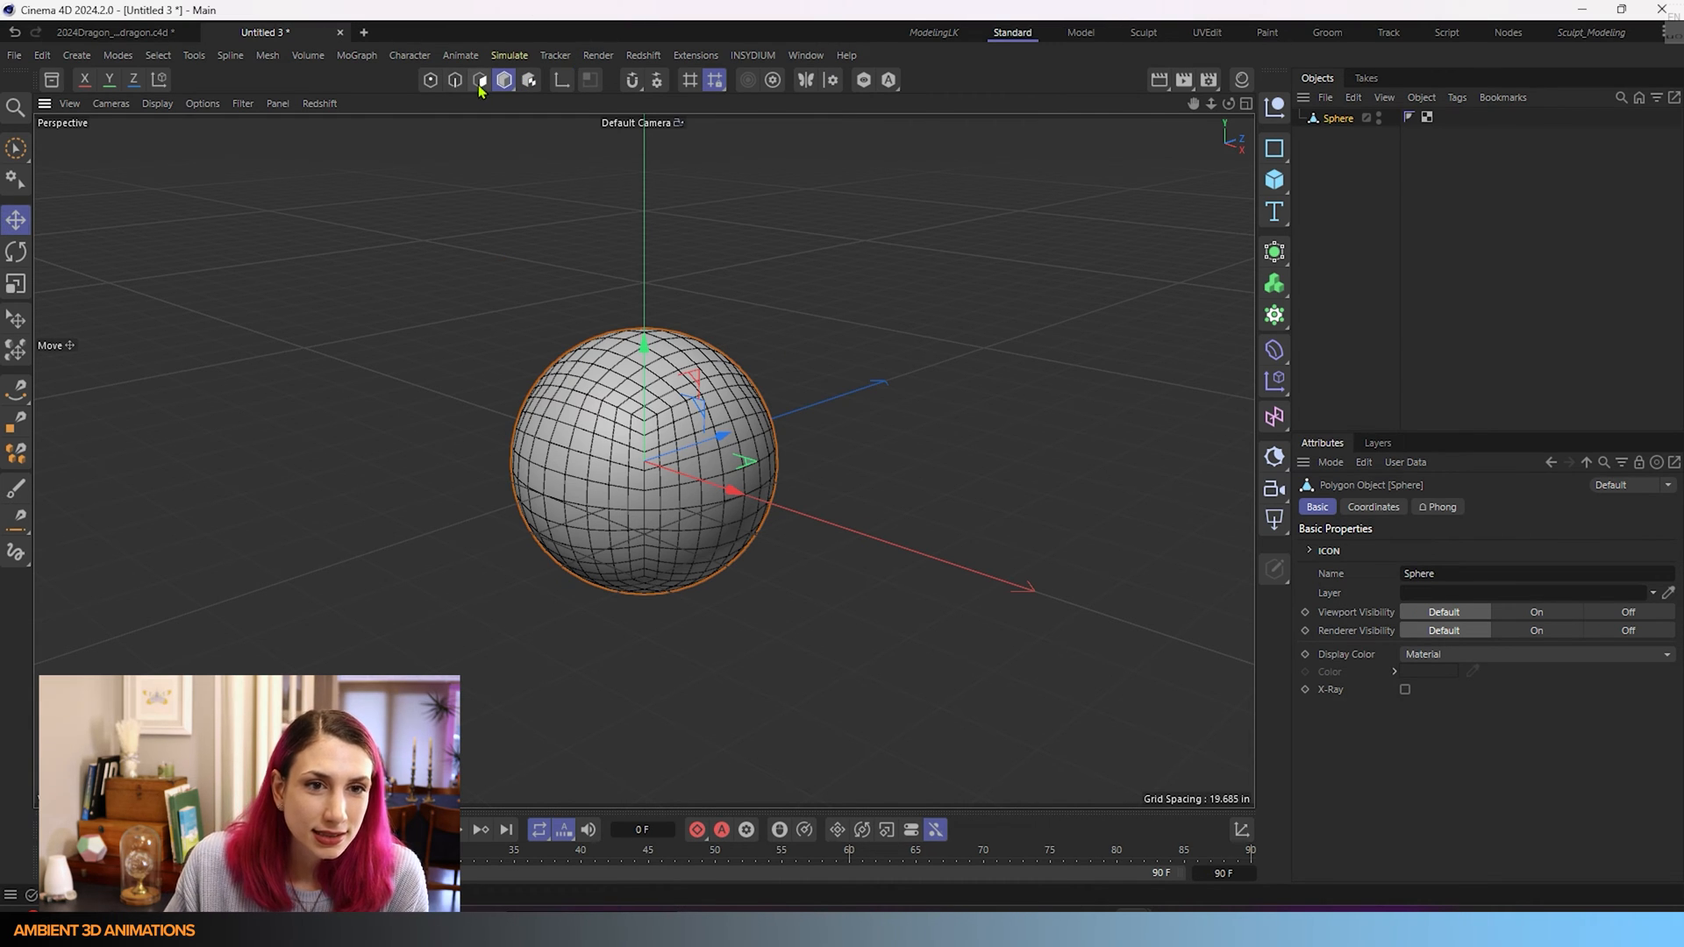
- In Polygon mode, brush-select patches with size 70, reaching 145 of the sphere's 600 polygons
left_click(479, 79)
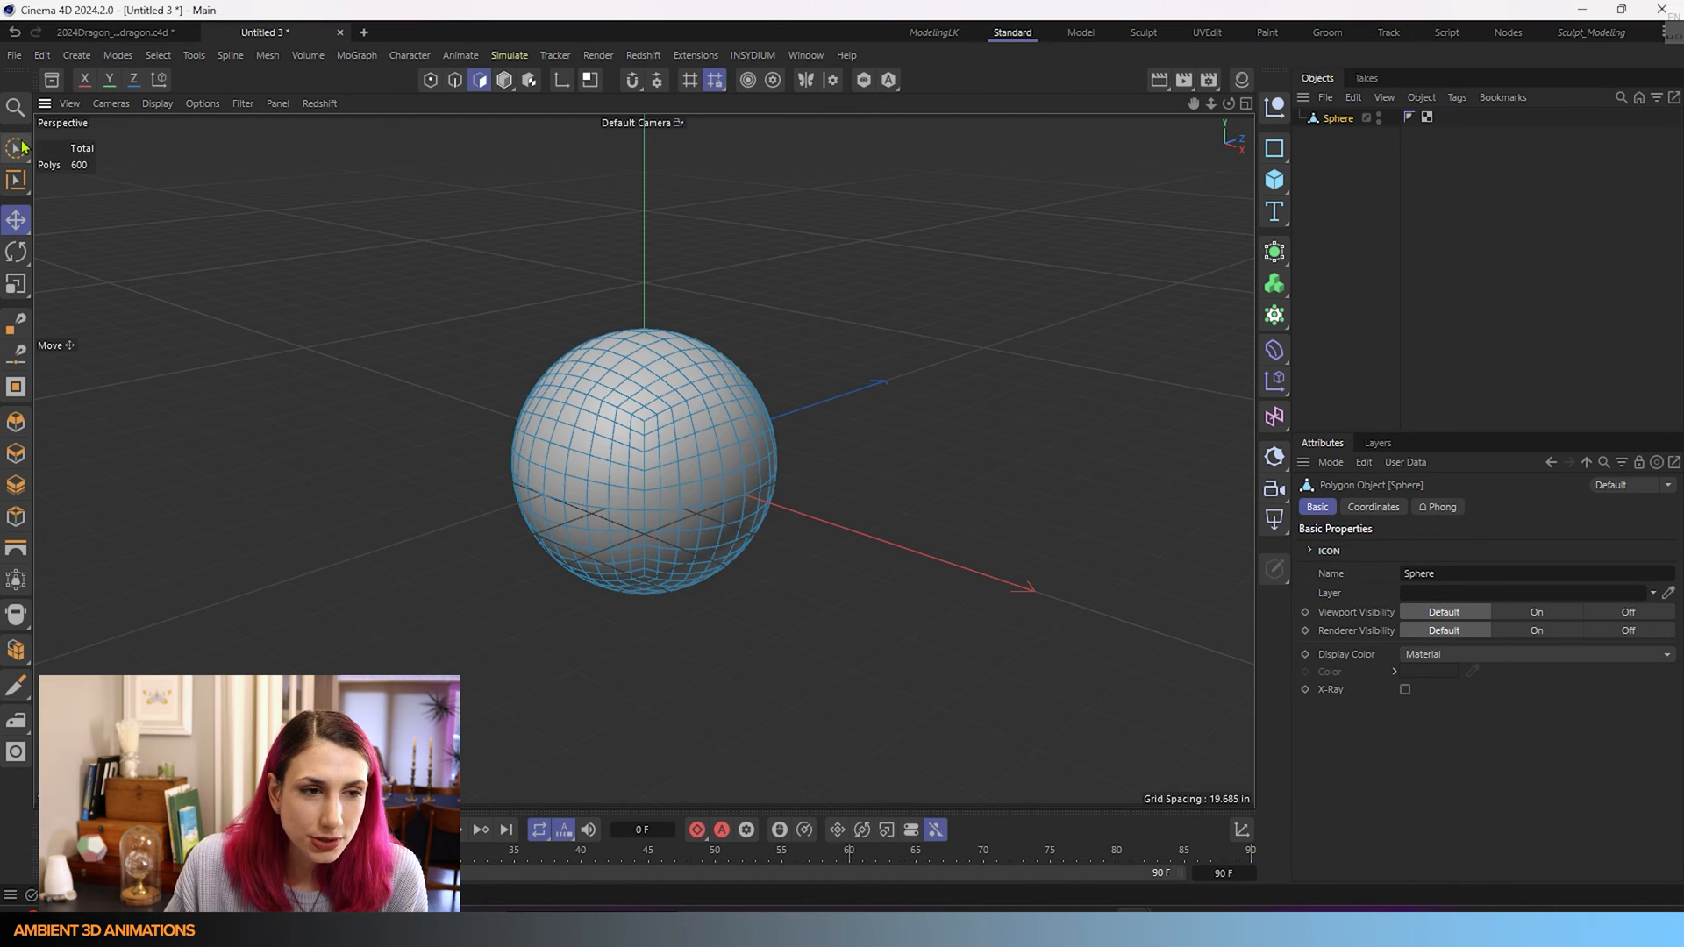
mouse_move(479, 79)
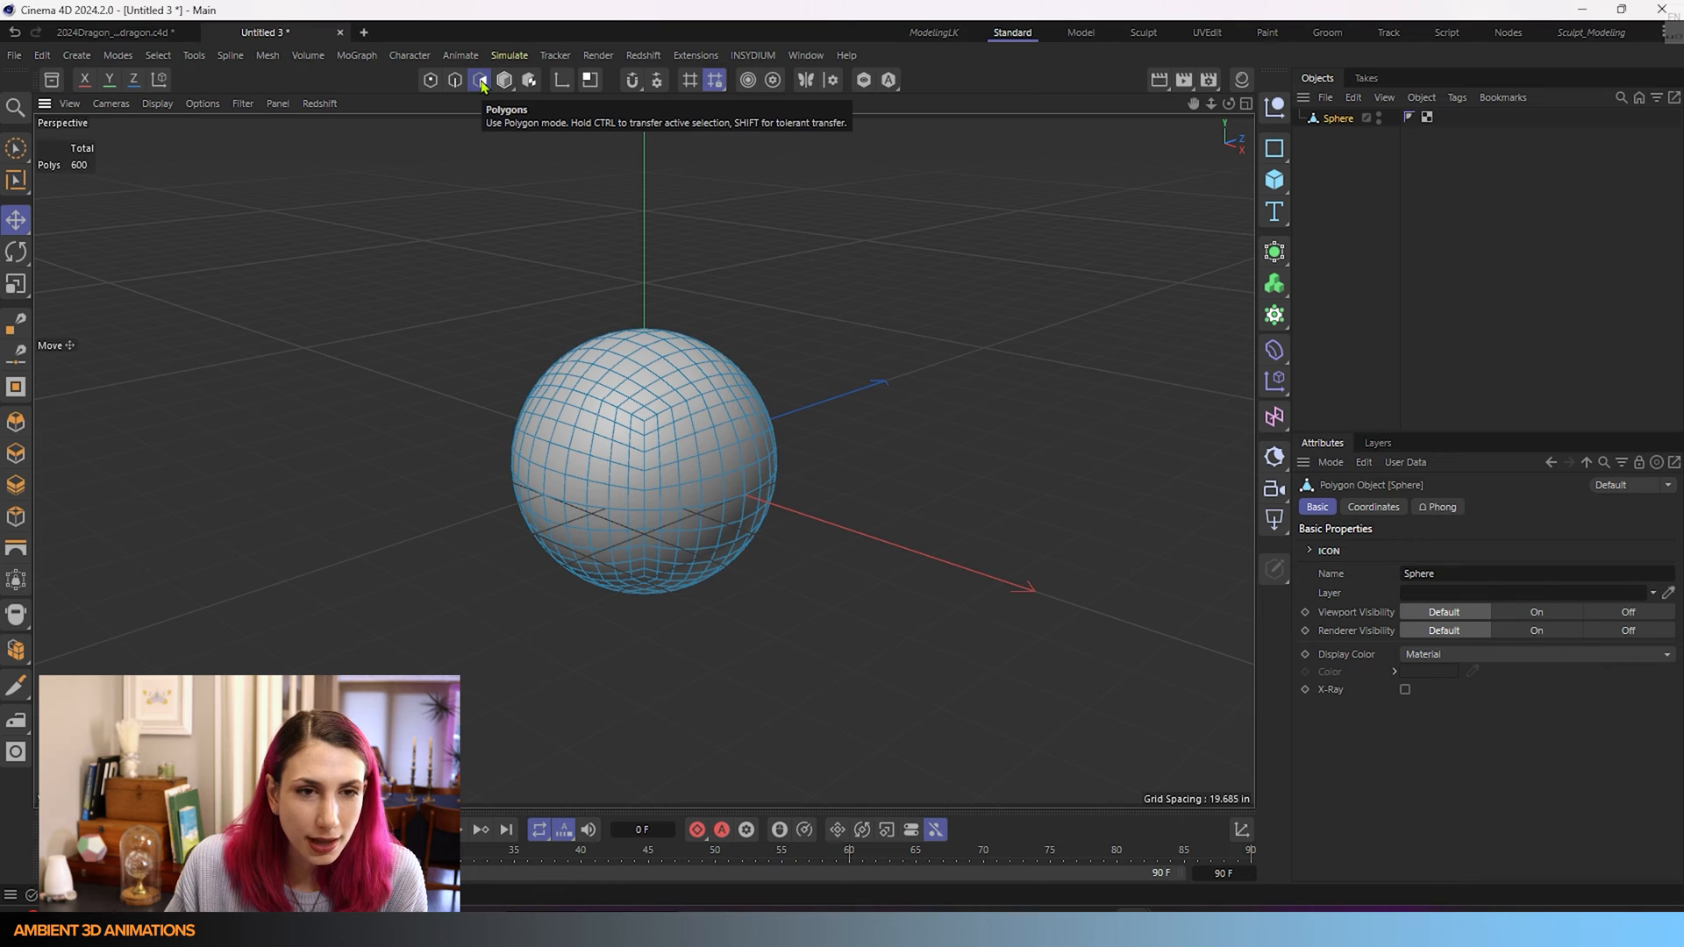
left_click(479, 79)
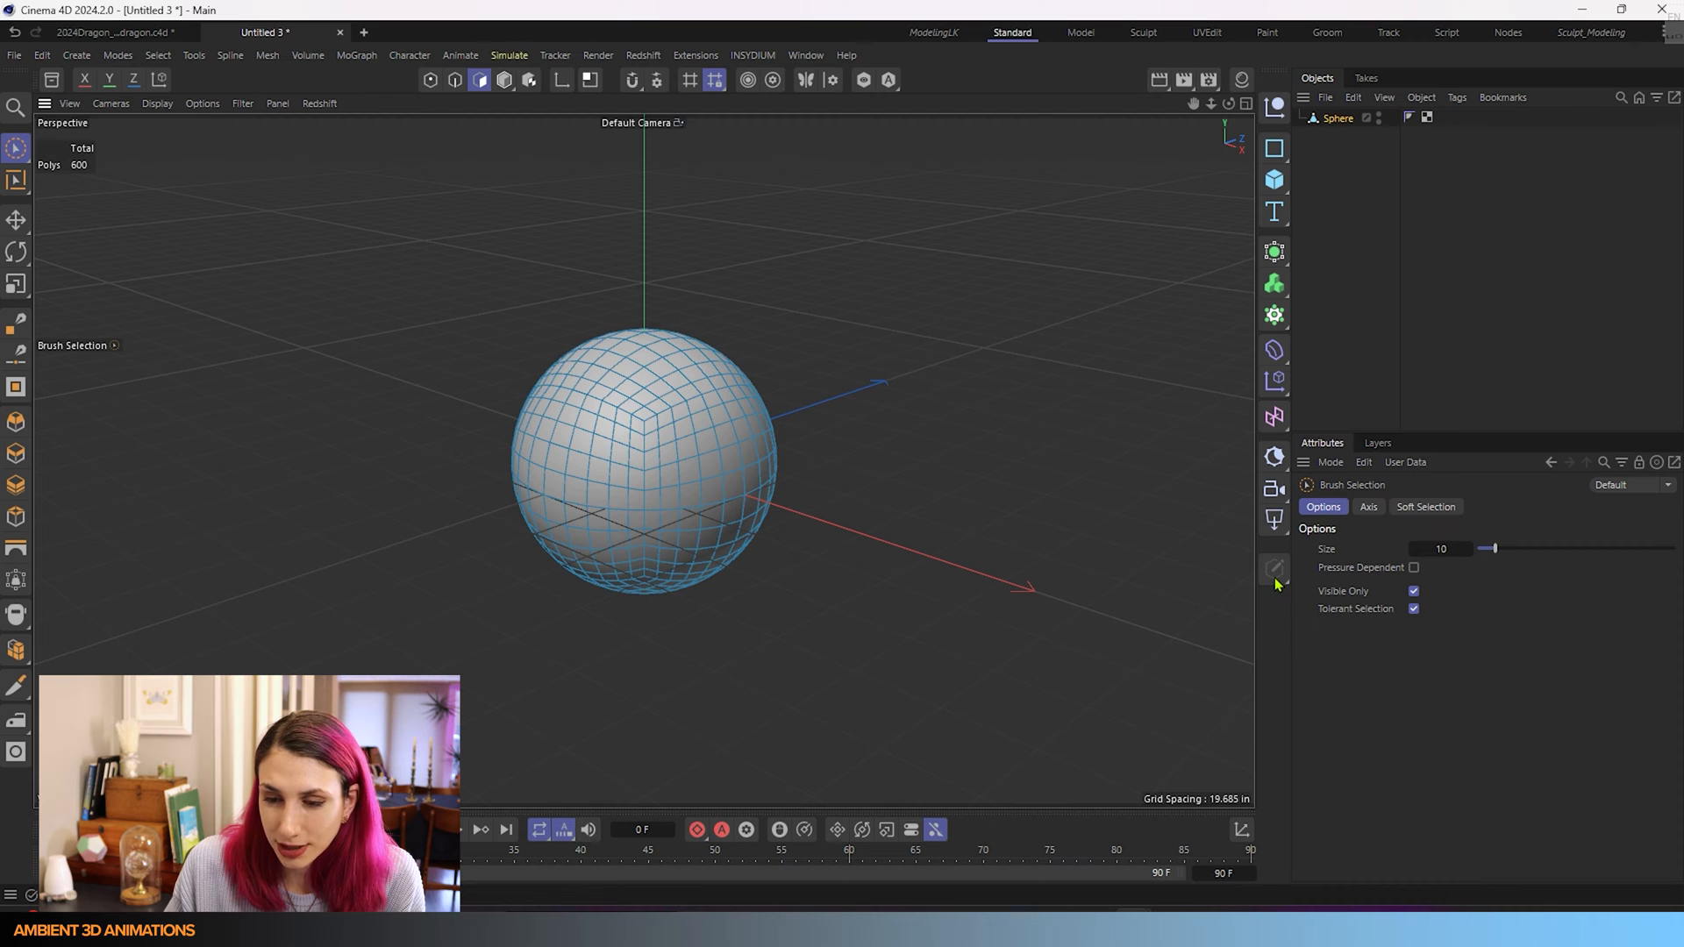
left_click(674, 424)
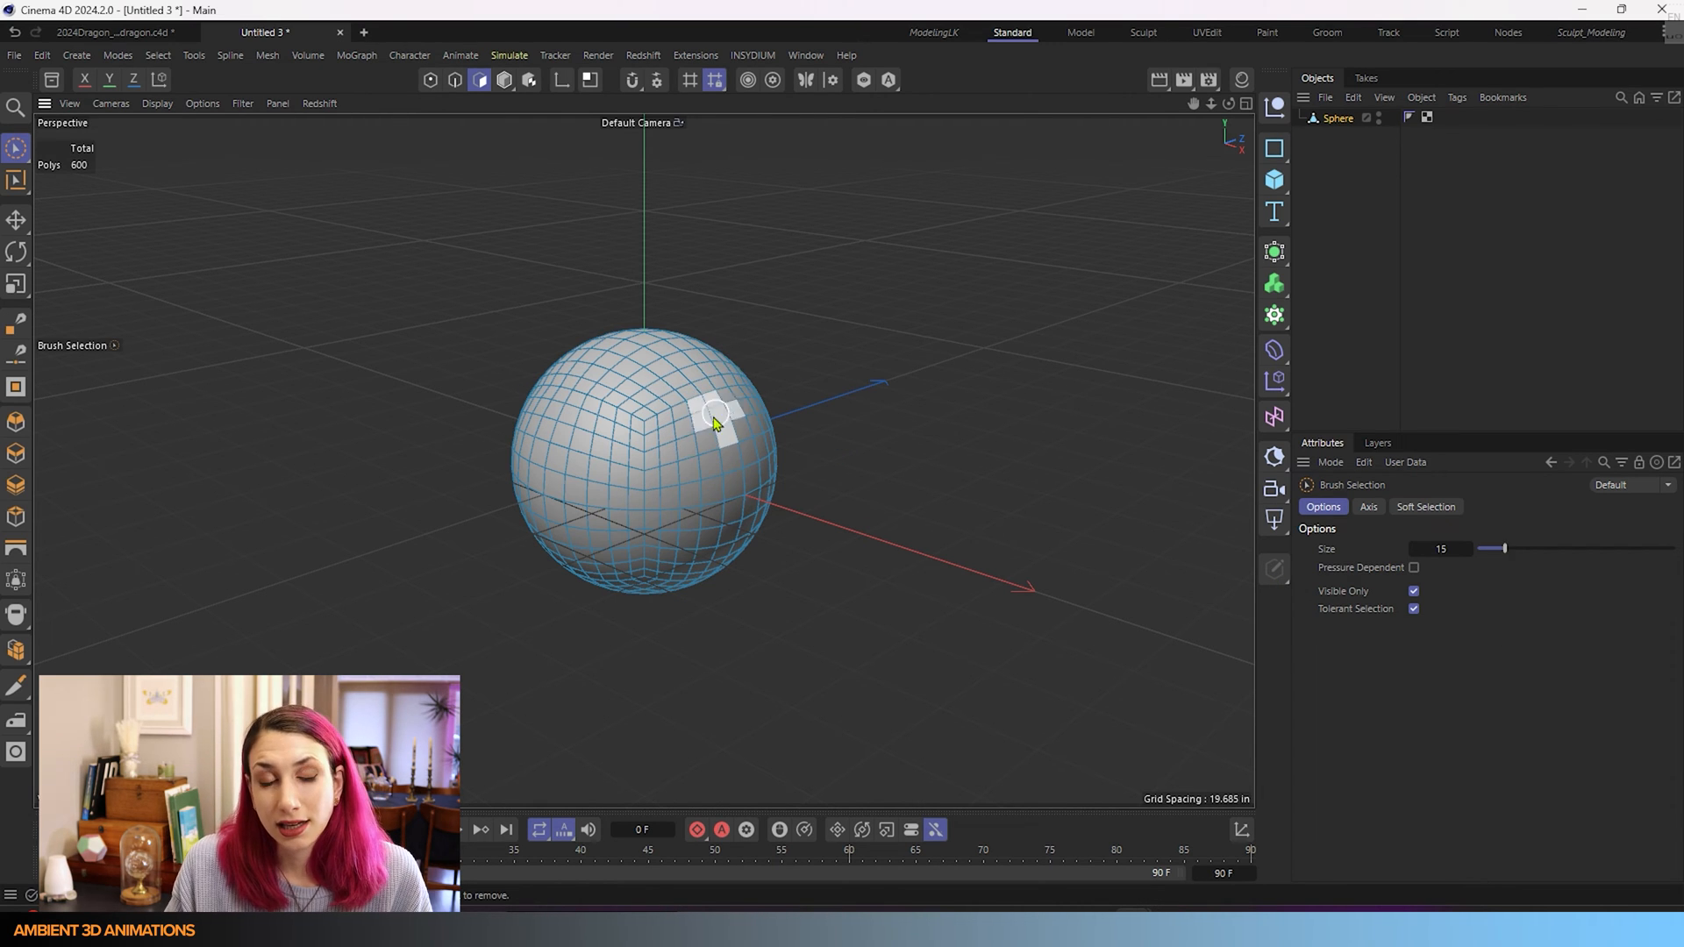
left_click_drag(1503, 547, 1603, 547)
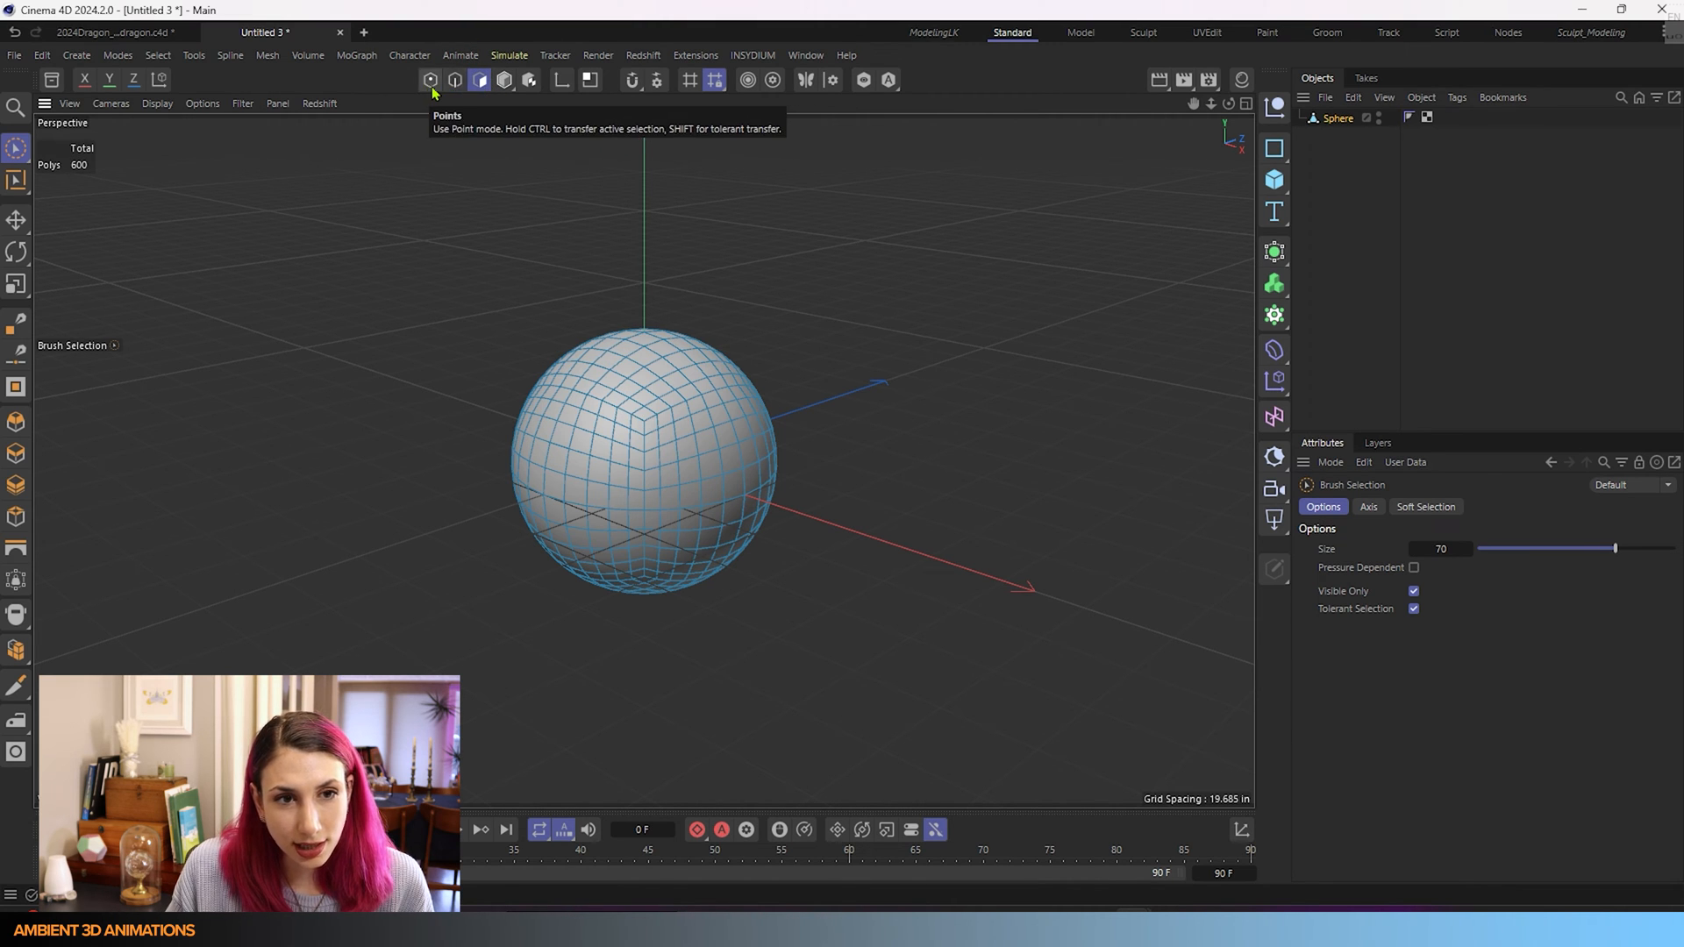
left_click(677, 419)
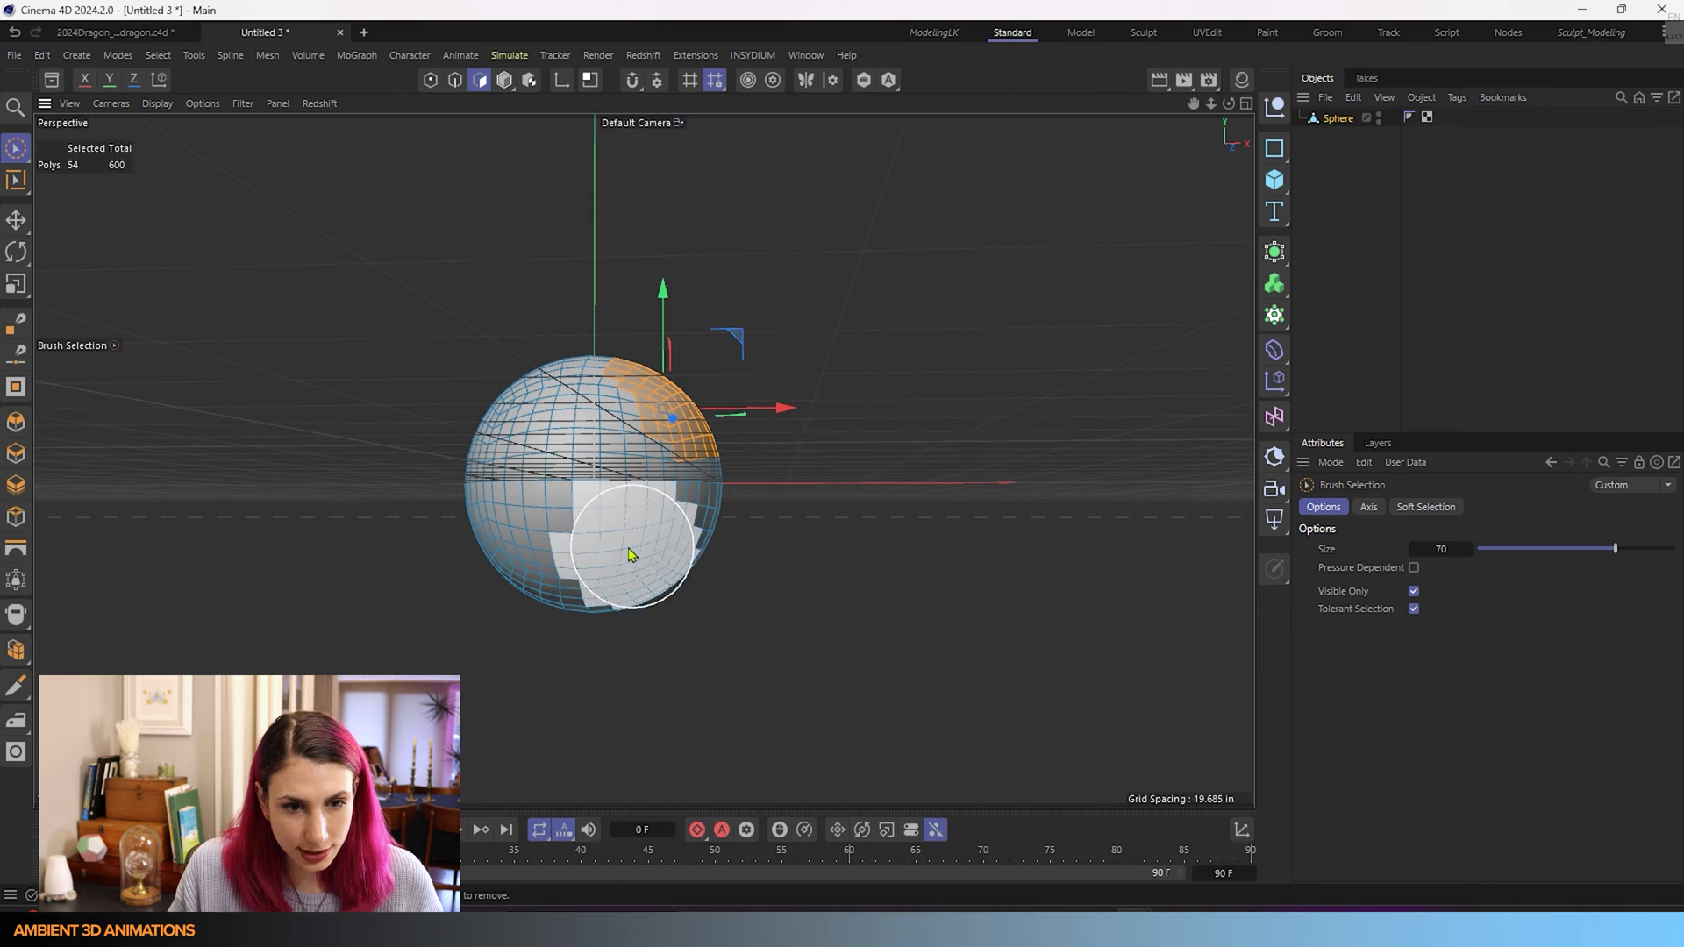
left_click_drag(631, 553, 545, 514)
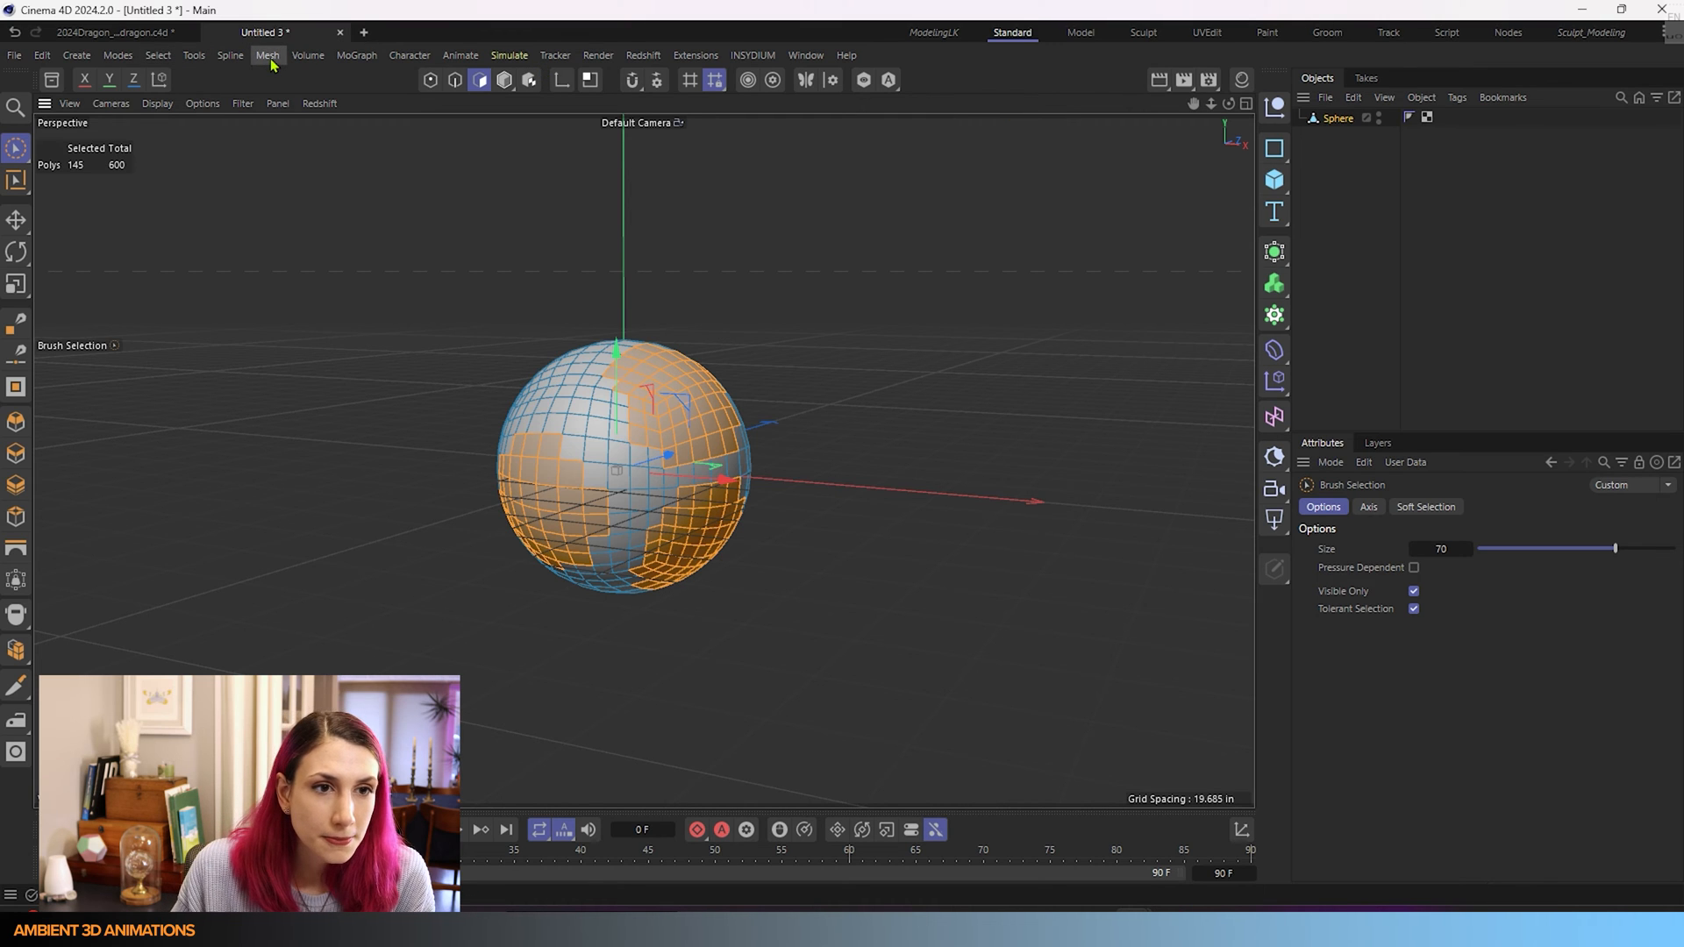
- Tear the Mesh > Move submenu off into a floating palette containing Flatten
left_click(266, 54)
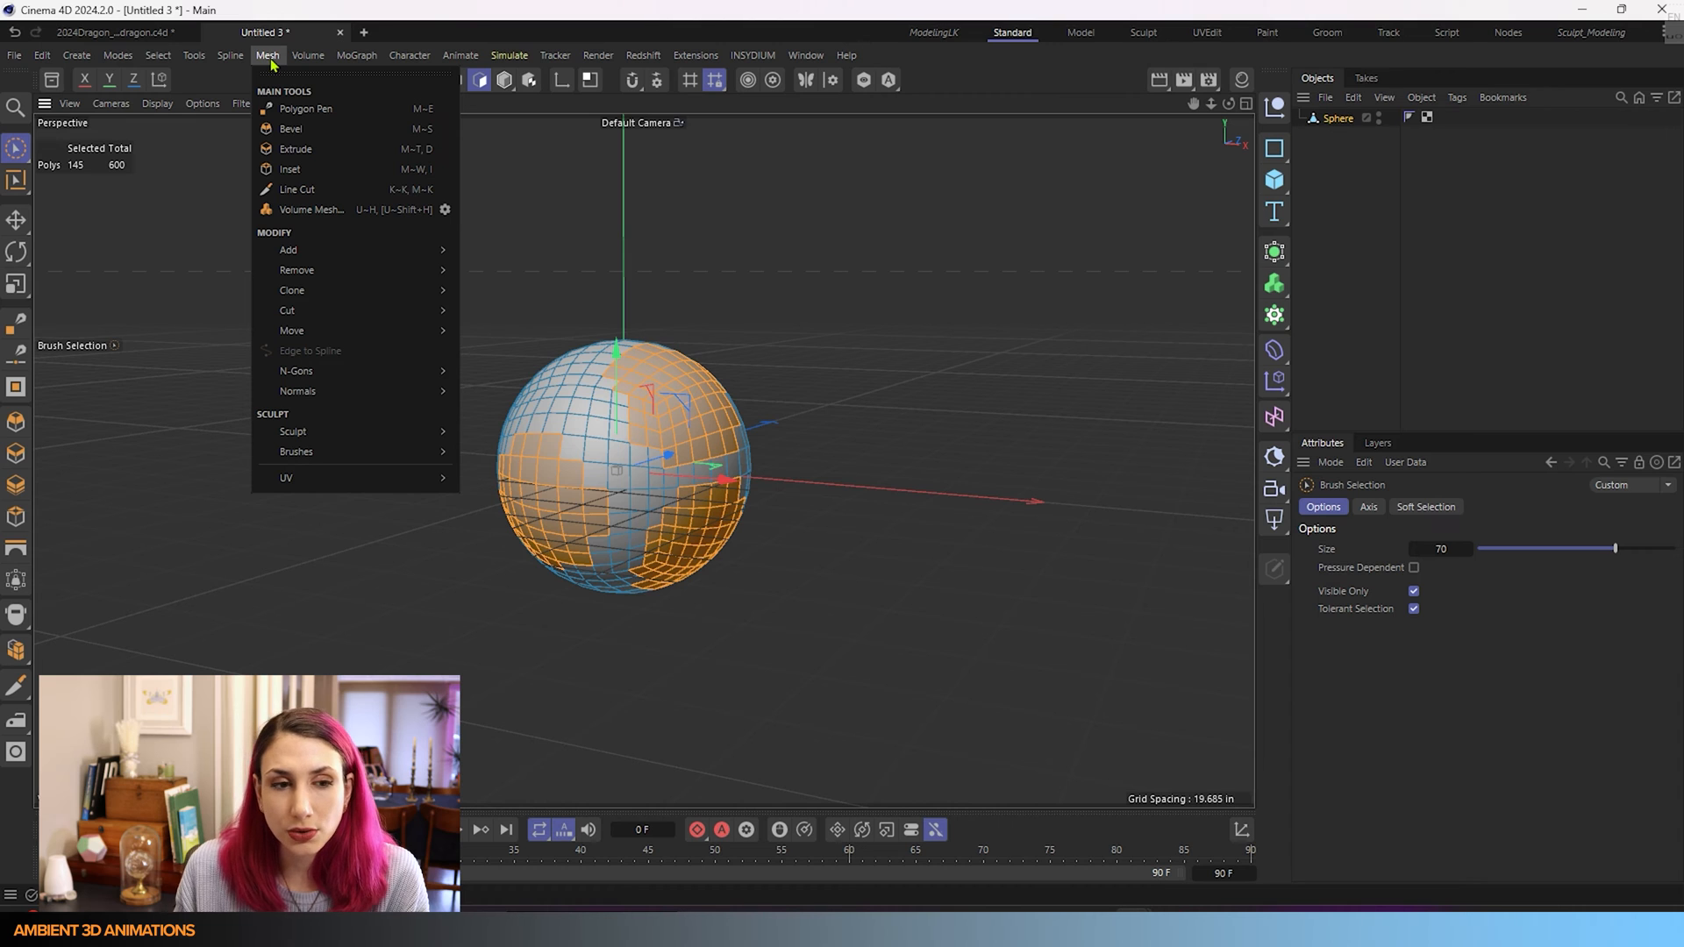
mouse_move(328, 370)
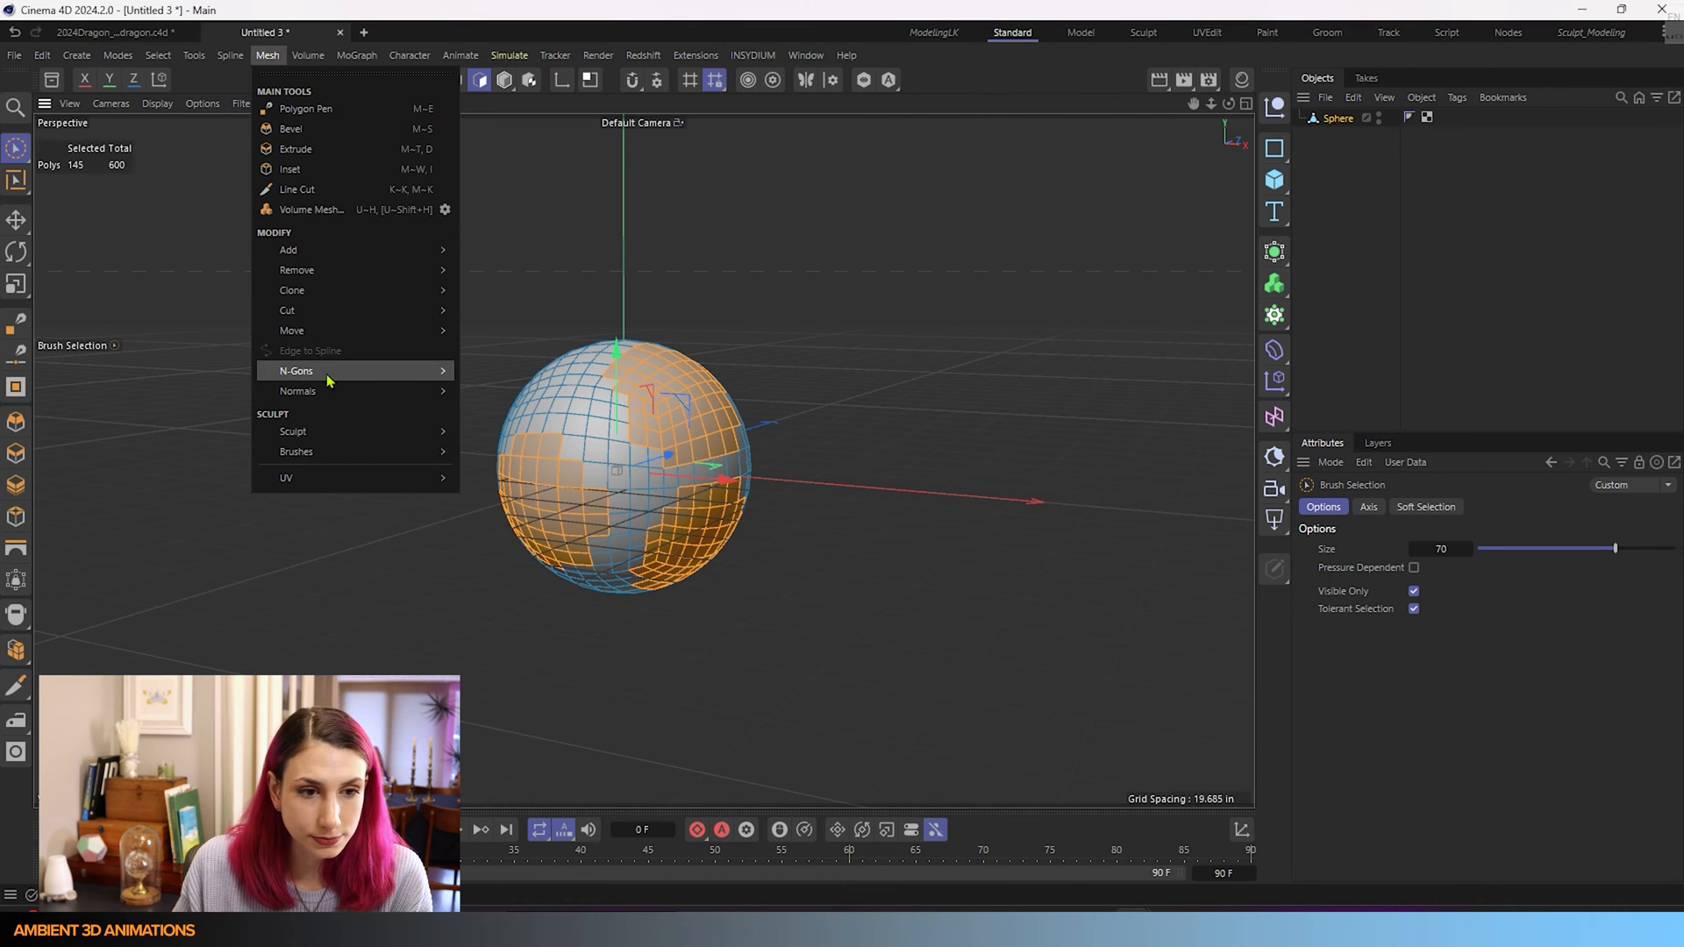
mouse_move(293, 330)
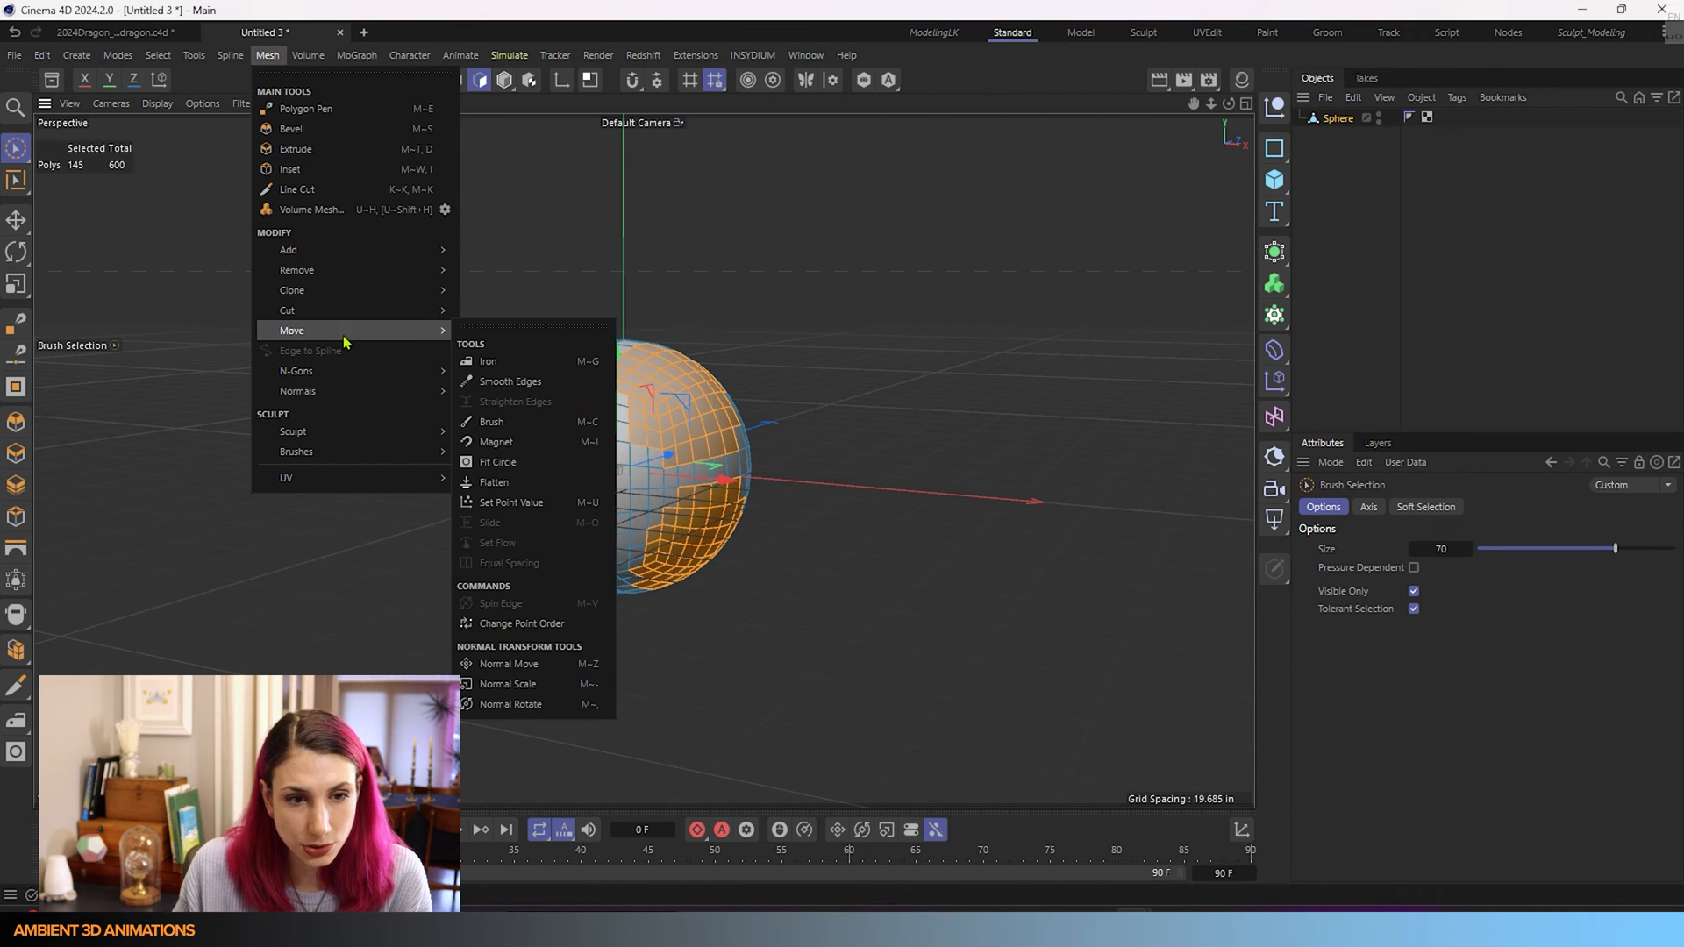
mouse_move(490, 361)
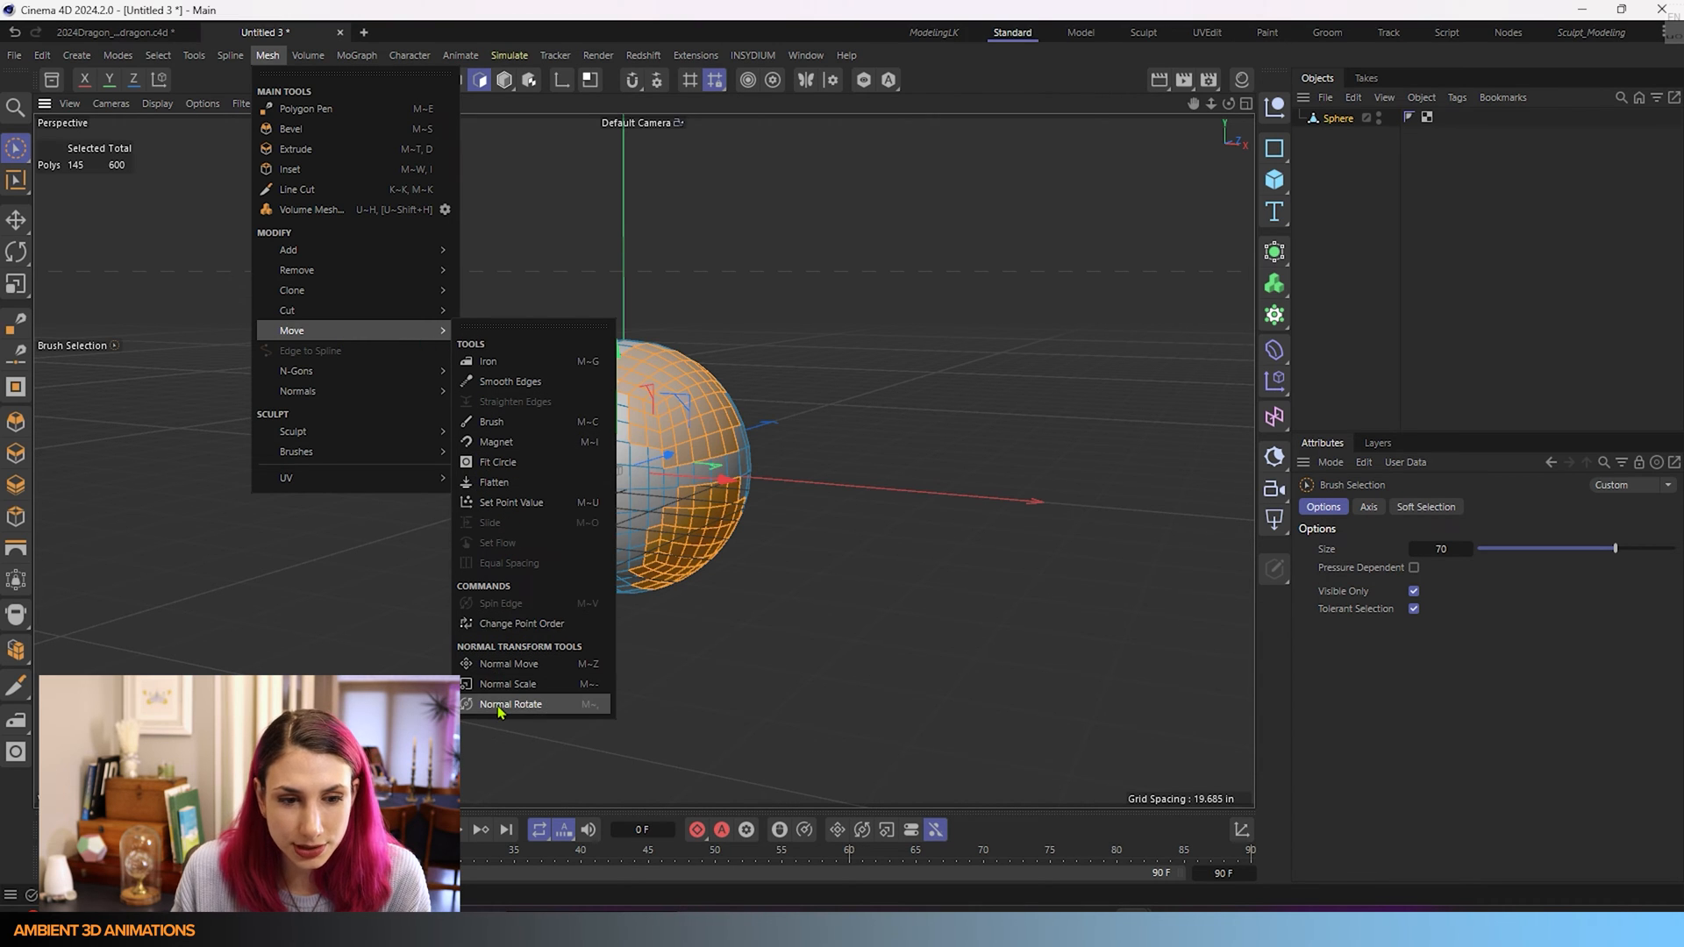
mouse_move(495, 481)
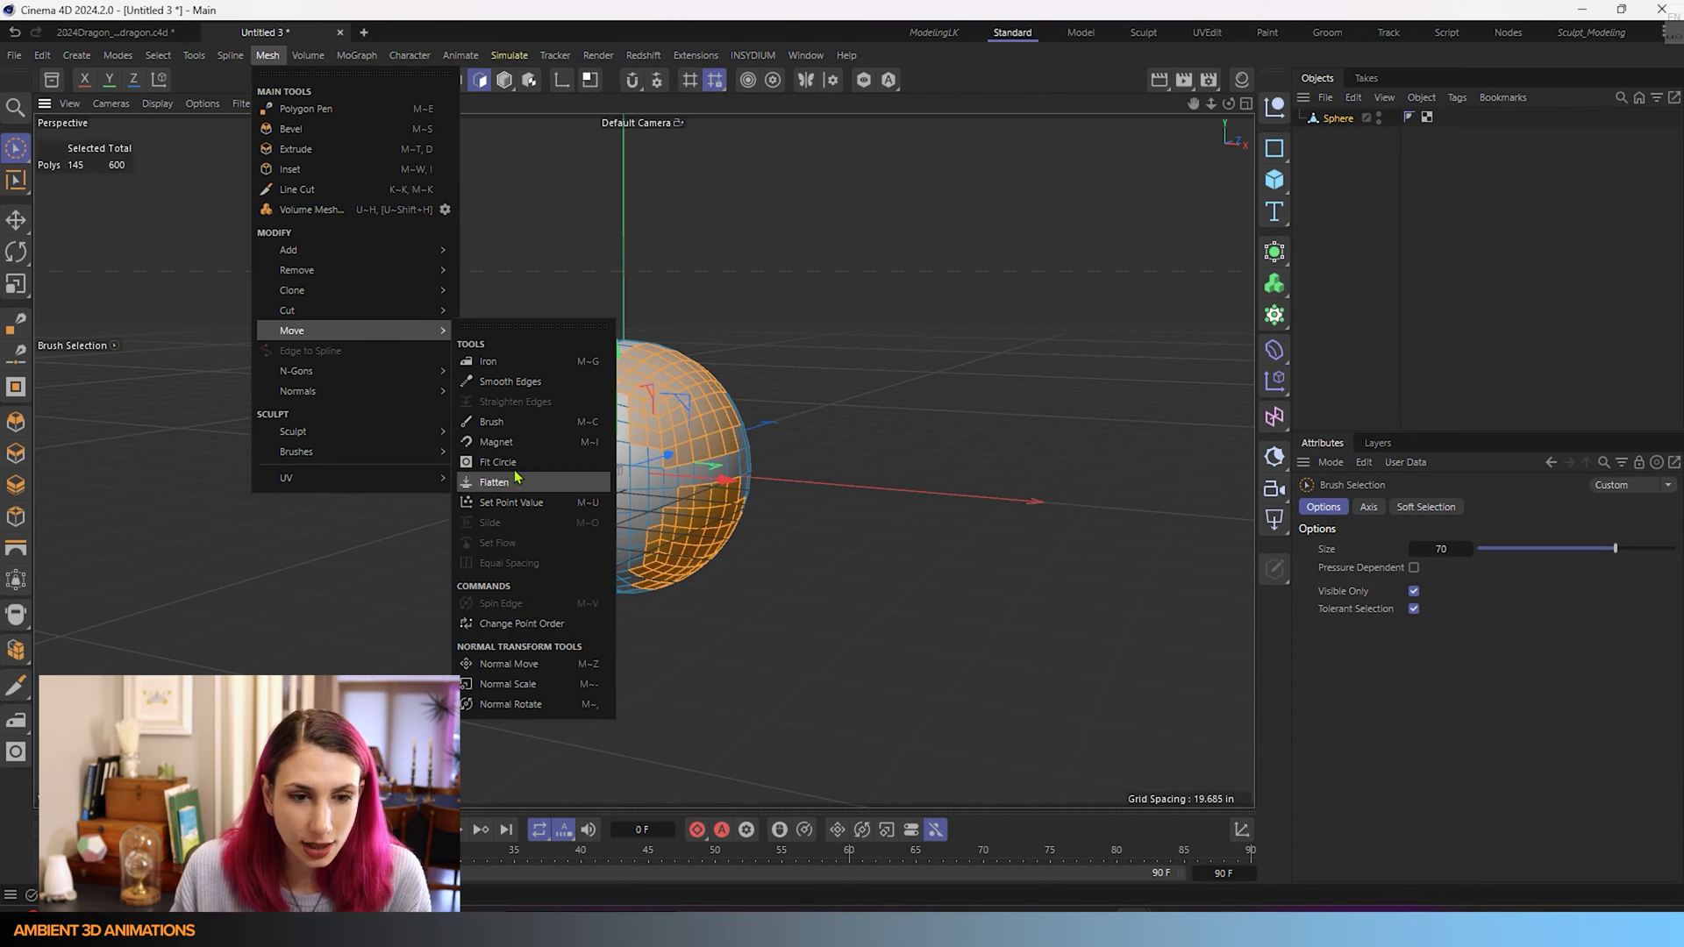
mouse_move(489, 360)
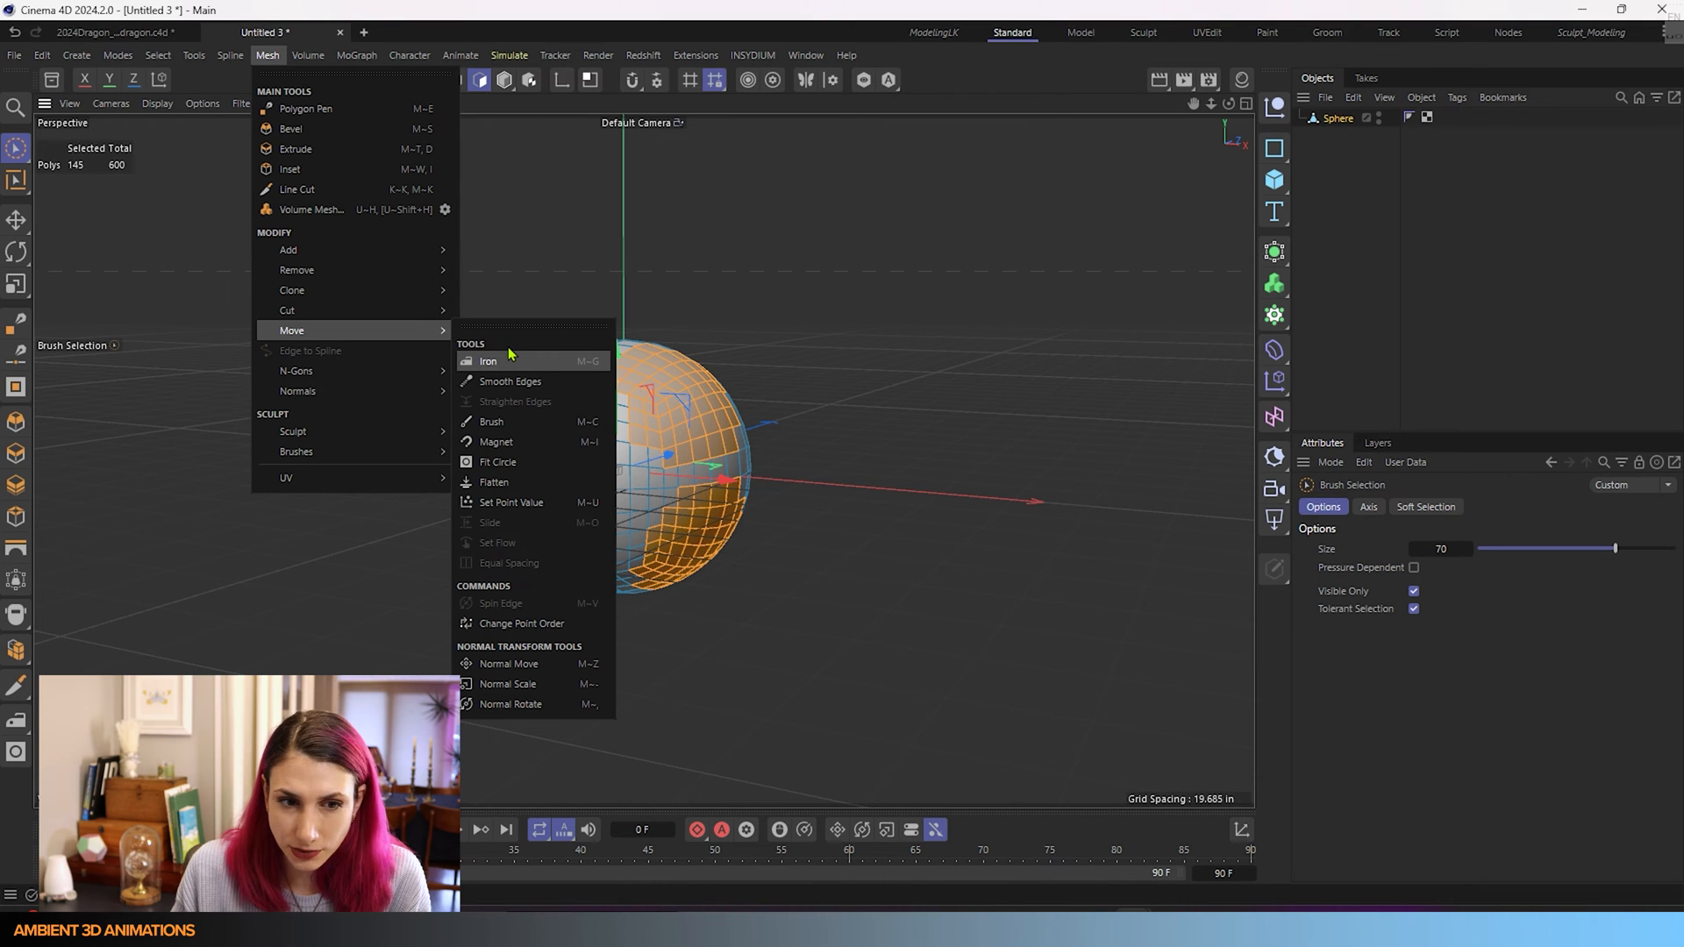
mouse_move(505, 481)
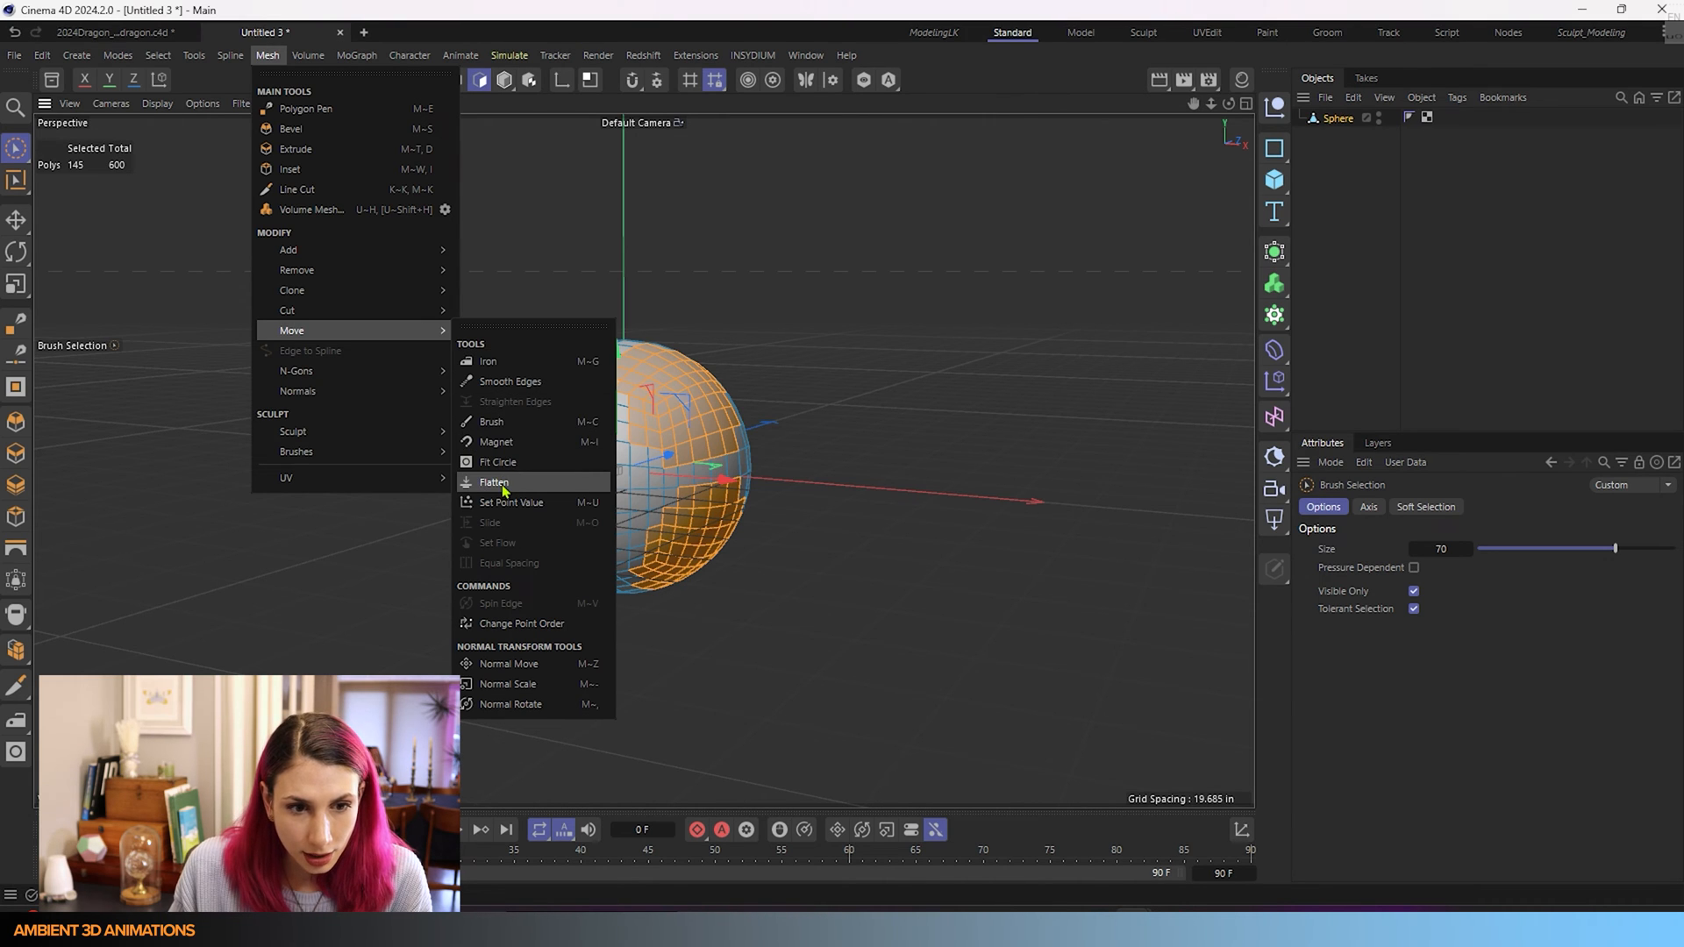
mouse_move(609, 491)
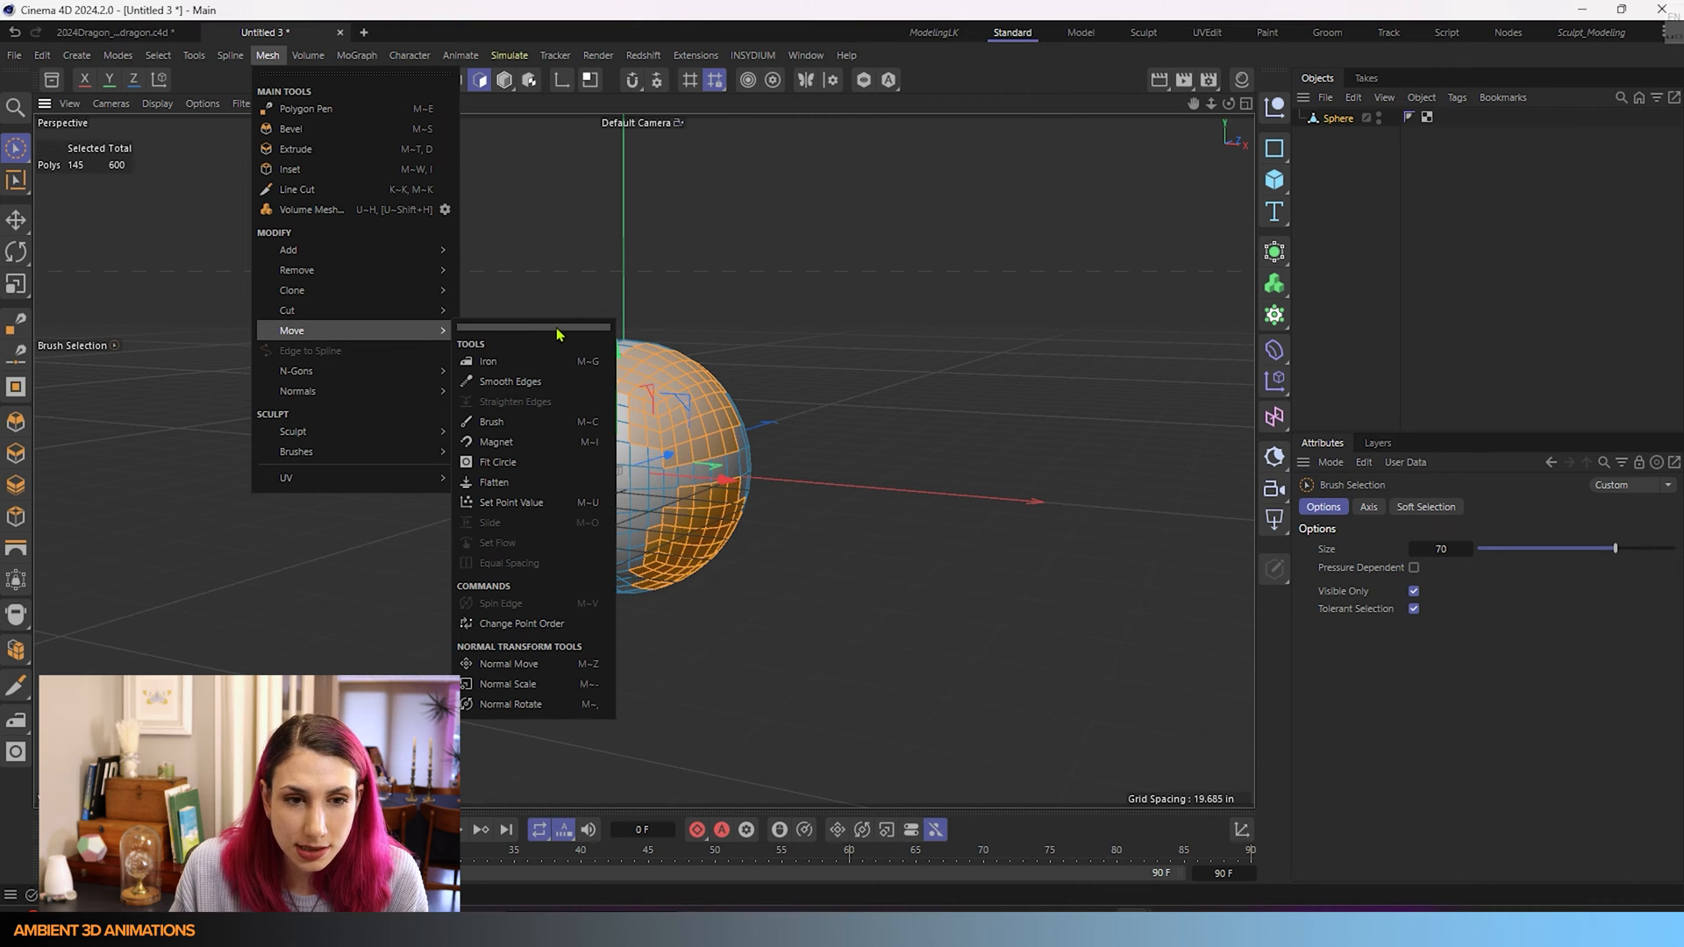
mouse_move(510, 705)
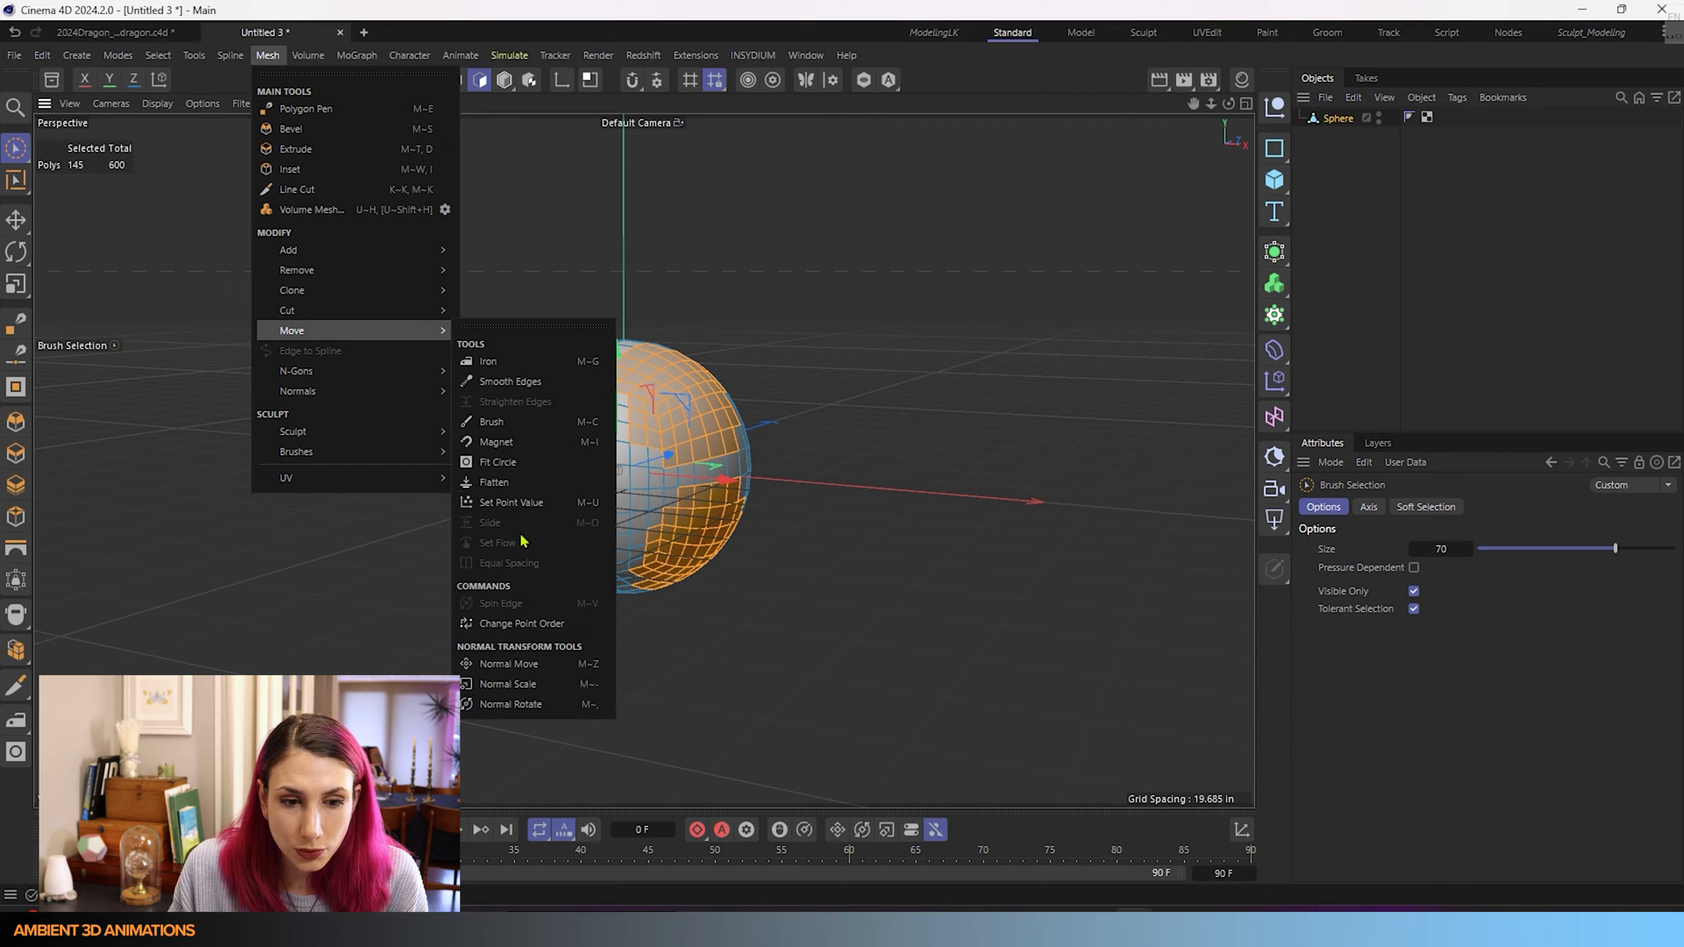
mouse_move(561, 331)
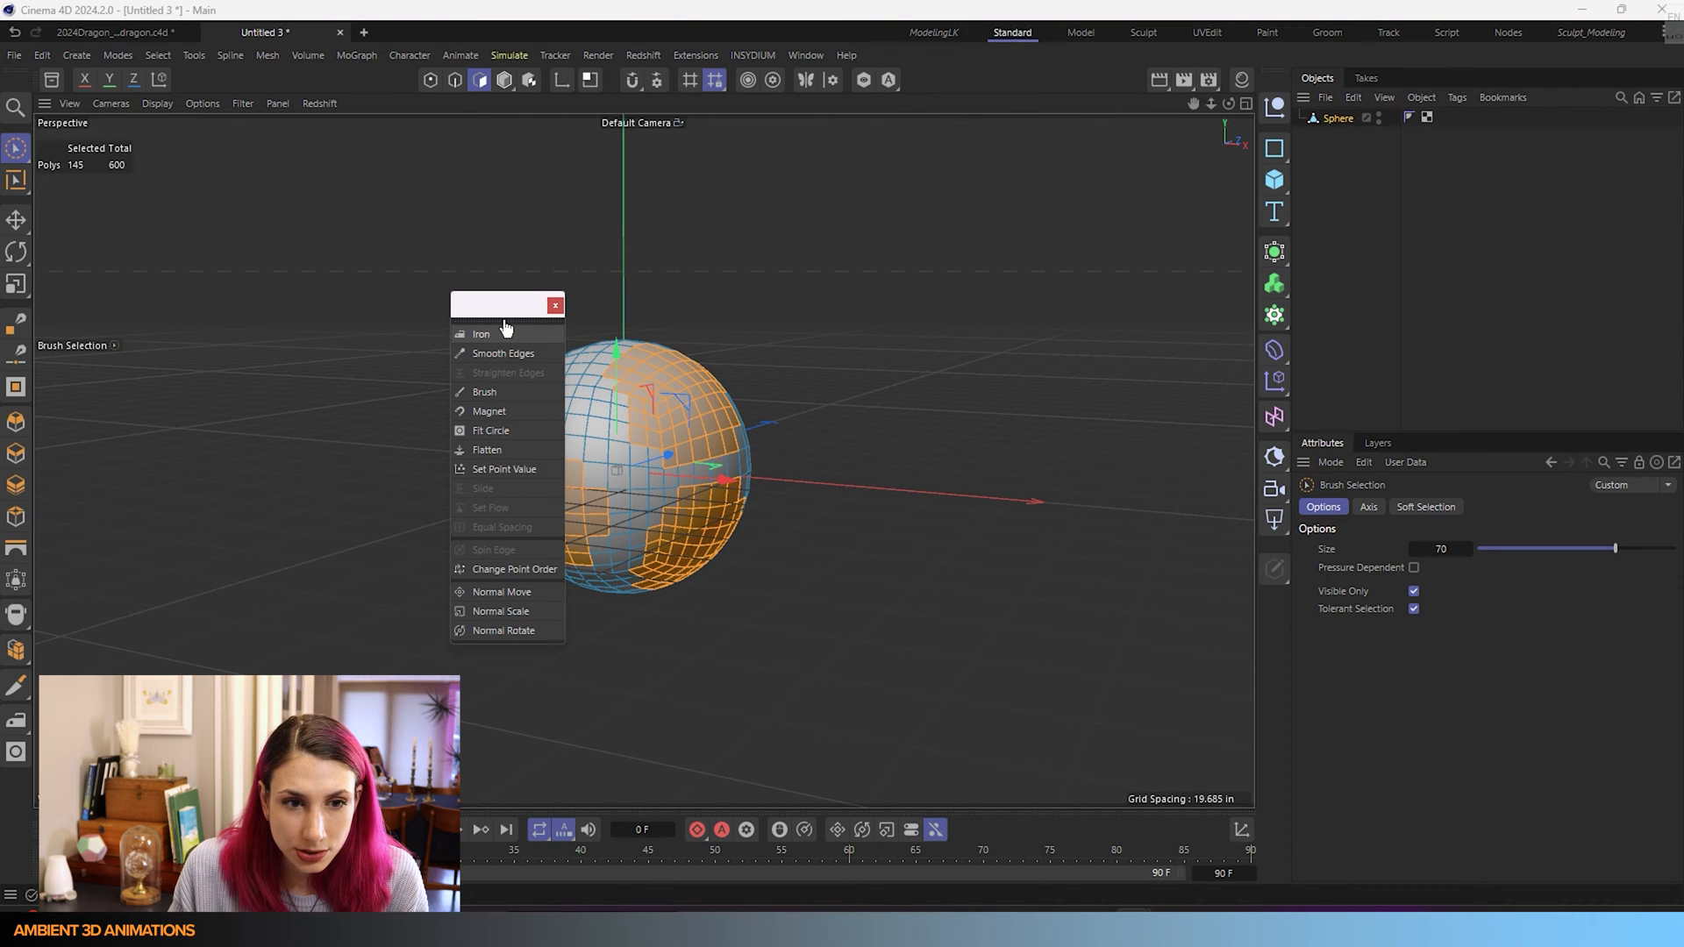
mouse_move(503, 333)
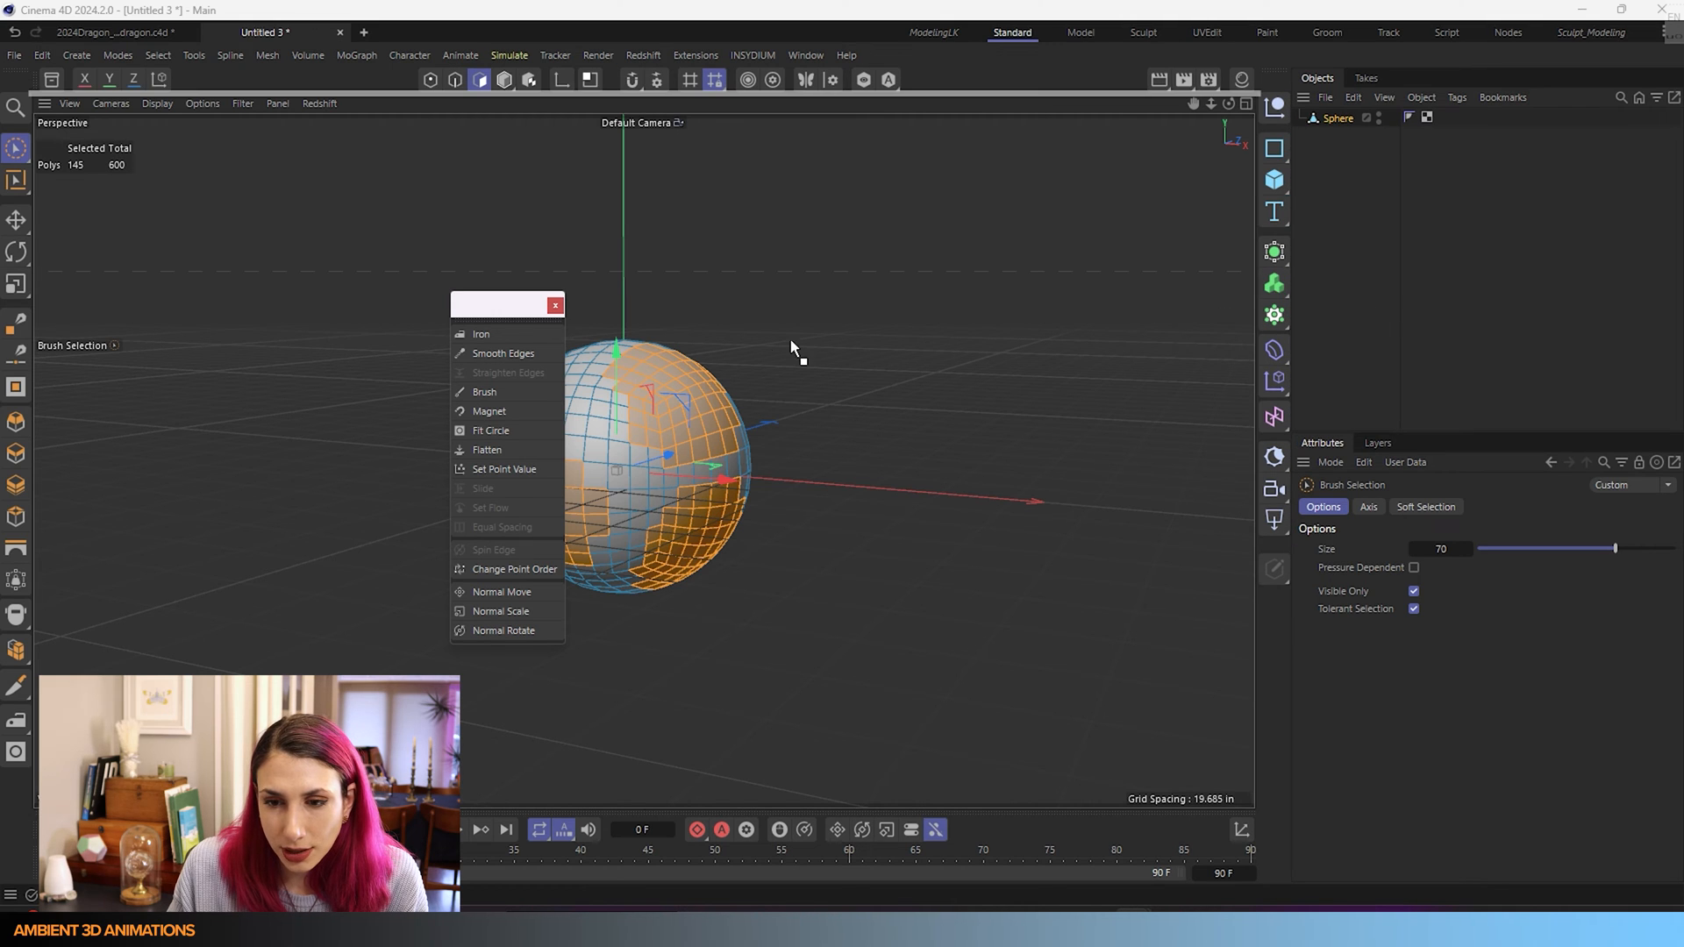
mouse_move(1227, 427)
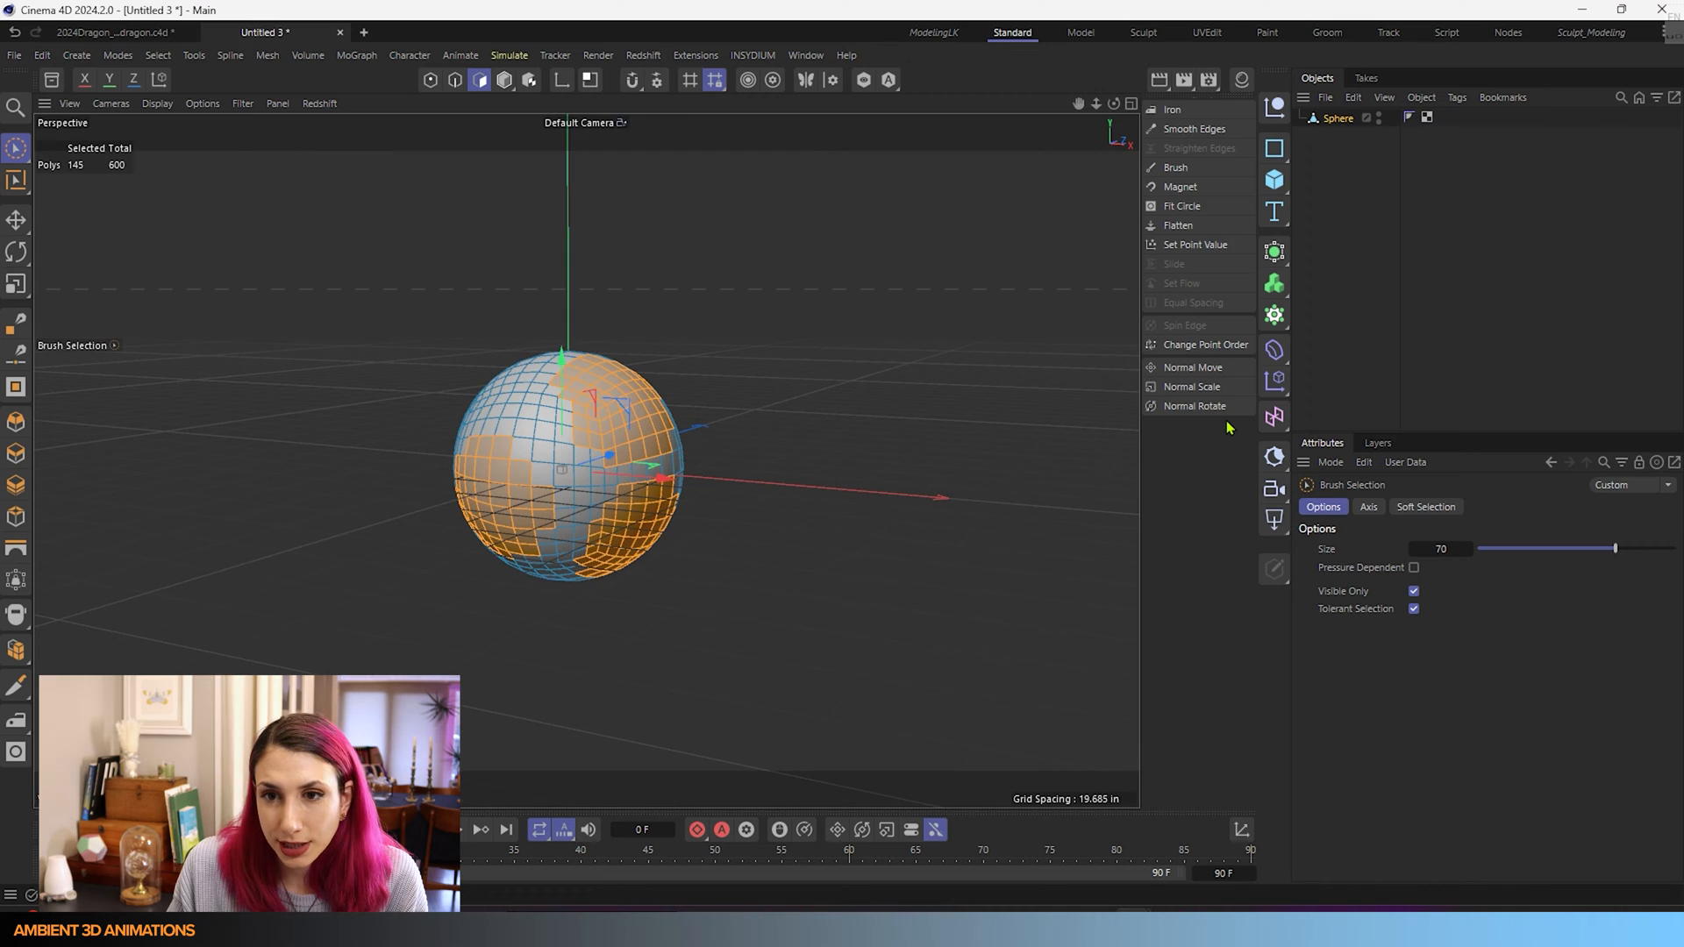
mouse_move(1143, 428)
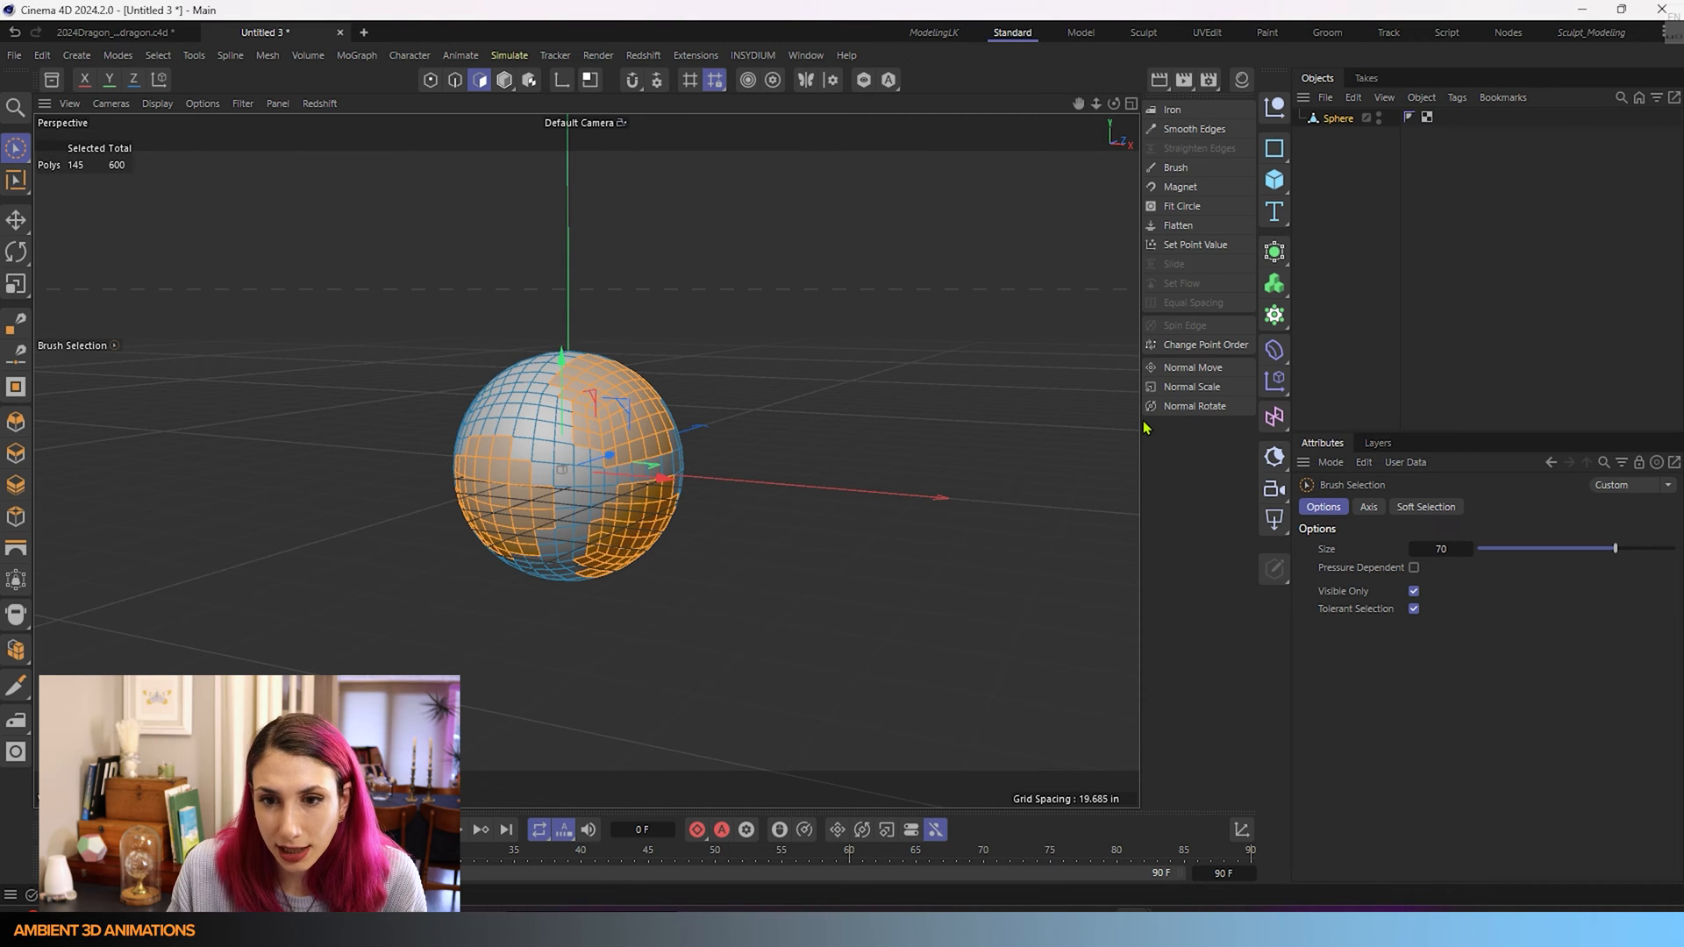
mouse_move(1177, 226)
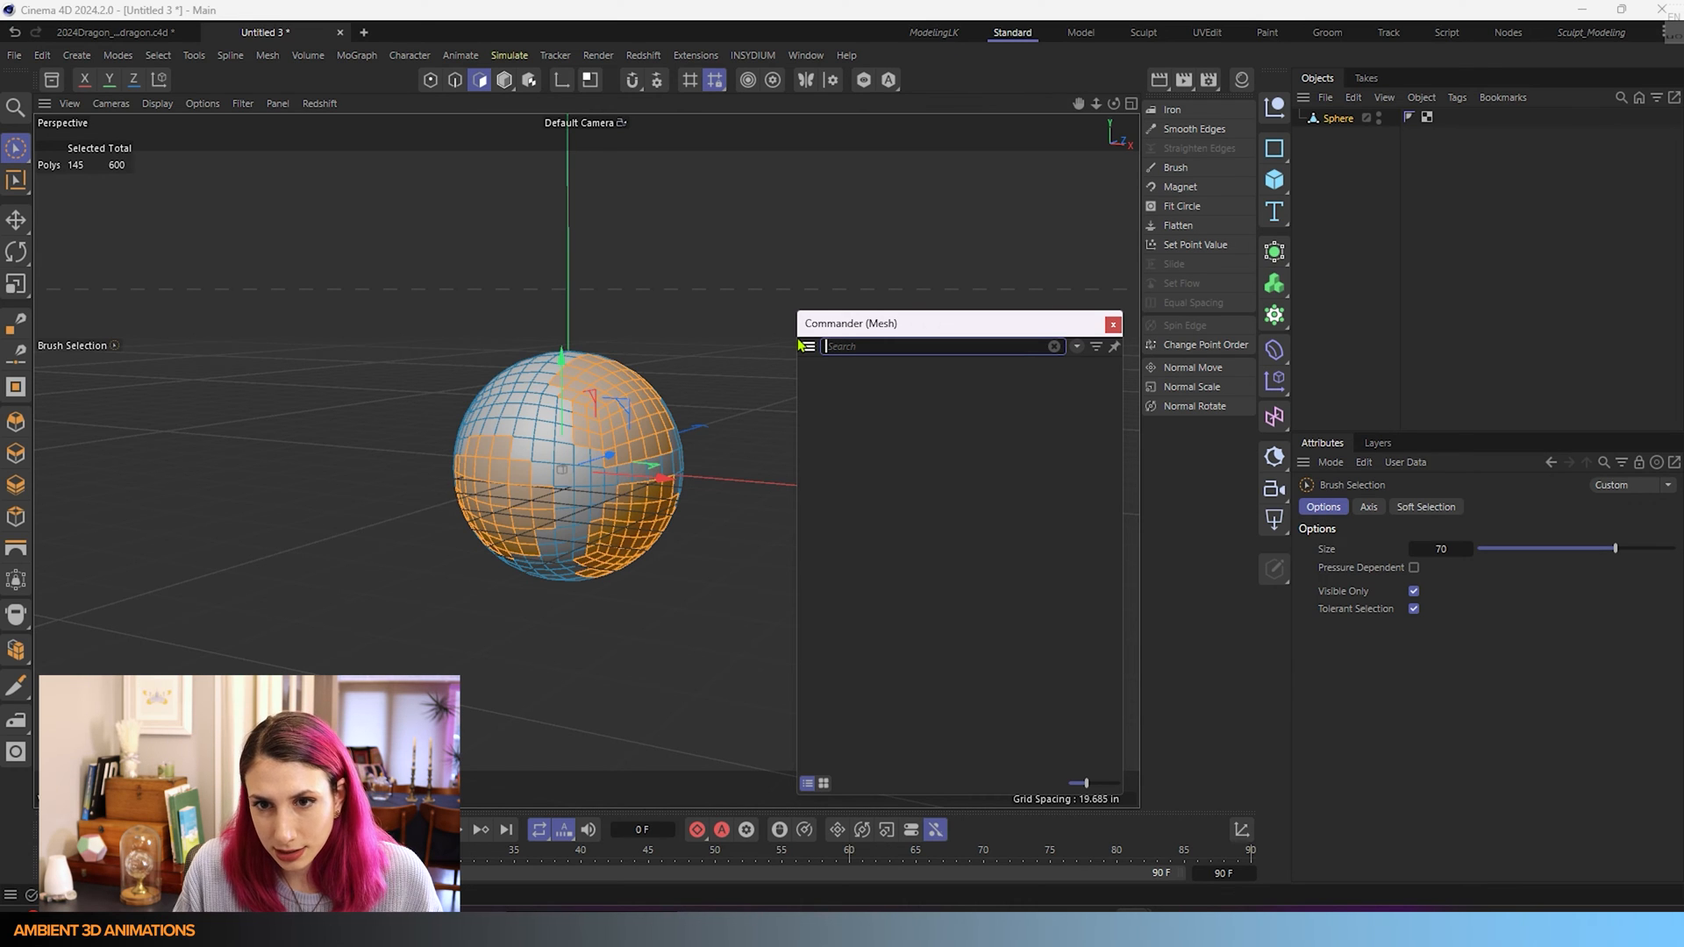
- Search 'flatt' to locate the Flatten command, close the search and show the layouts list
type("flatten")
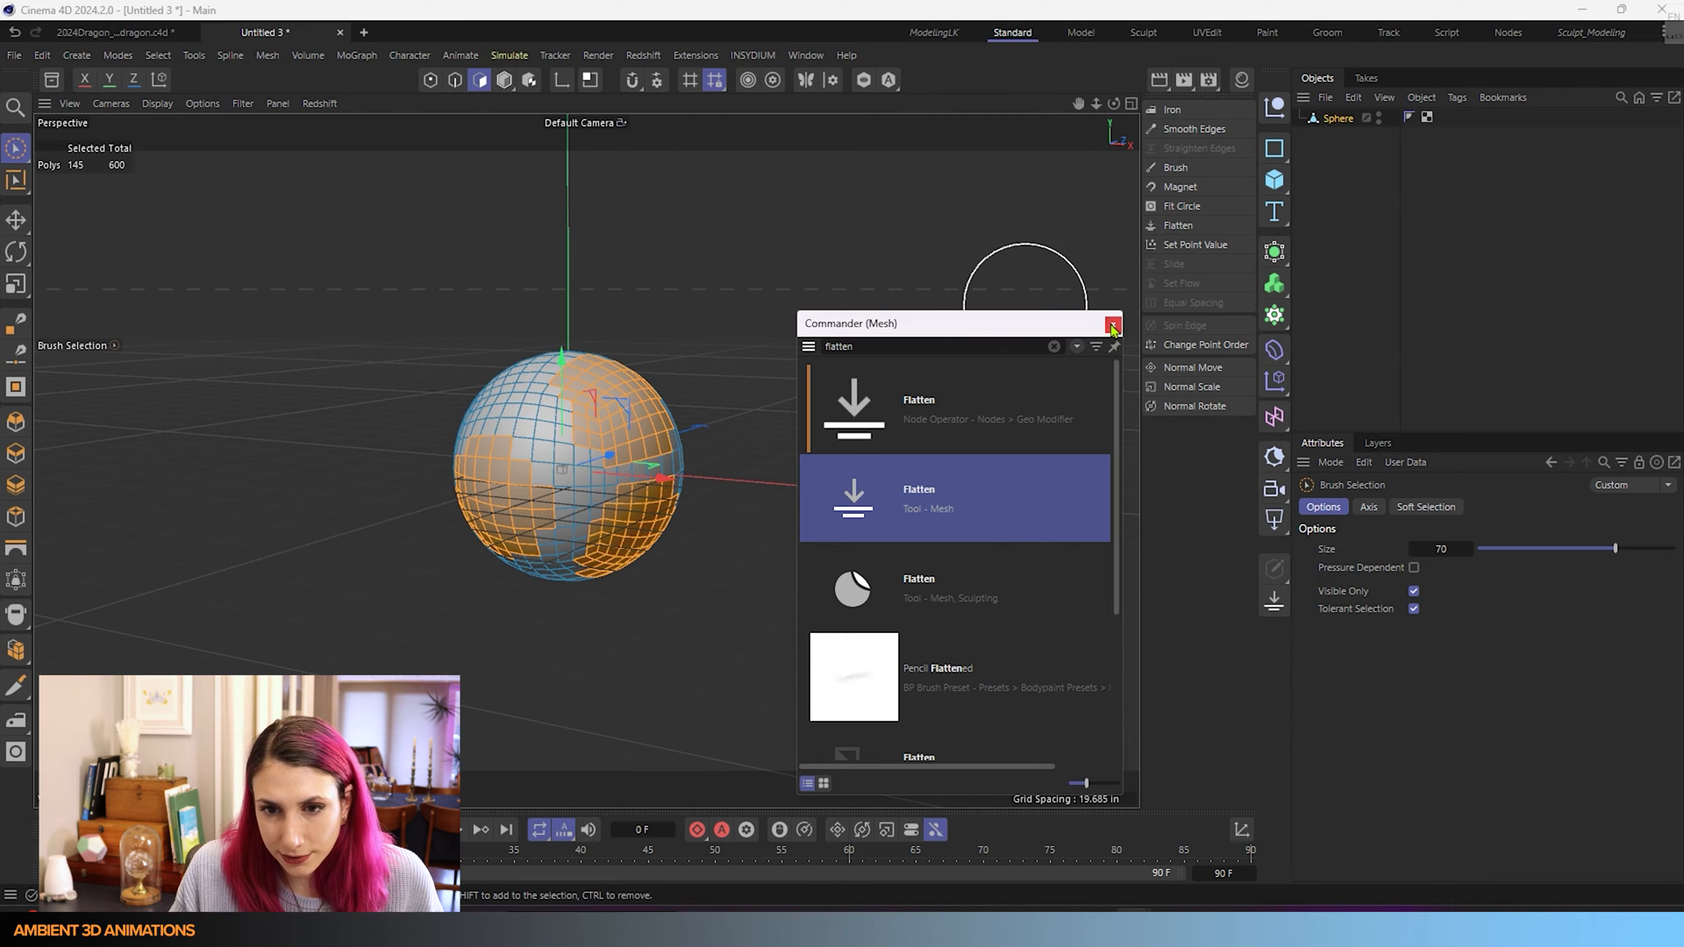
left_click(1112, 326)
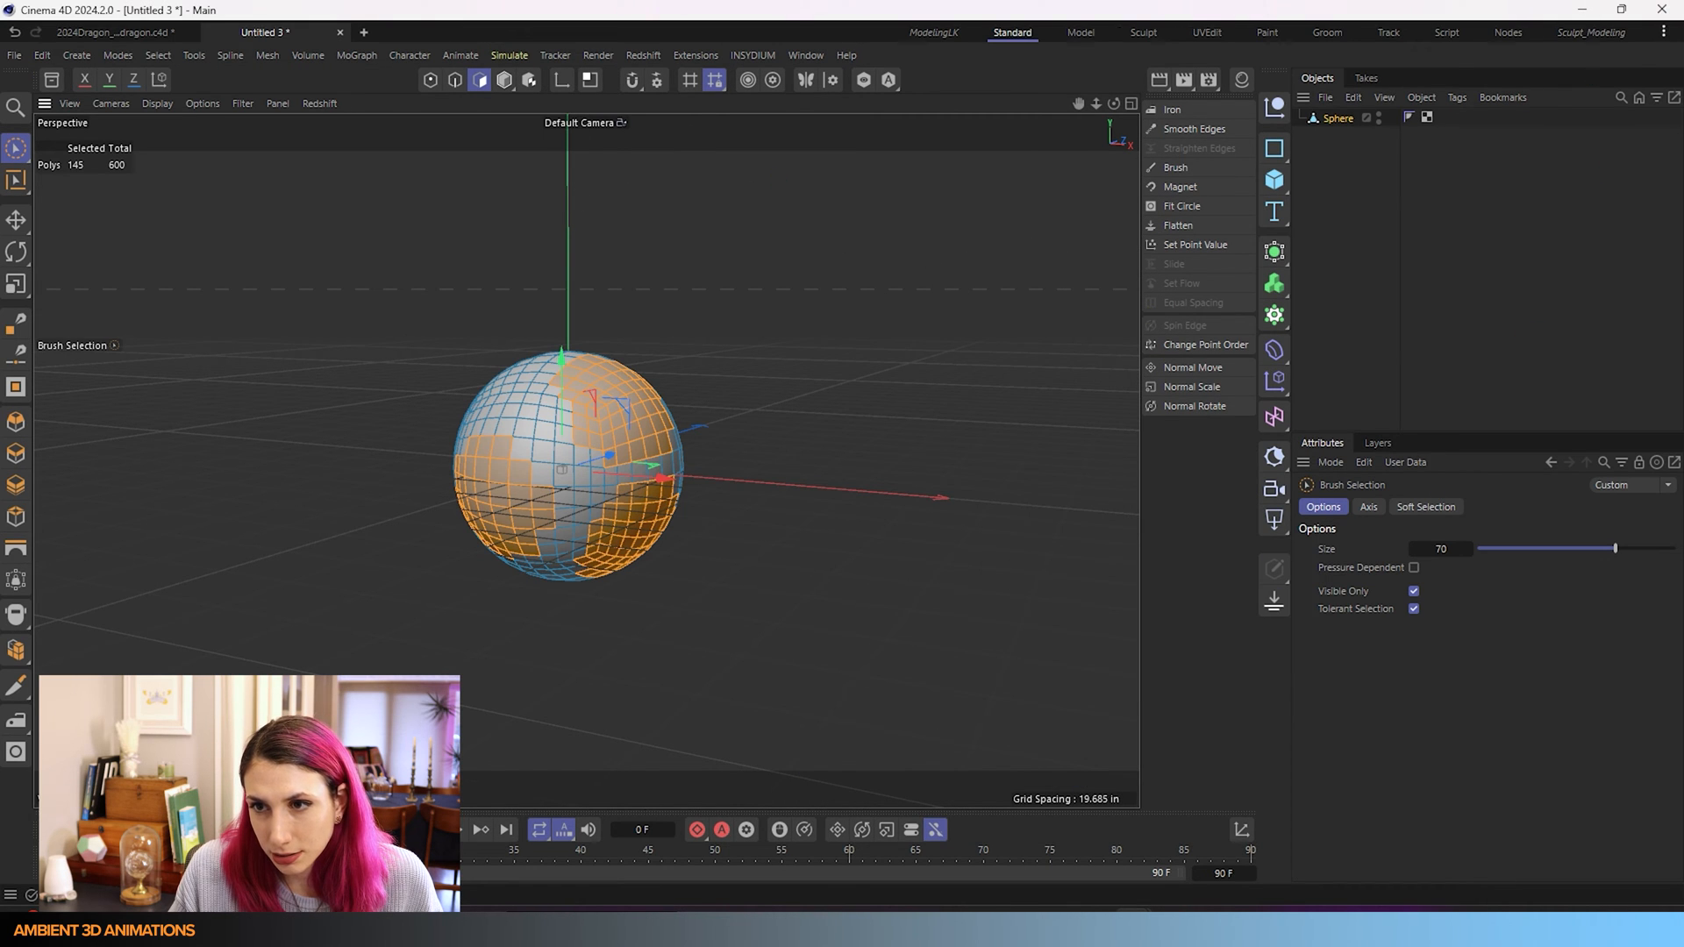
left_click(1662, 32)
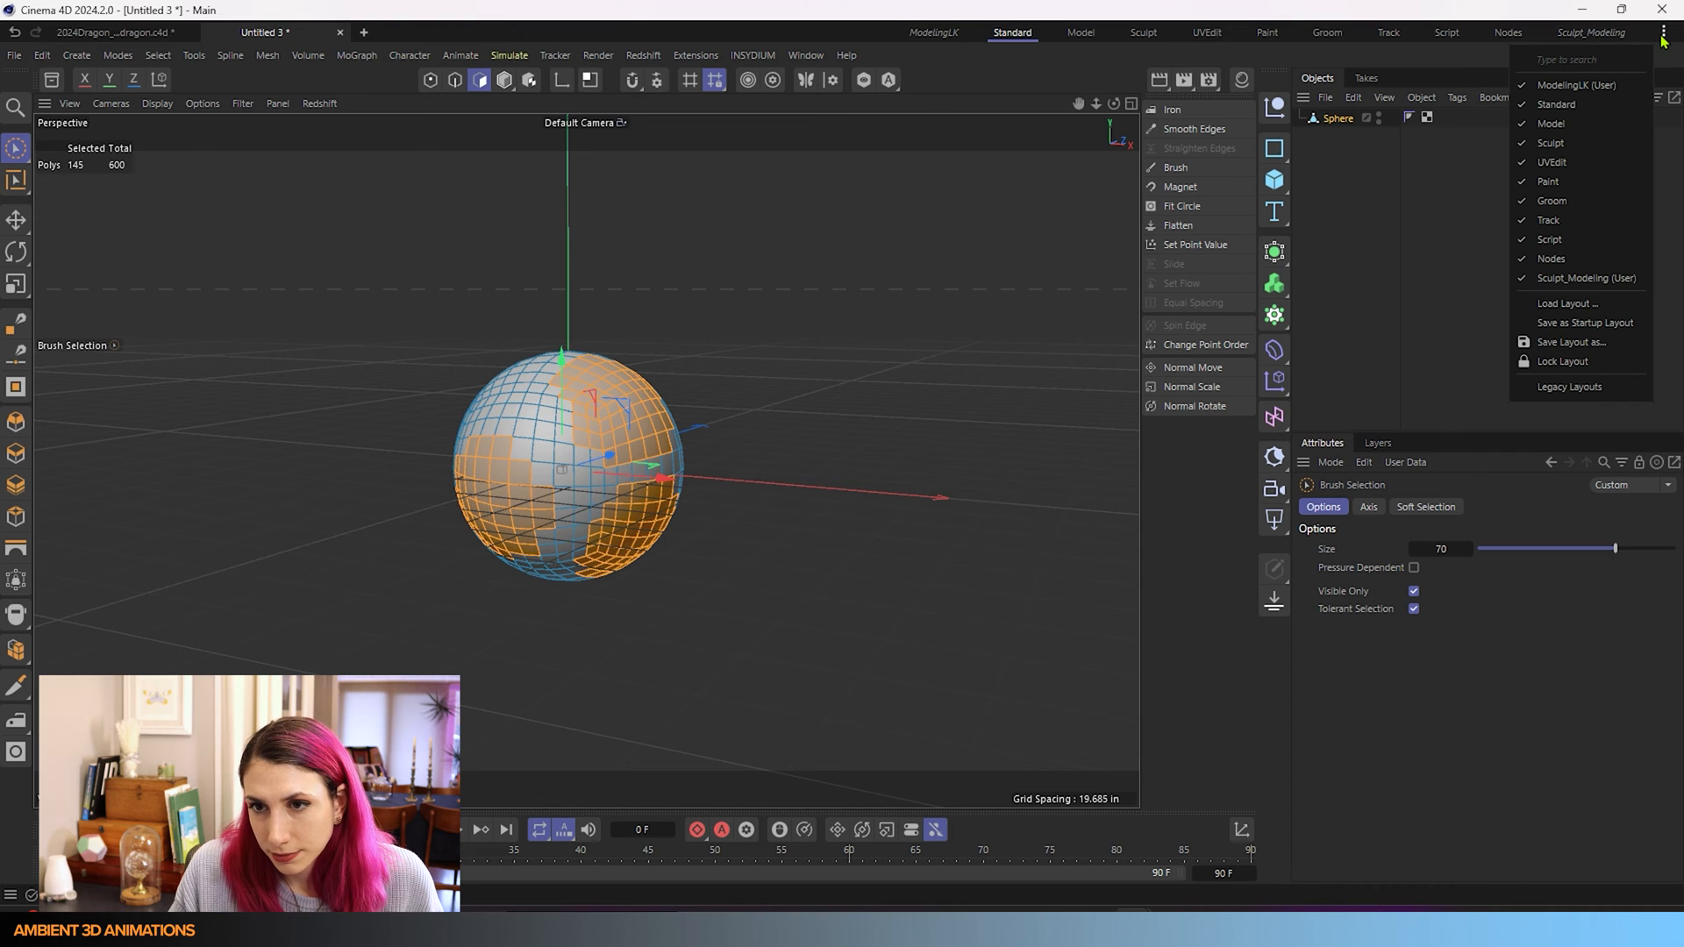
mouse_move(1569, 342)
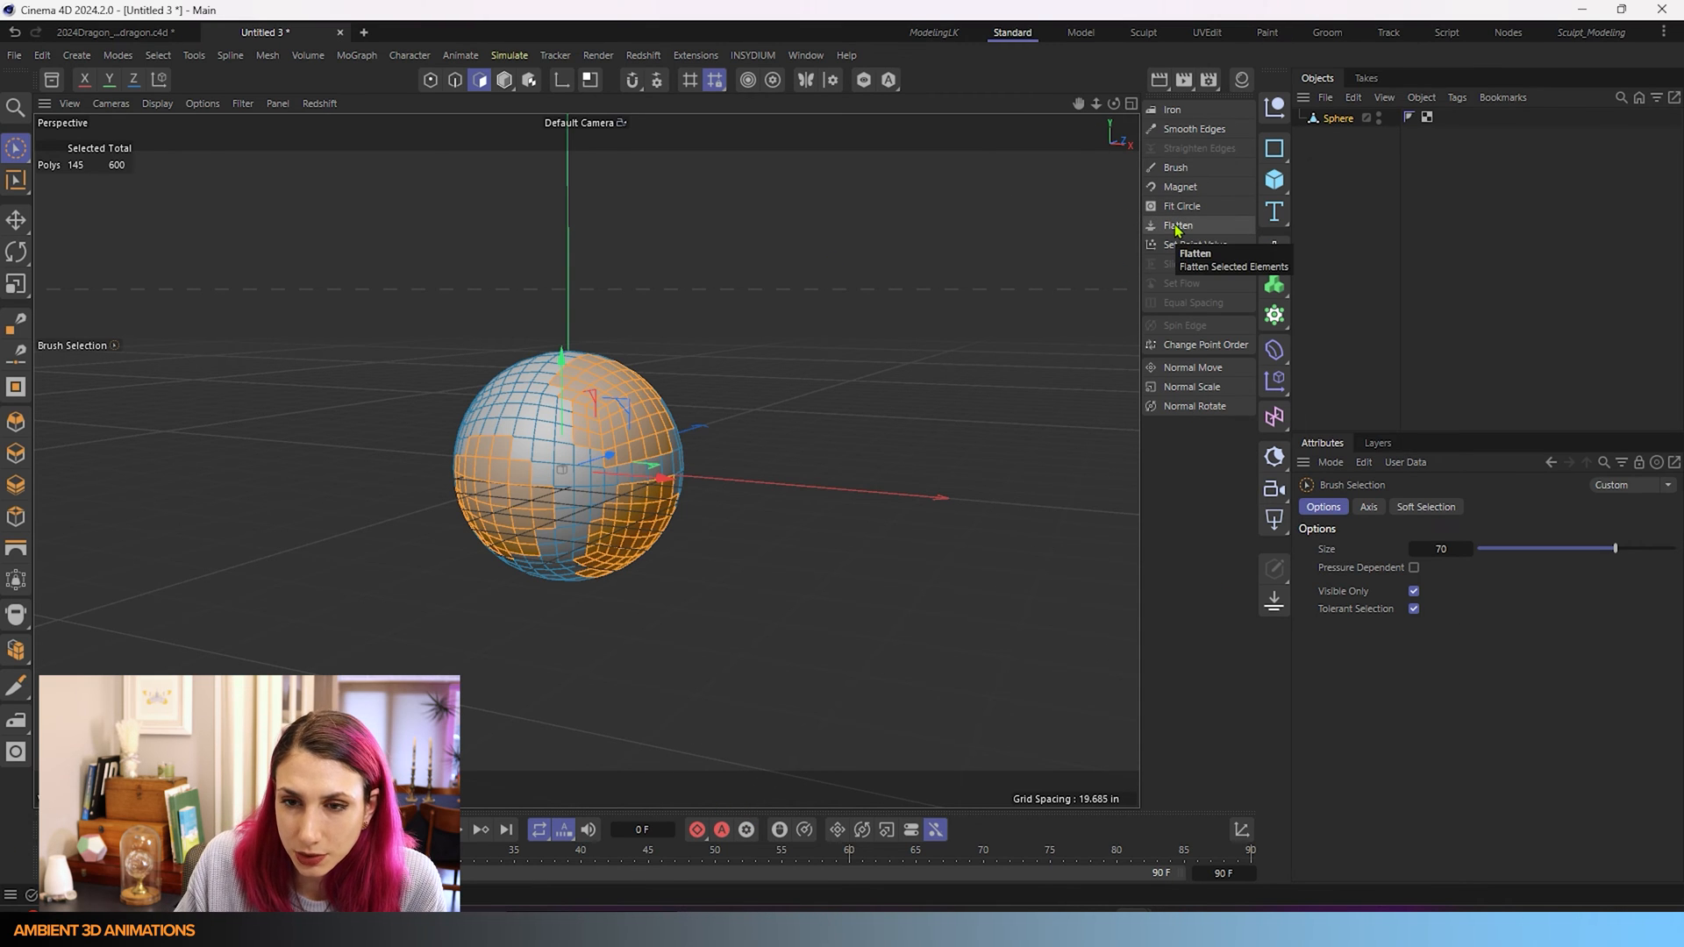
- Activate Flatten on the patches and scrub Strength between 0% and 100%, ending at full
left_click(1178, 224)
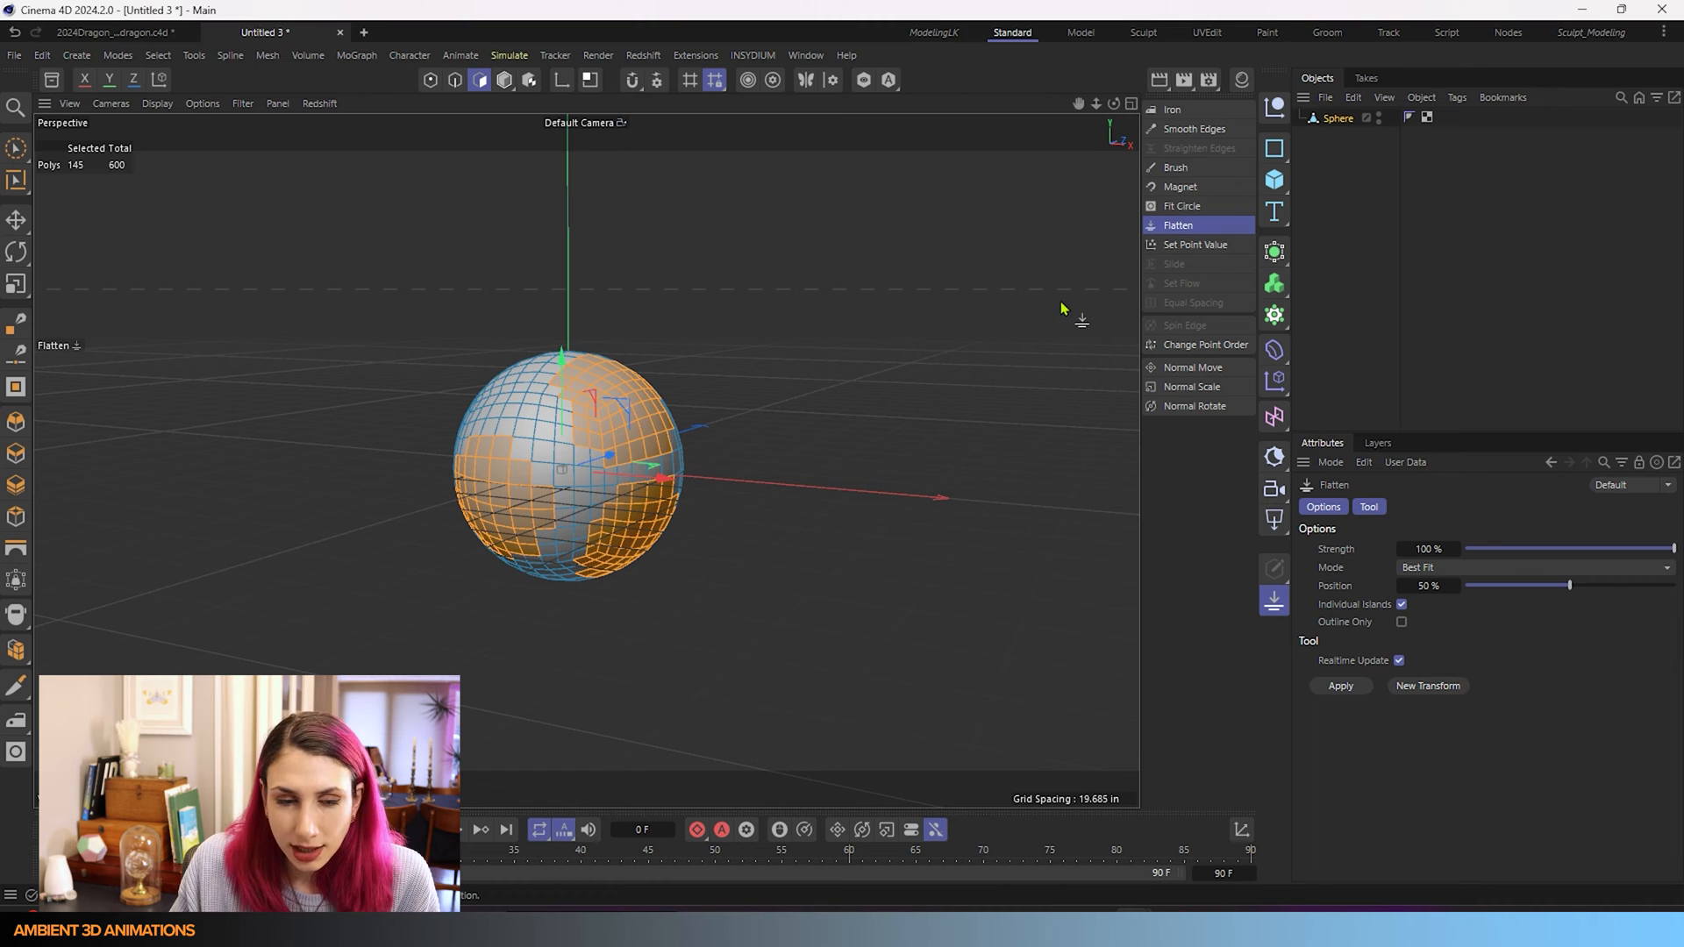
left_click_drag(1654, 549, 1469, 549)
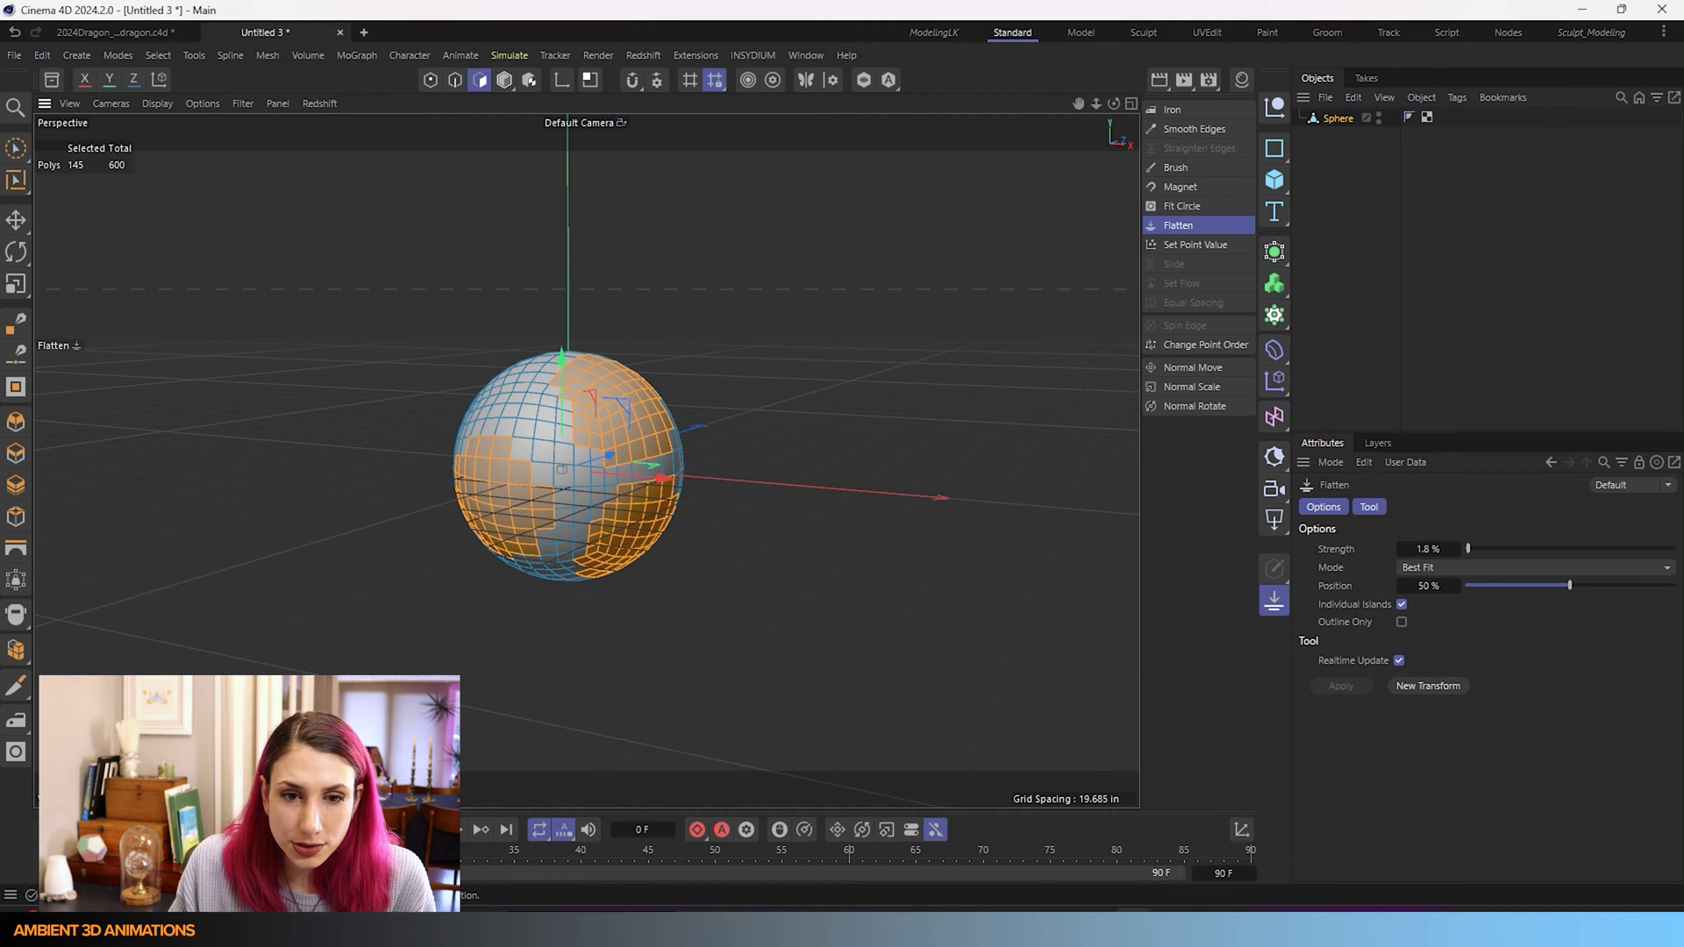
left_click_drag(1466, 549, 1487, 549)
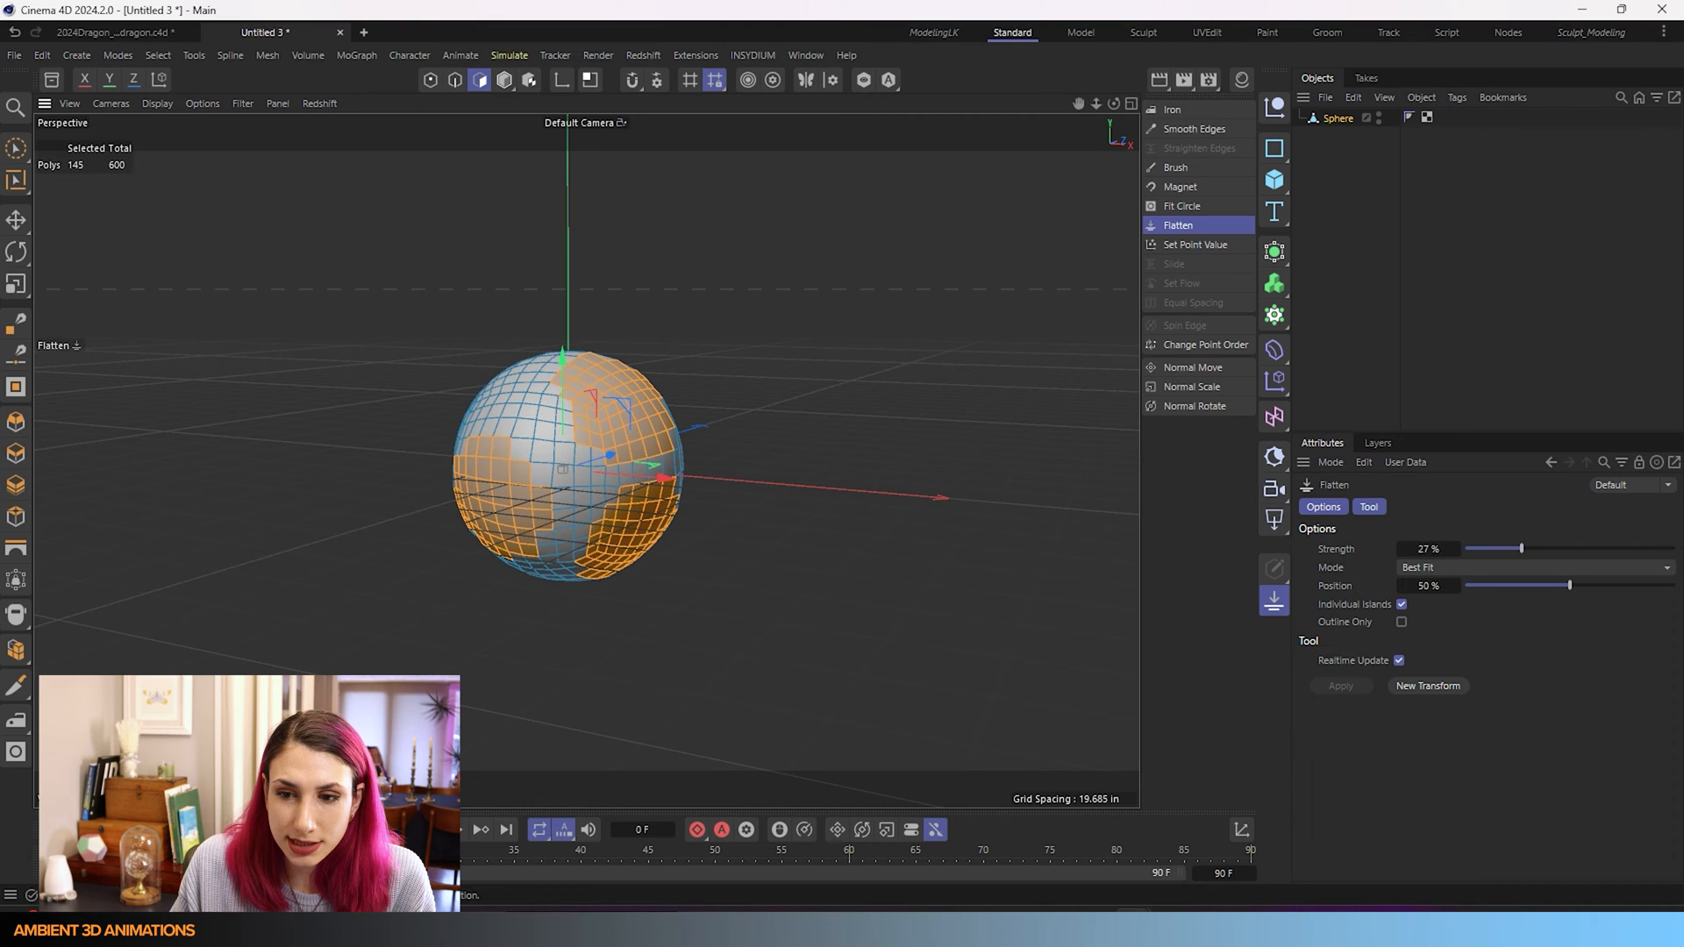
left_click_drag(1502, 547, 1594, 547)
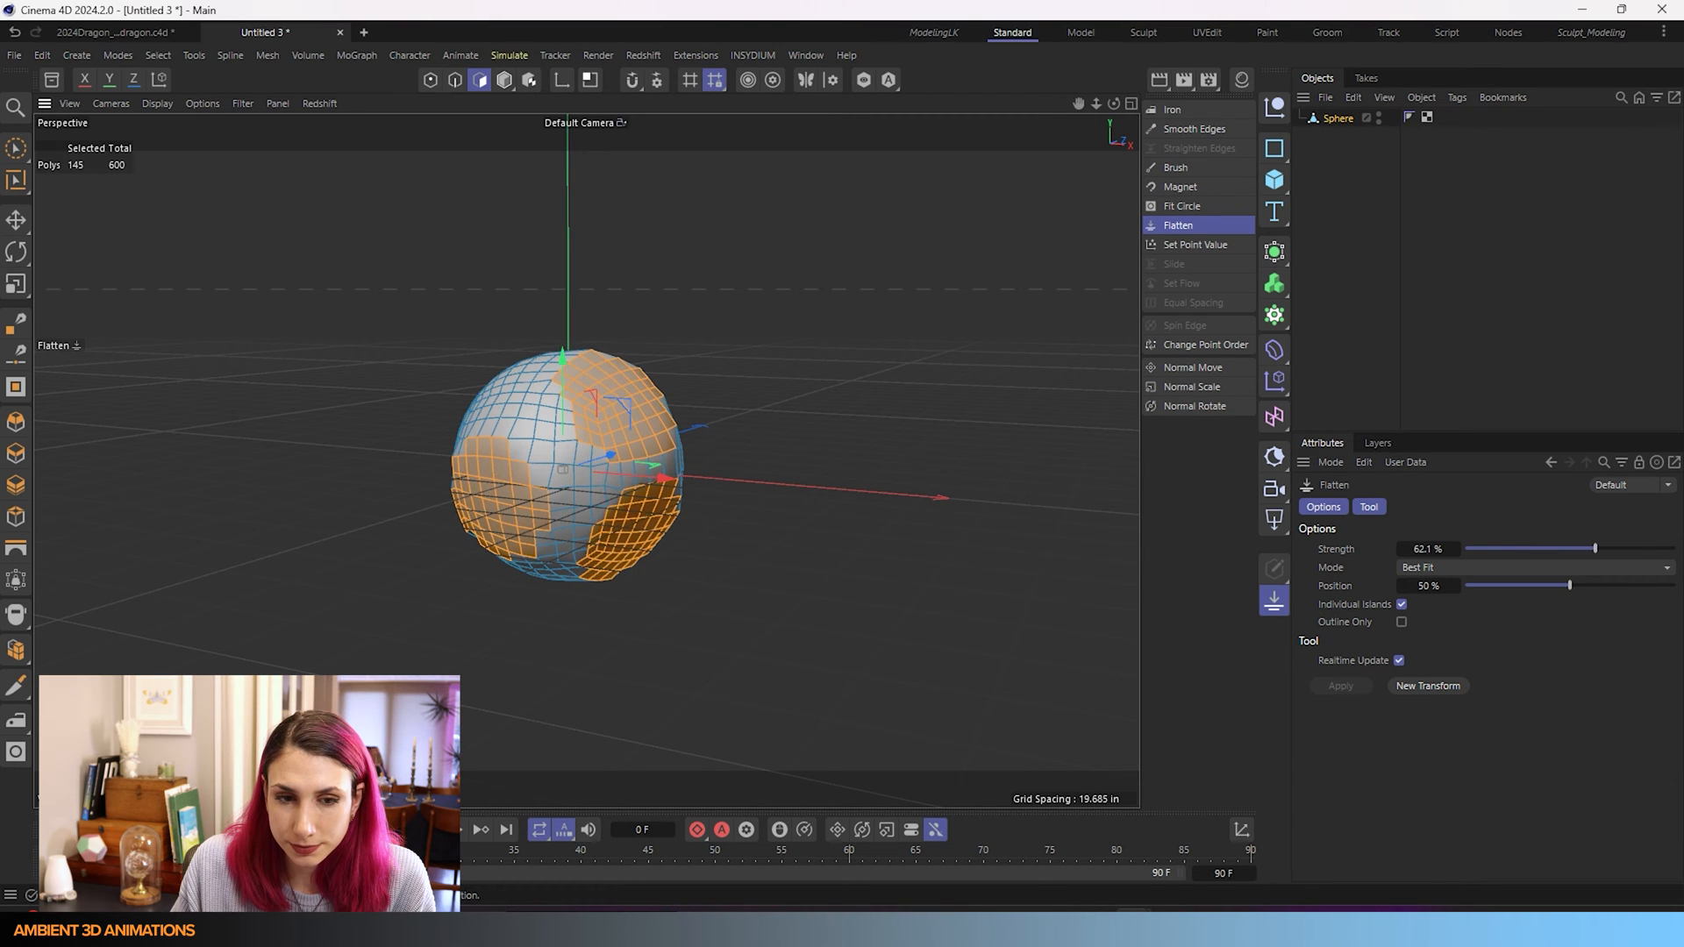
left_click_drag(1596, 548, 1672, 549)
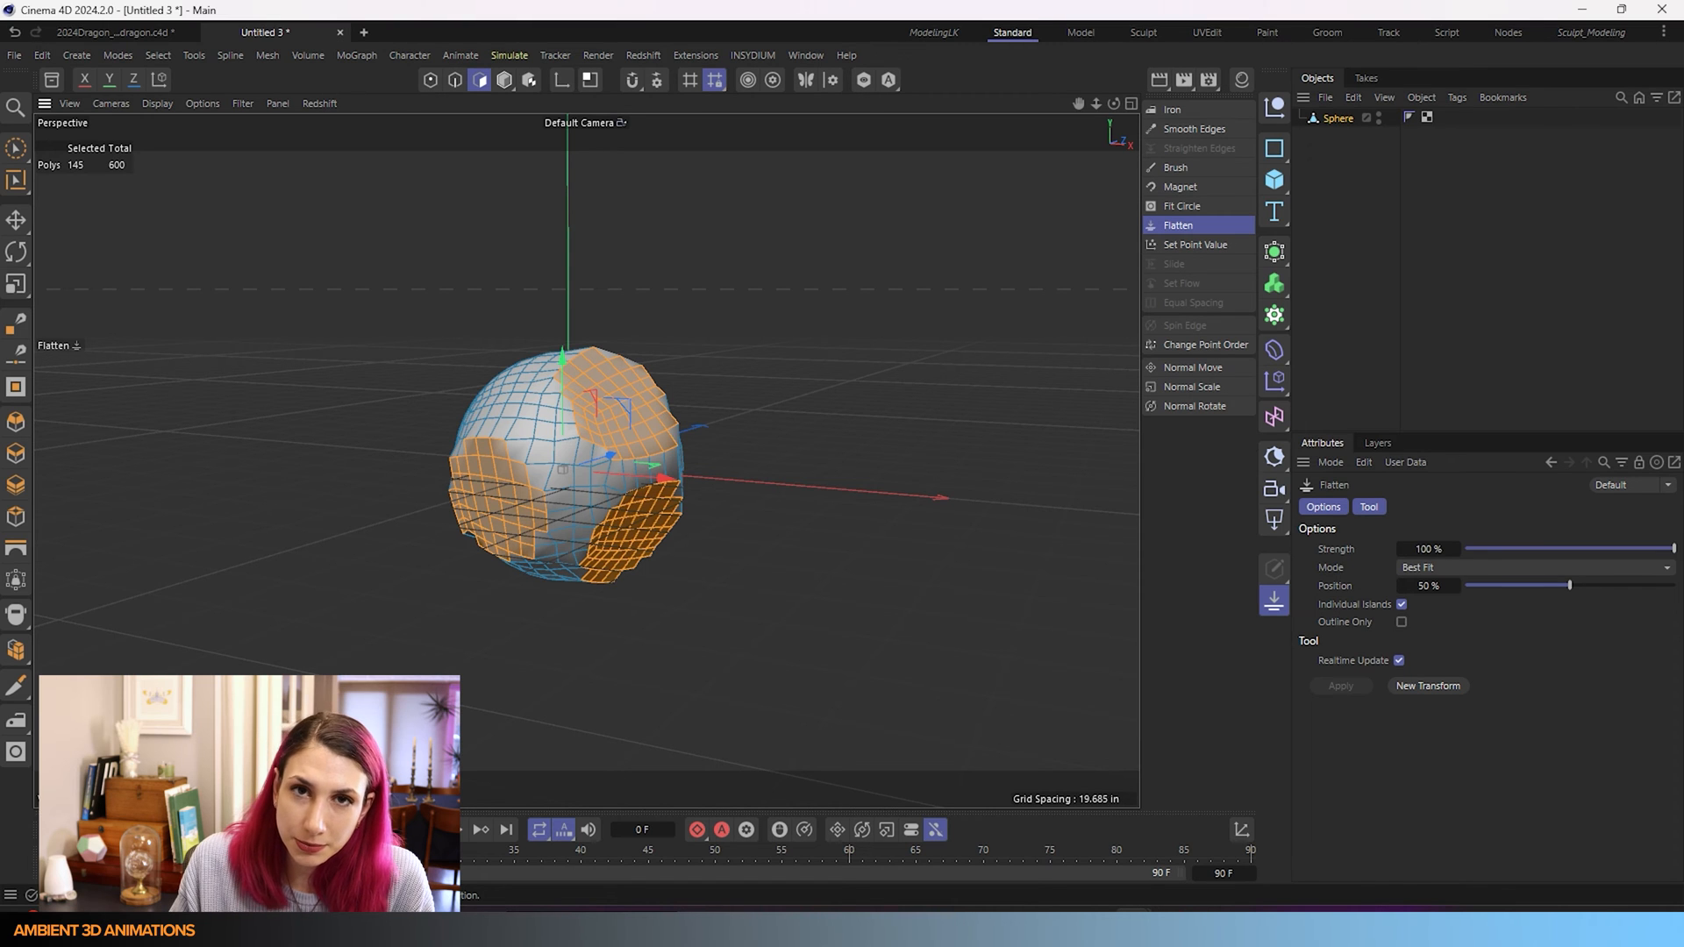
left_click_drag(1671, 549, 1466, 549)
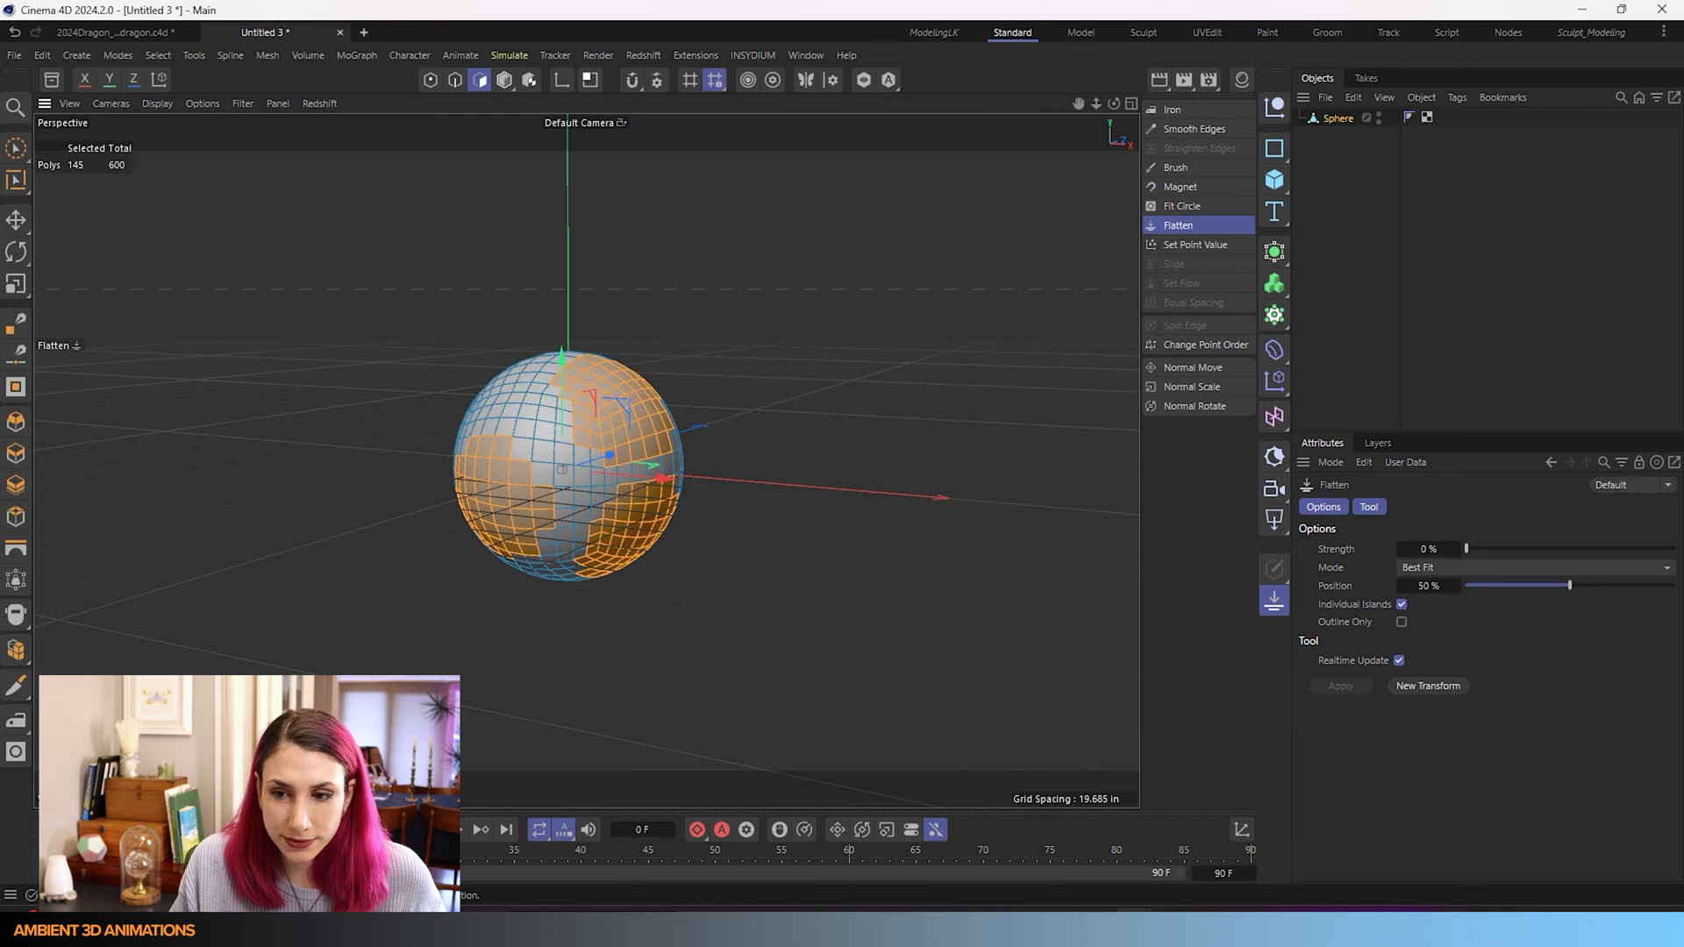
mouse_move(1614, 559)
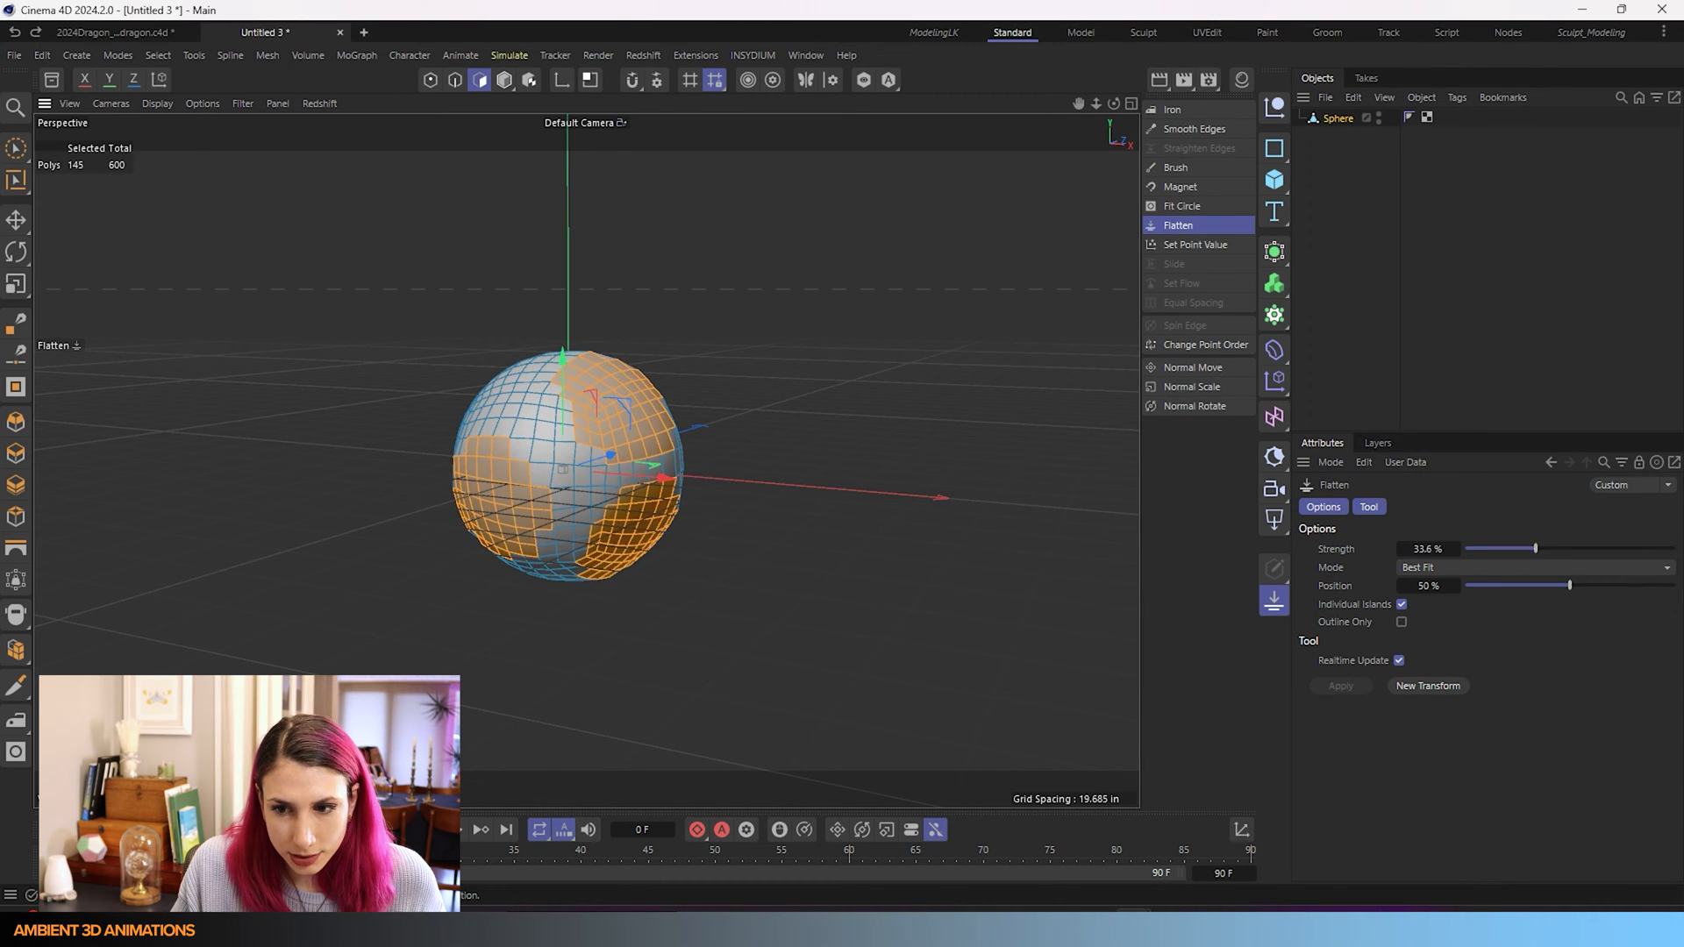
left_click_drag(1533, 549, 1670, 549)
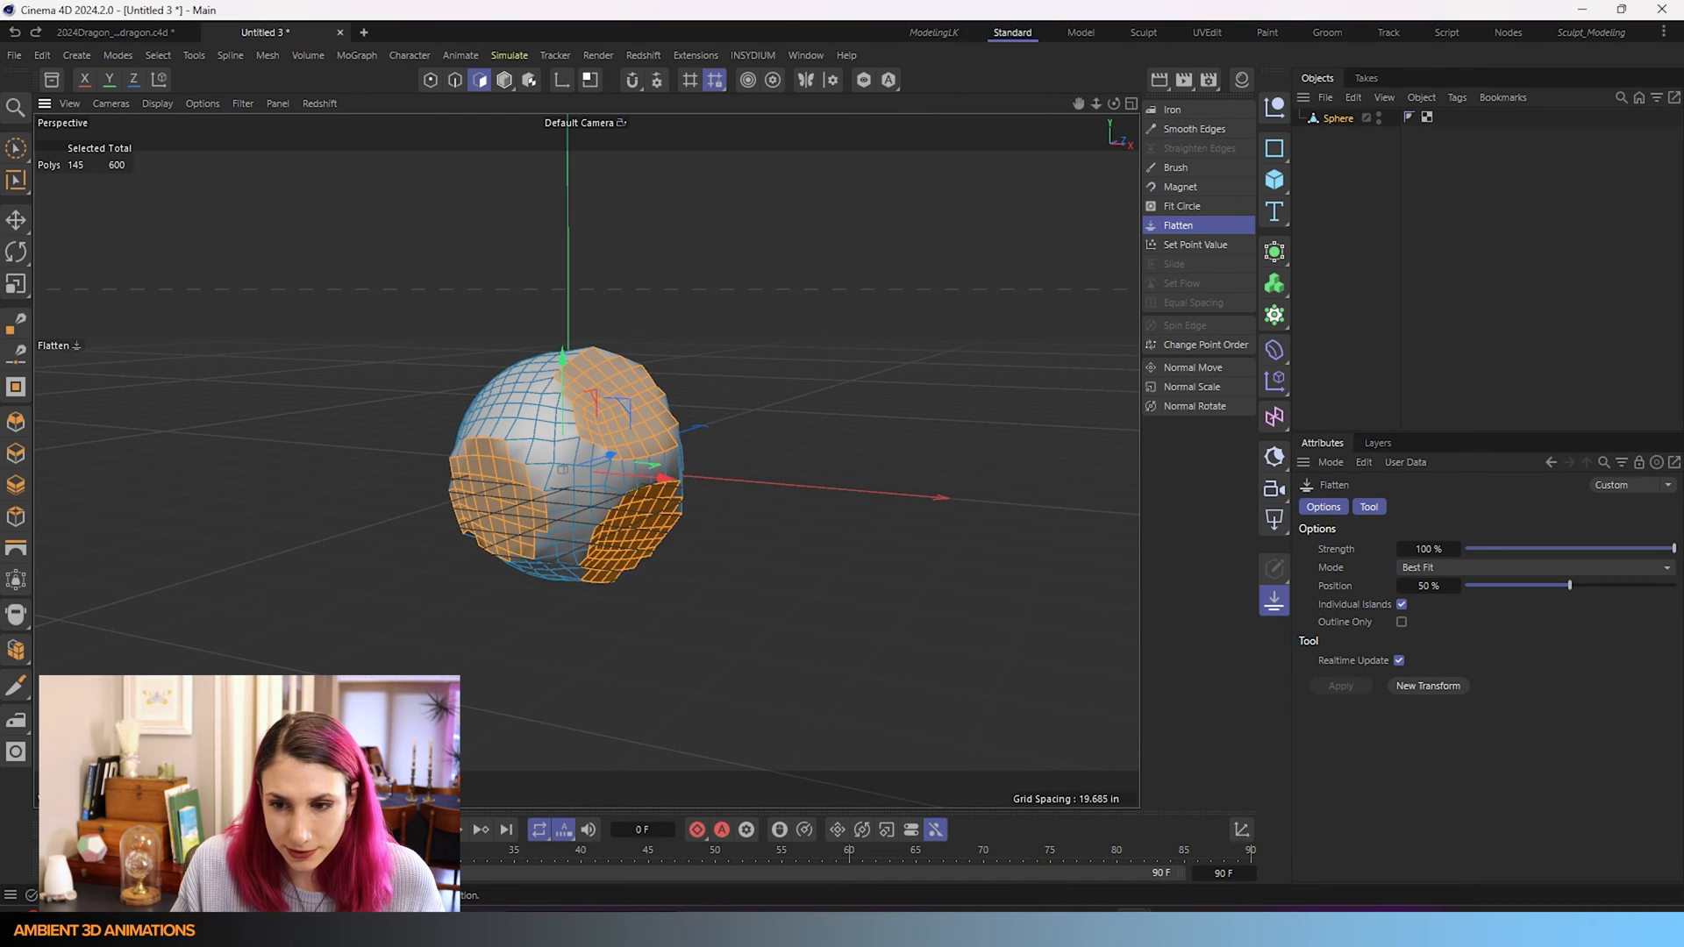
- Drag Position from outward down to -100% so the flat planes sink into the sphere
left_click_drag(1567, 585, 1640, 585)
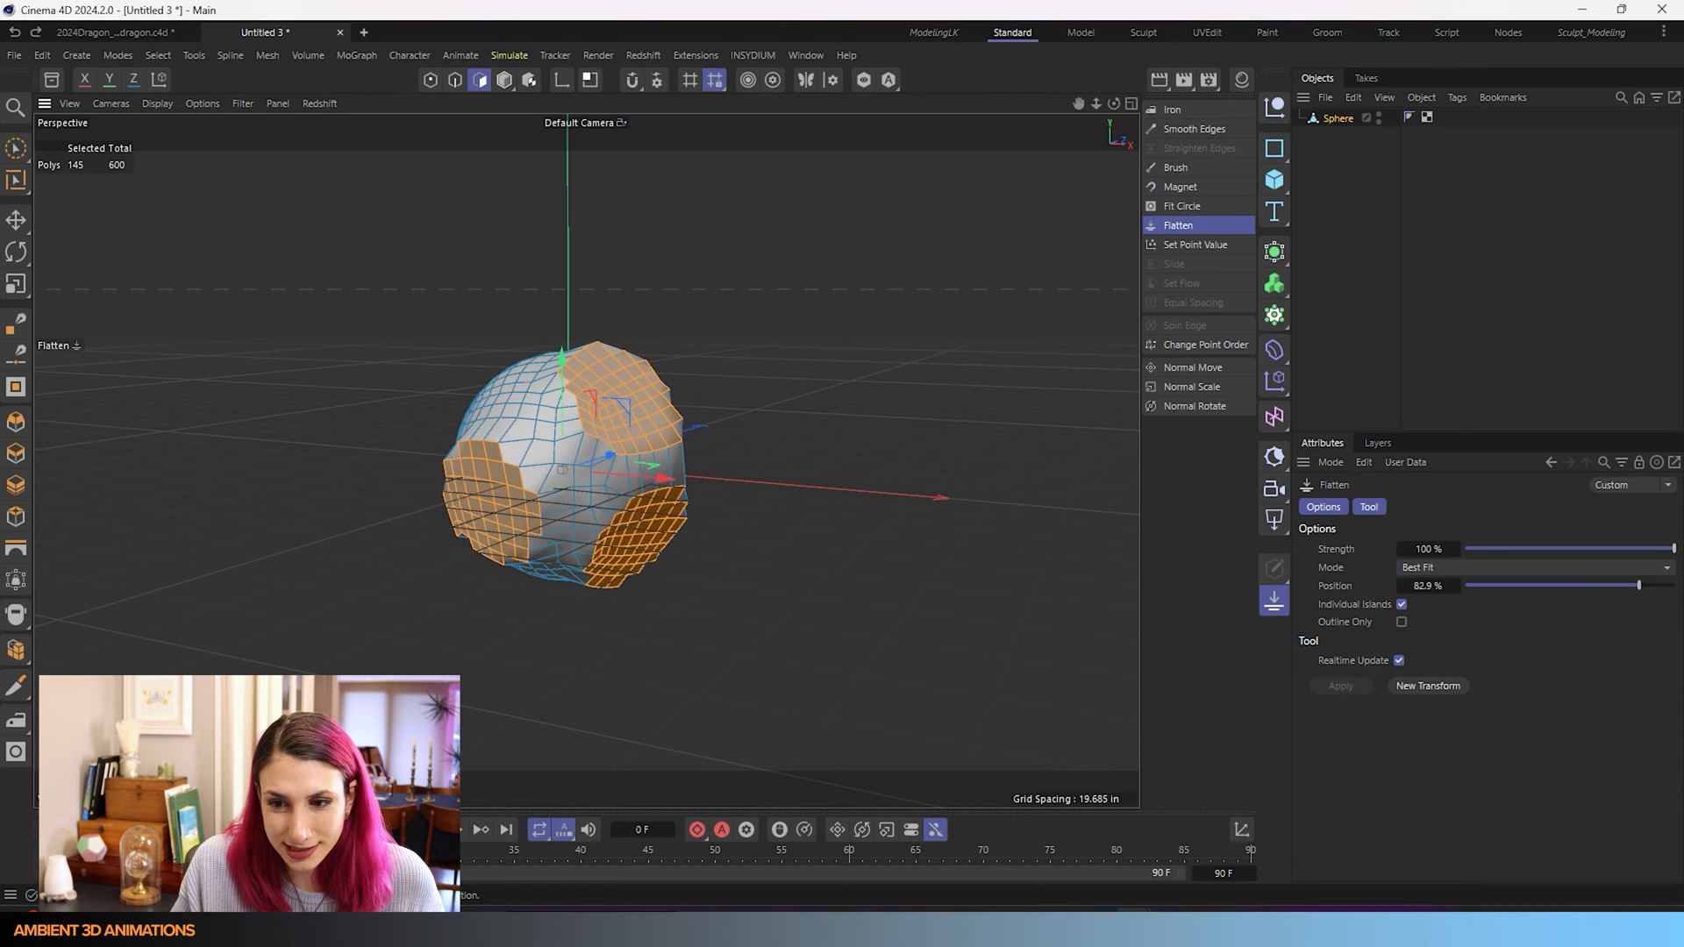
left_click_drag(1638, 586, 1470, 586)
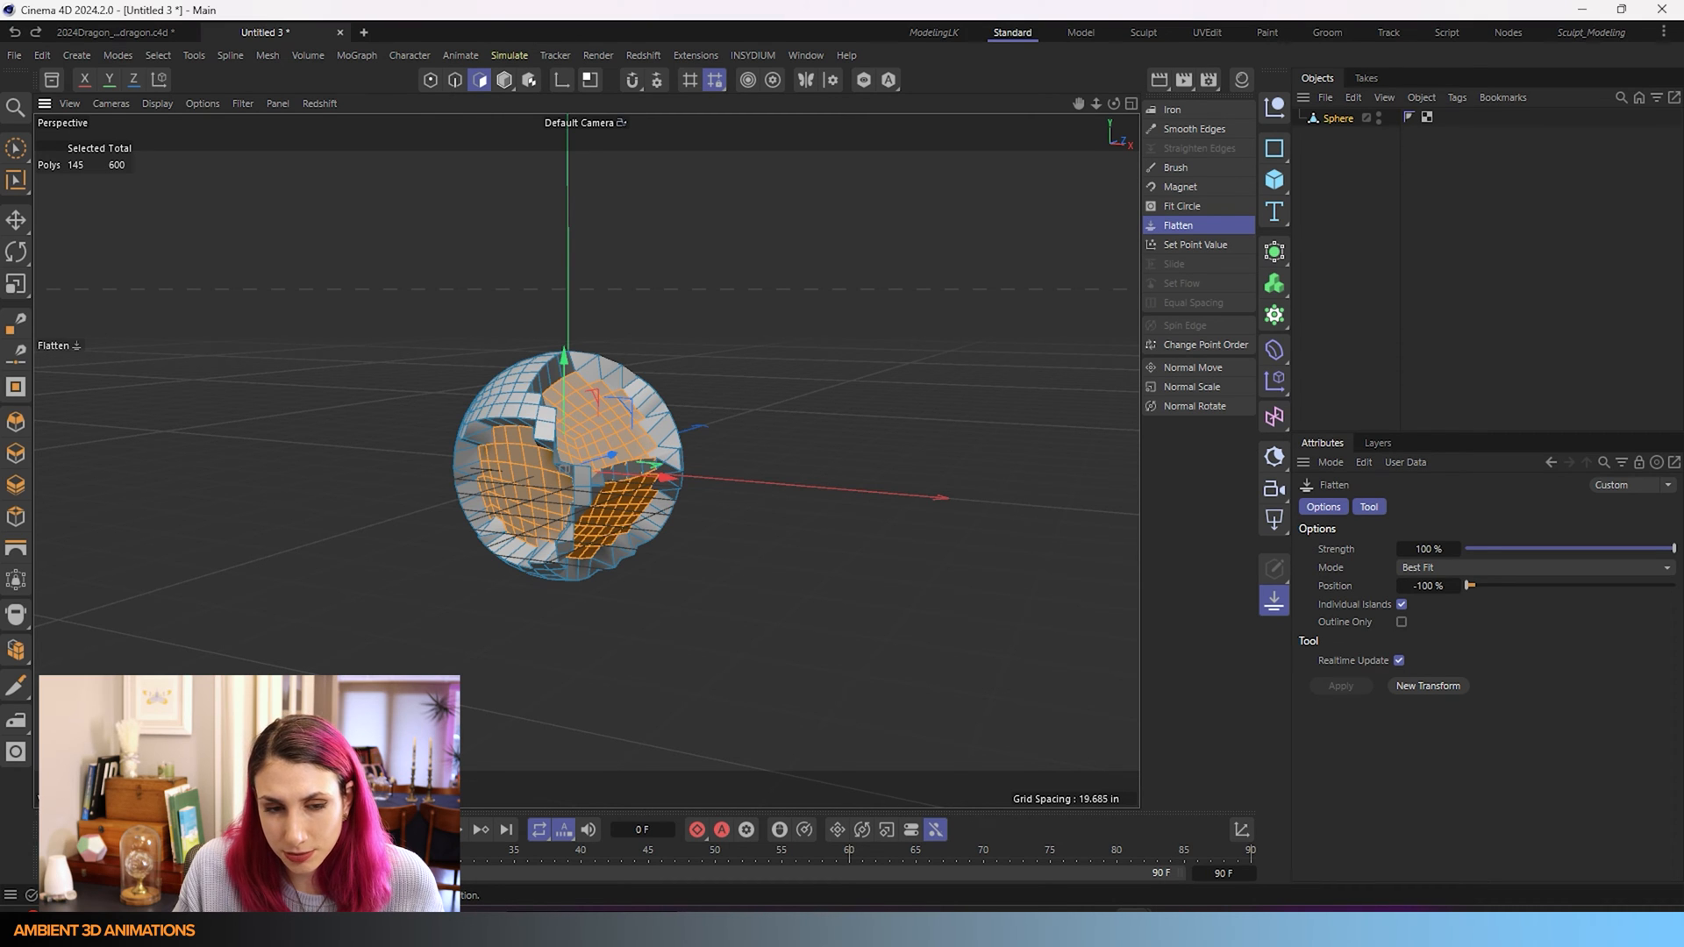
- Set Position to 100% and toggle Individual Islands off then back on to compare
left_click_drag(1470, 585, 1671, 586)
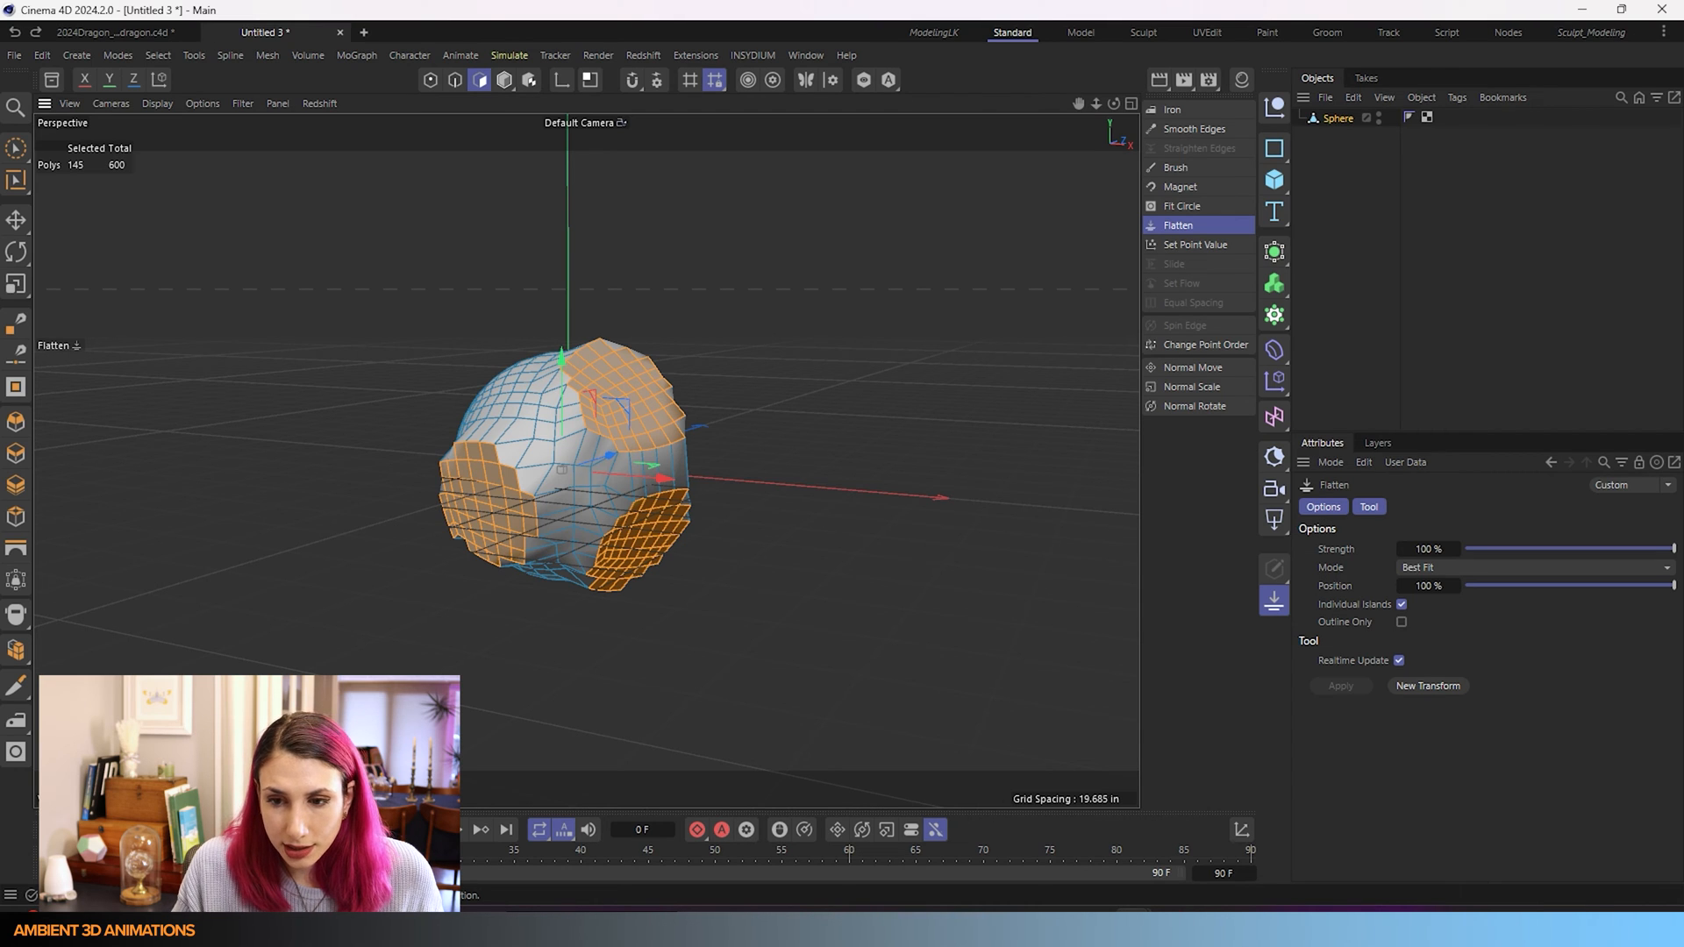
mouse_move(789, 400)
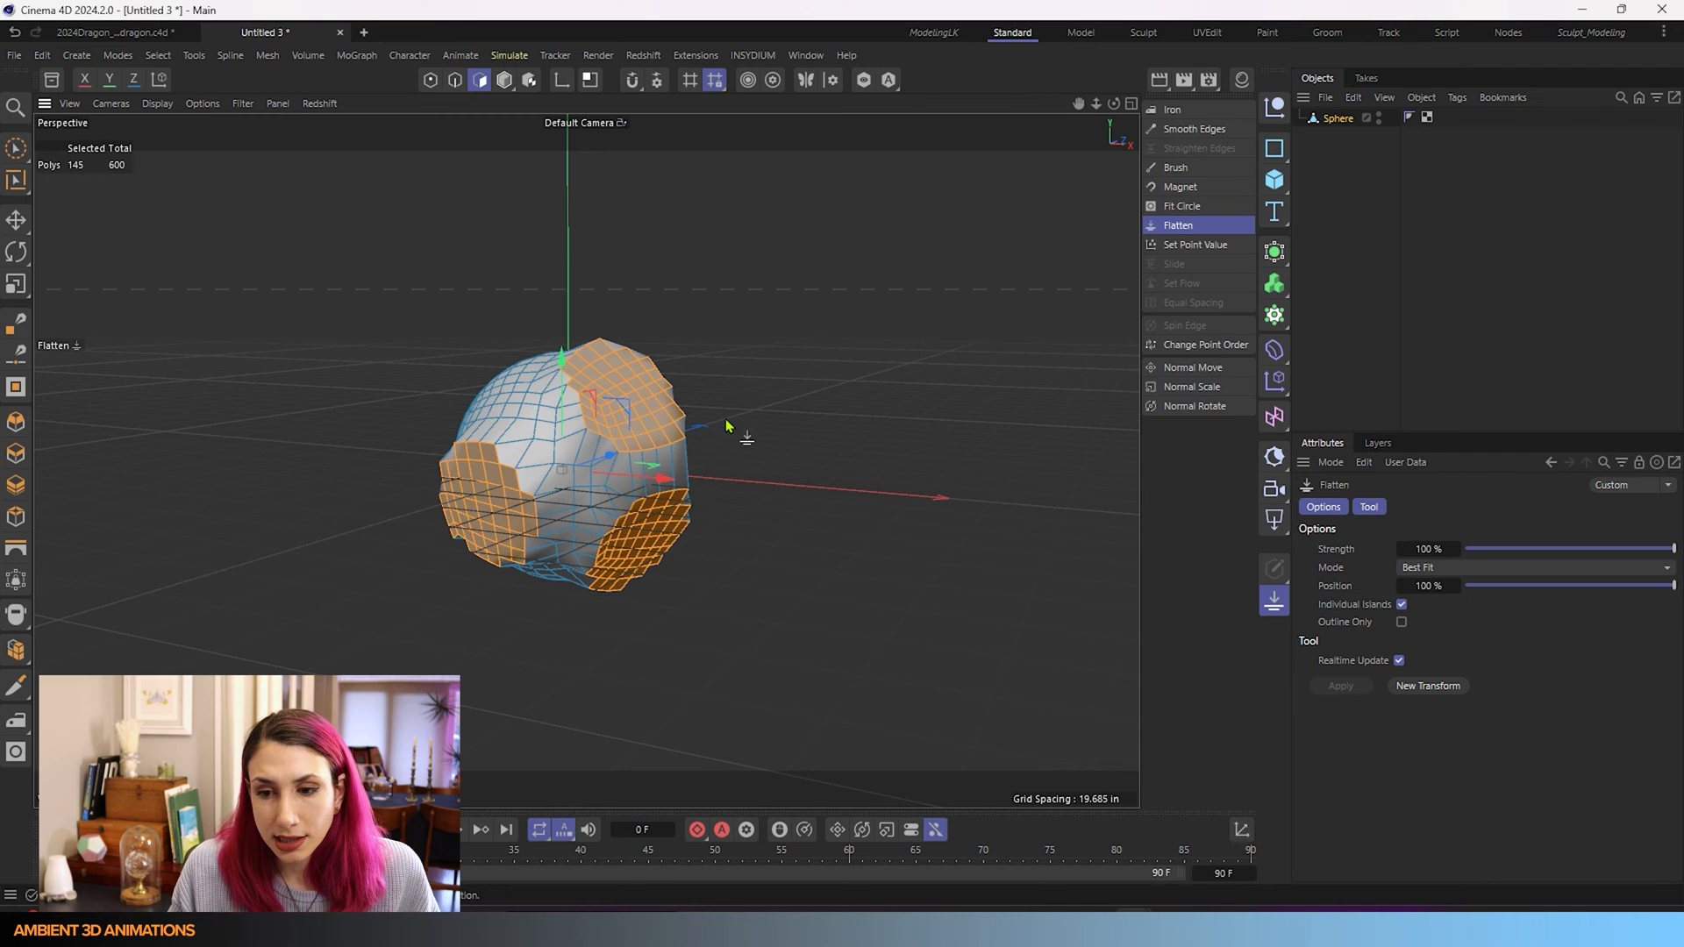
left_click(1401, 603)
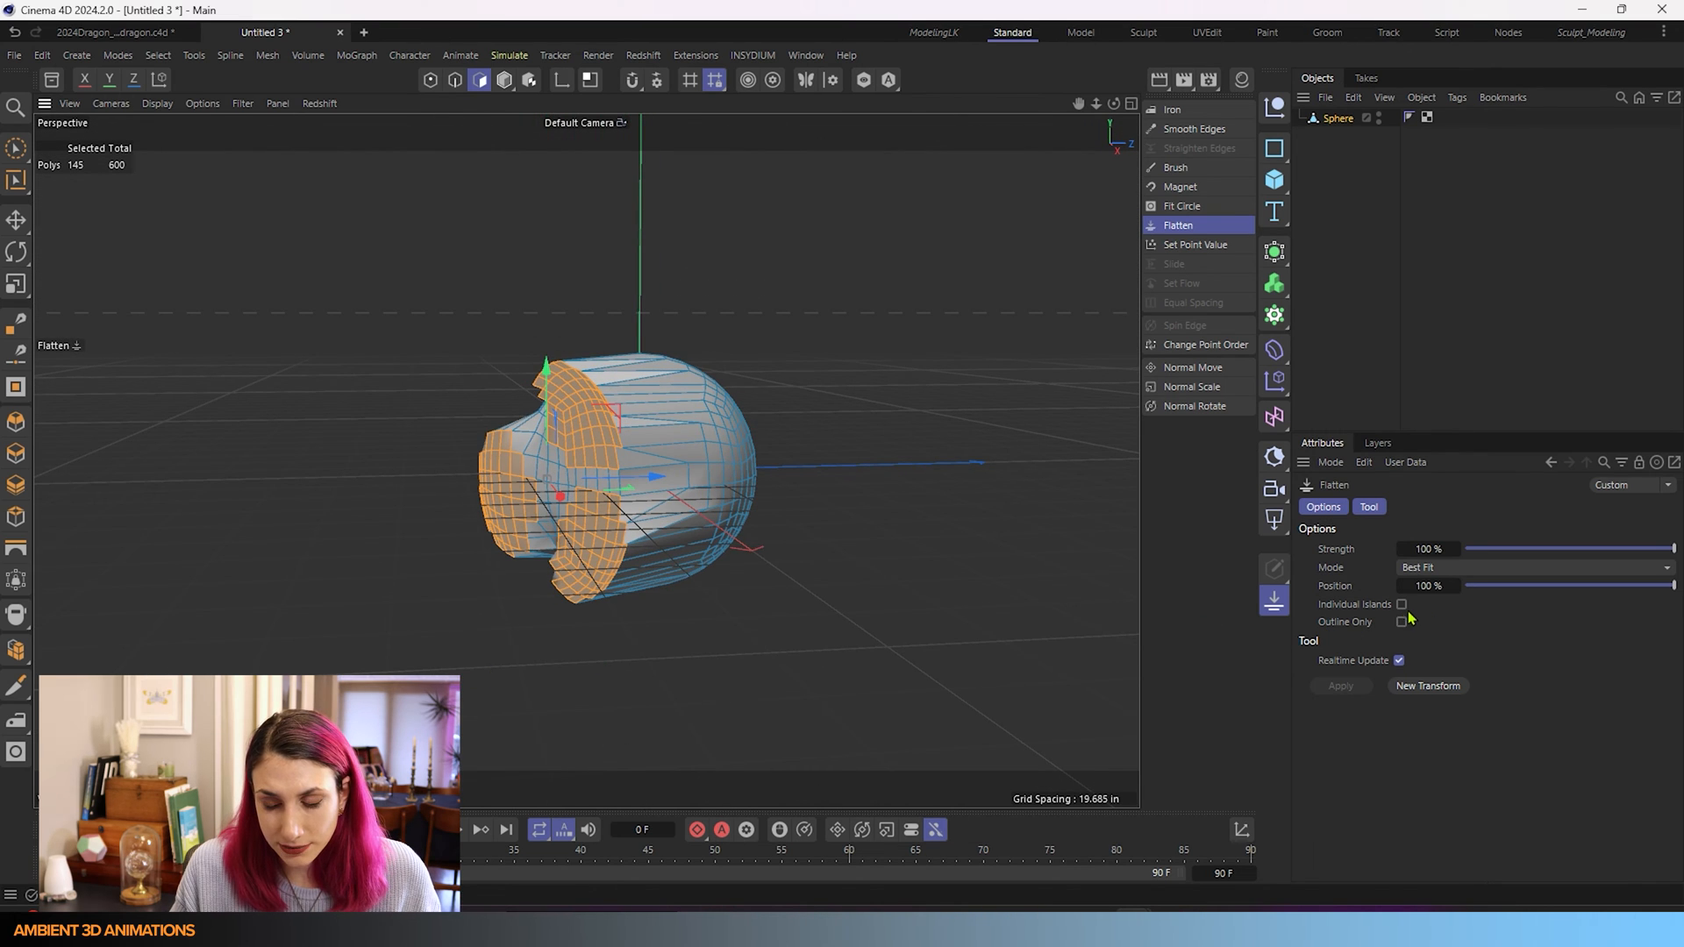
left_click(1401, 603)
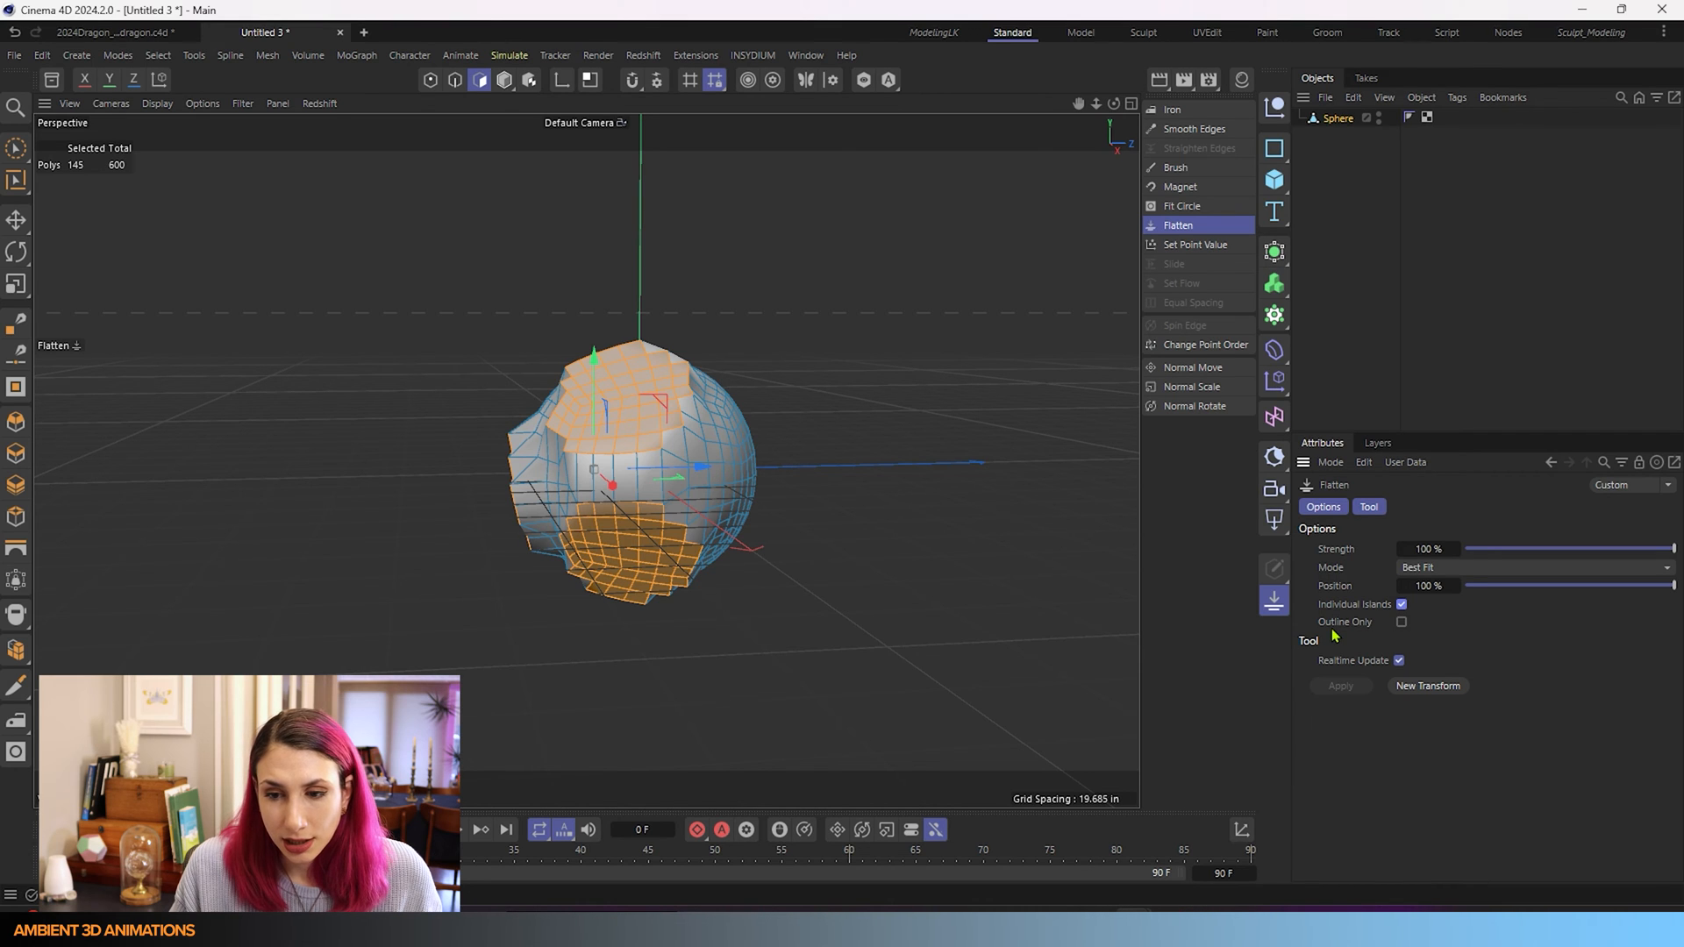
mouse_move(1356, 633)
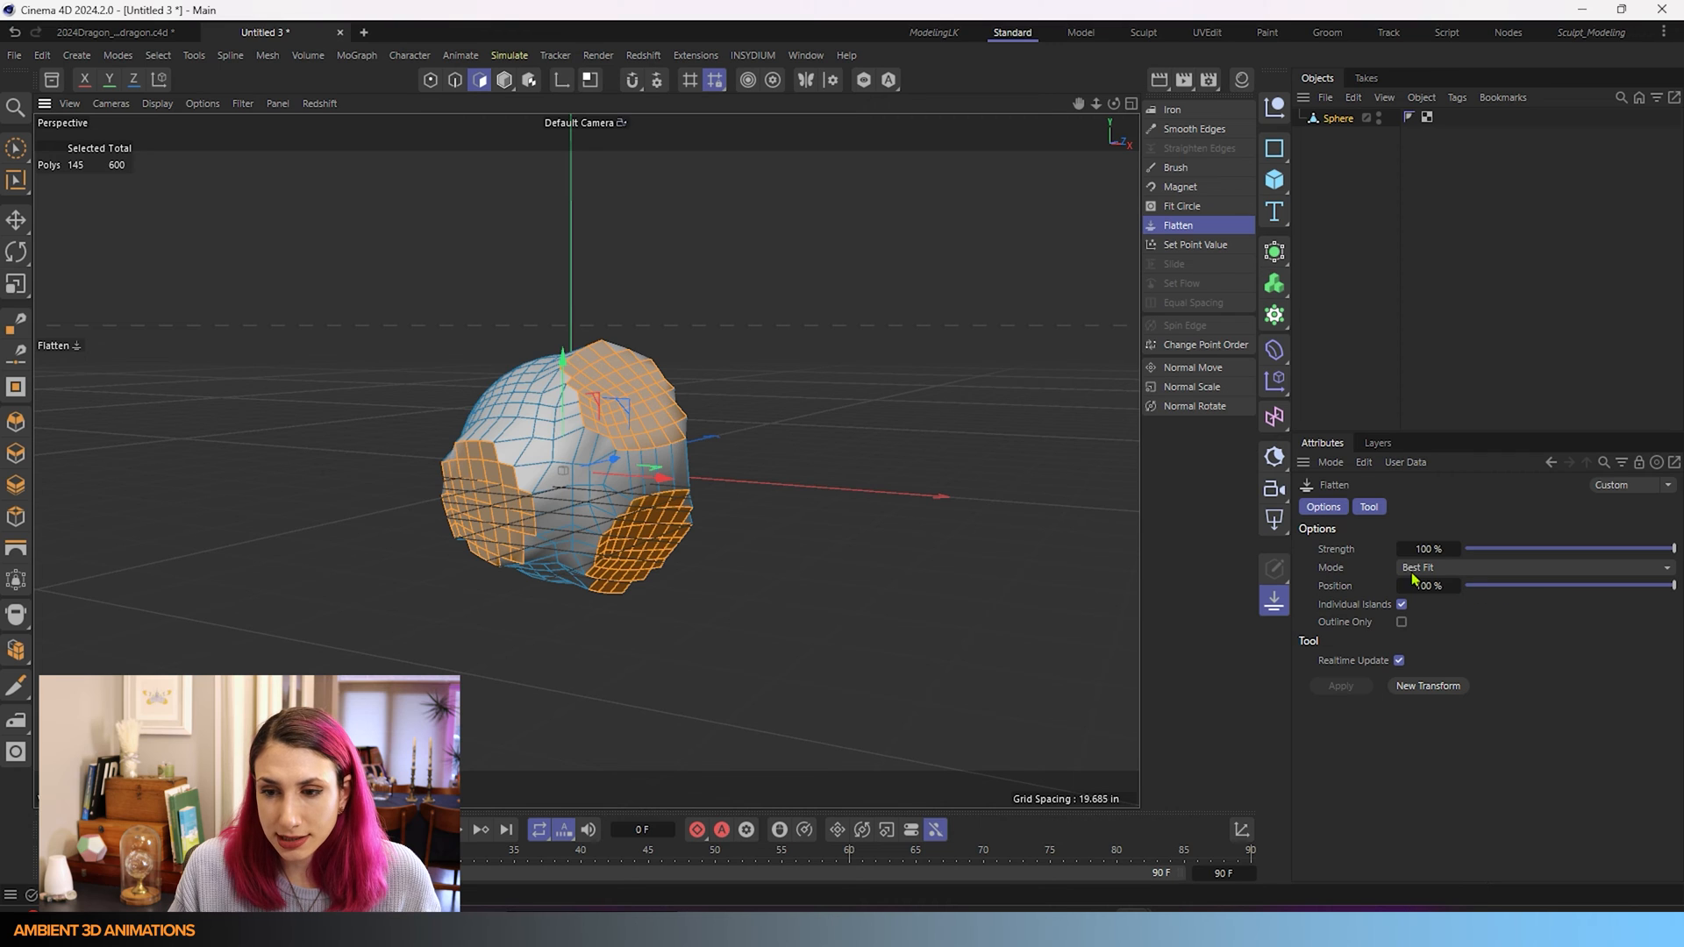
mouse_move(1663, 581)
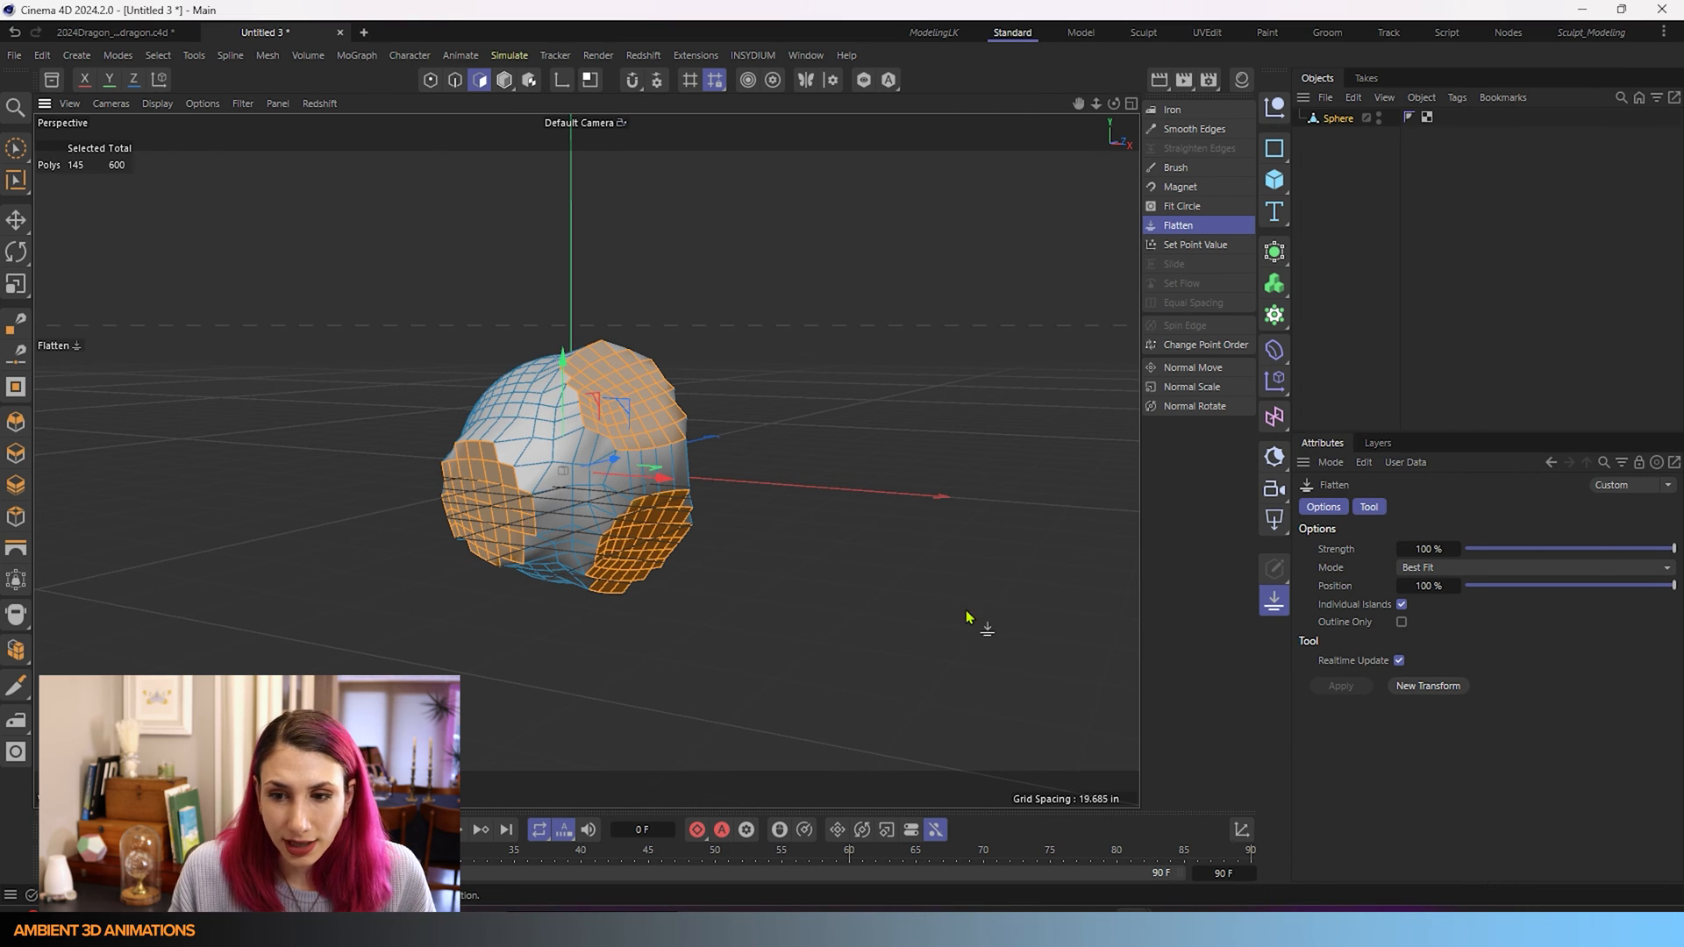
- Set Flatten Mode to View and inspect the camera-aligned faces in the four-viewport layout
left_click(1529, 567)
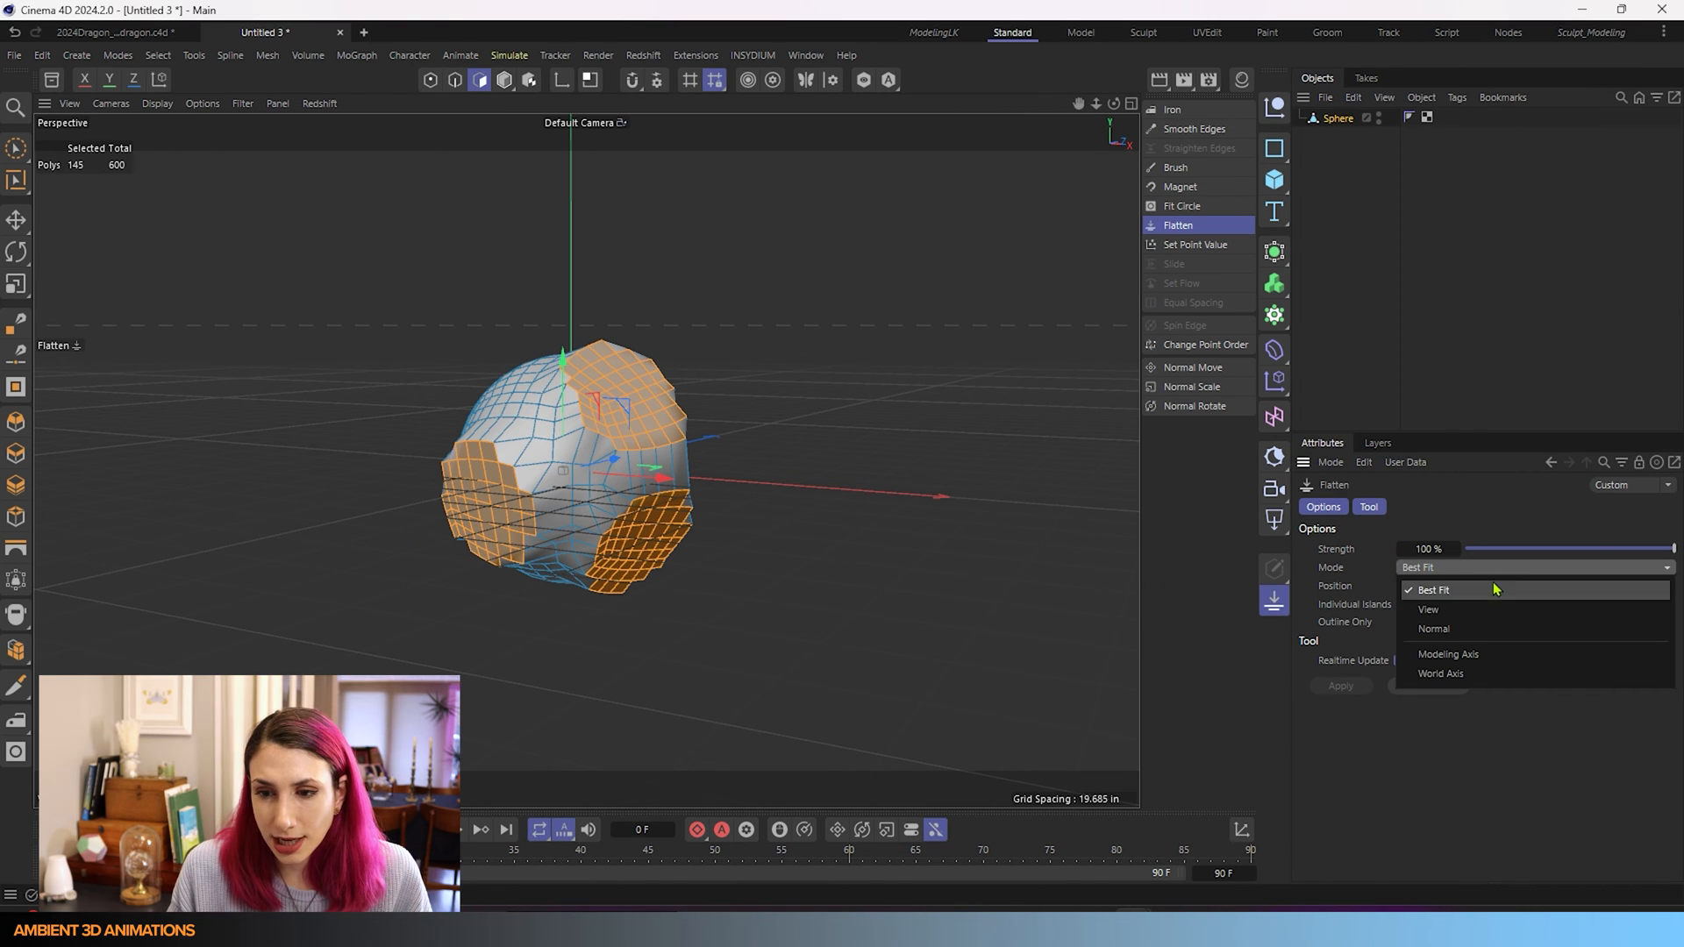
left_click(1427, 608)
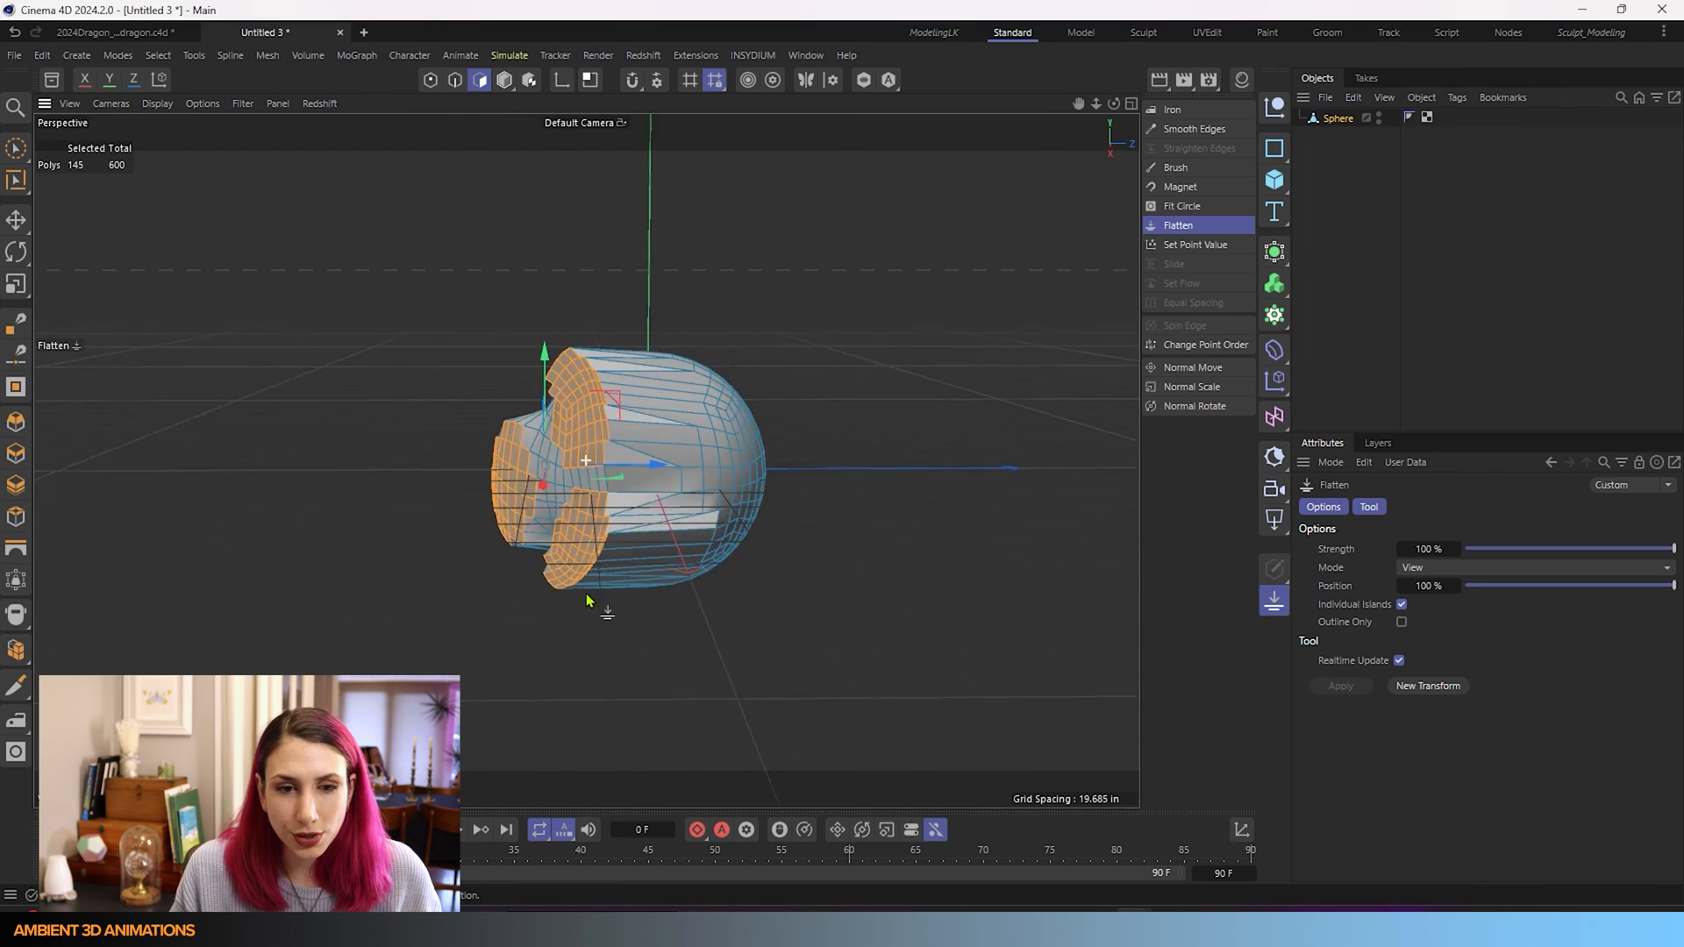
left_click_drag(588, 602, 979, 591)
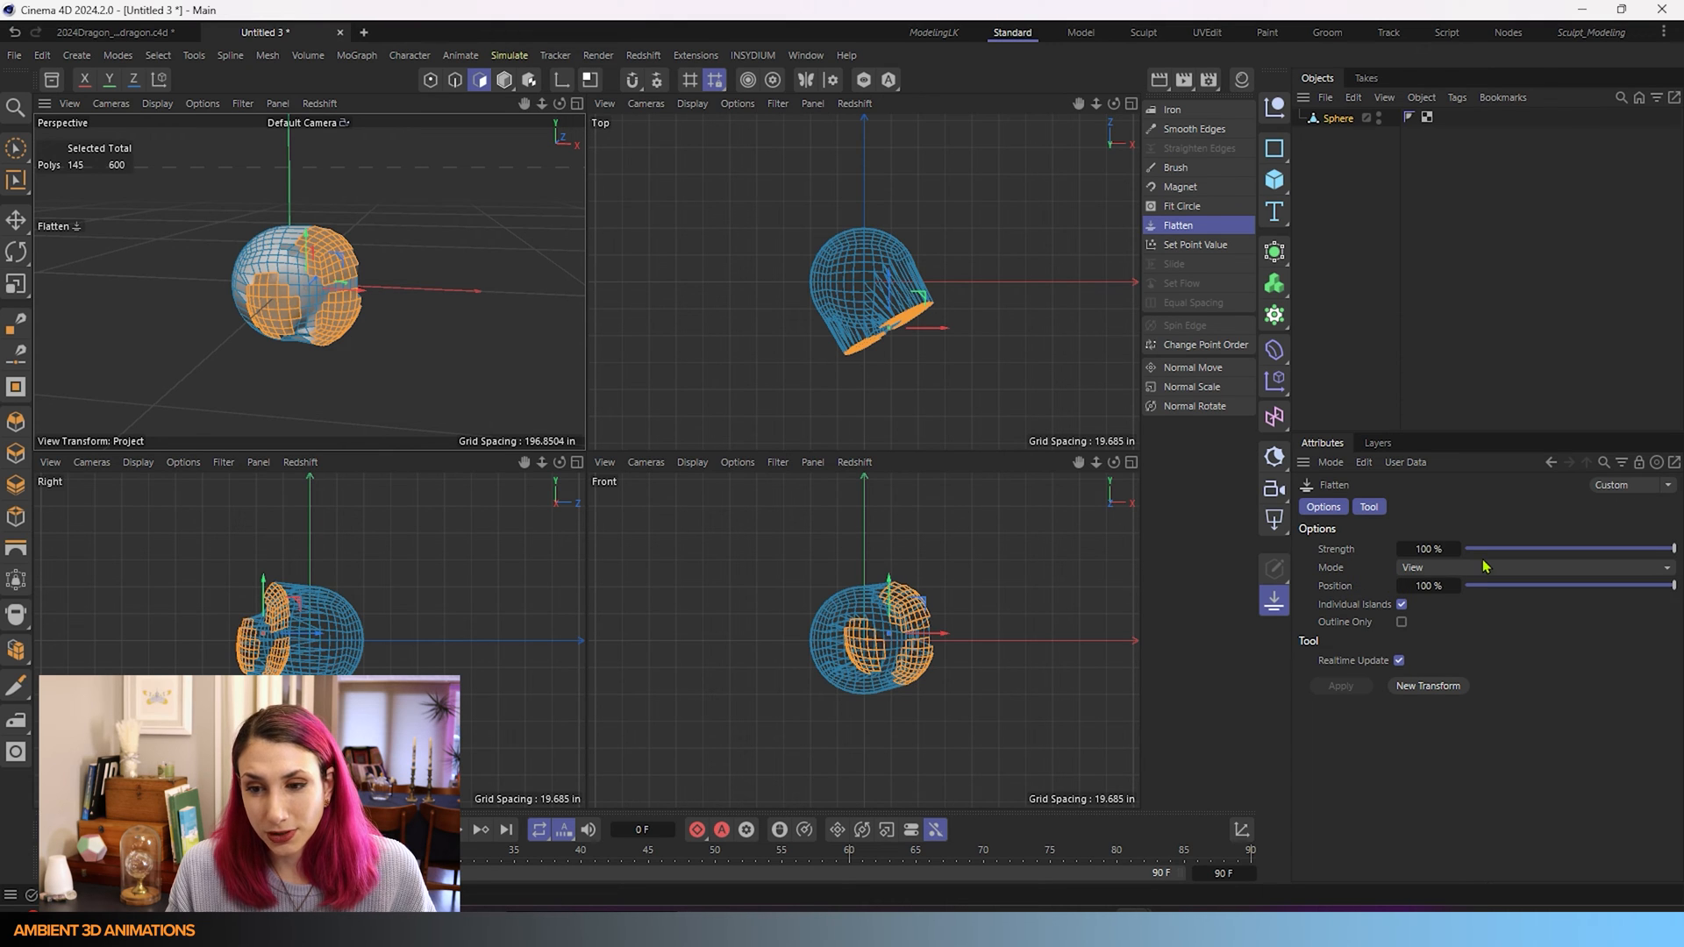
left_click(646, 104)
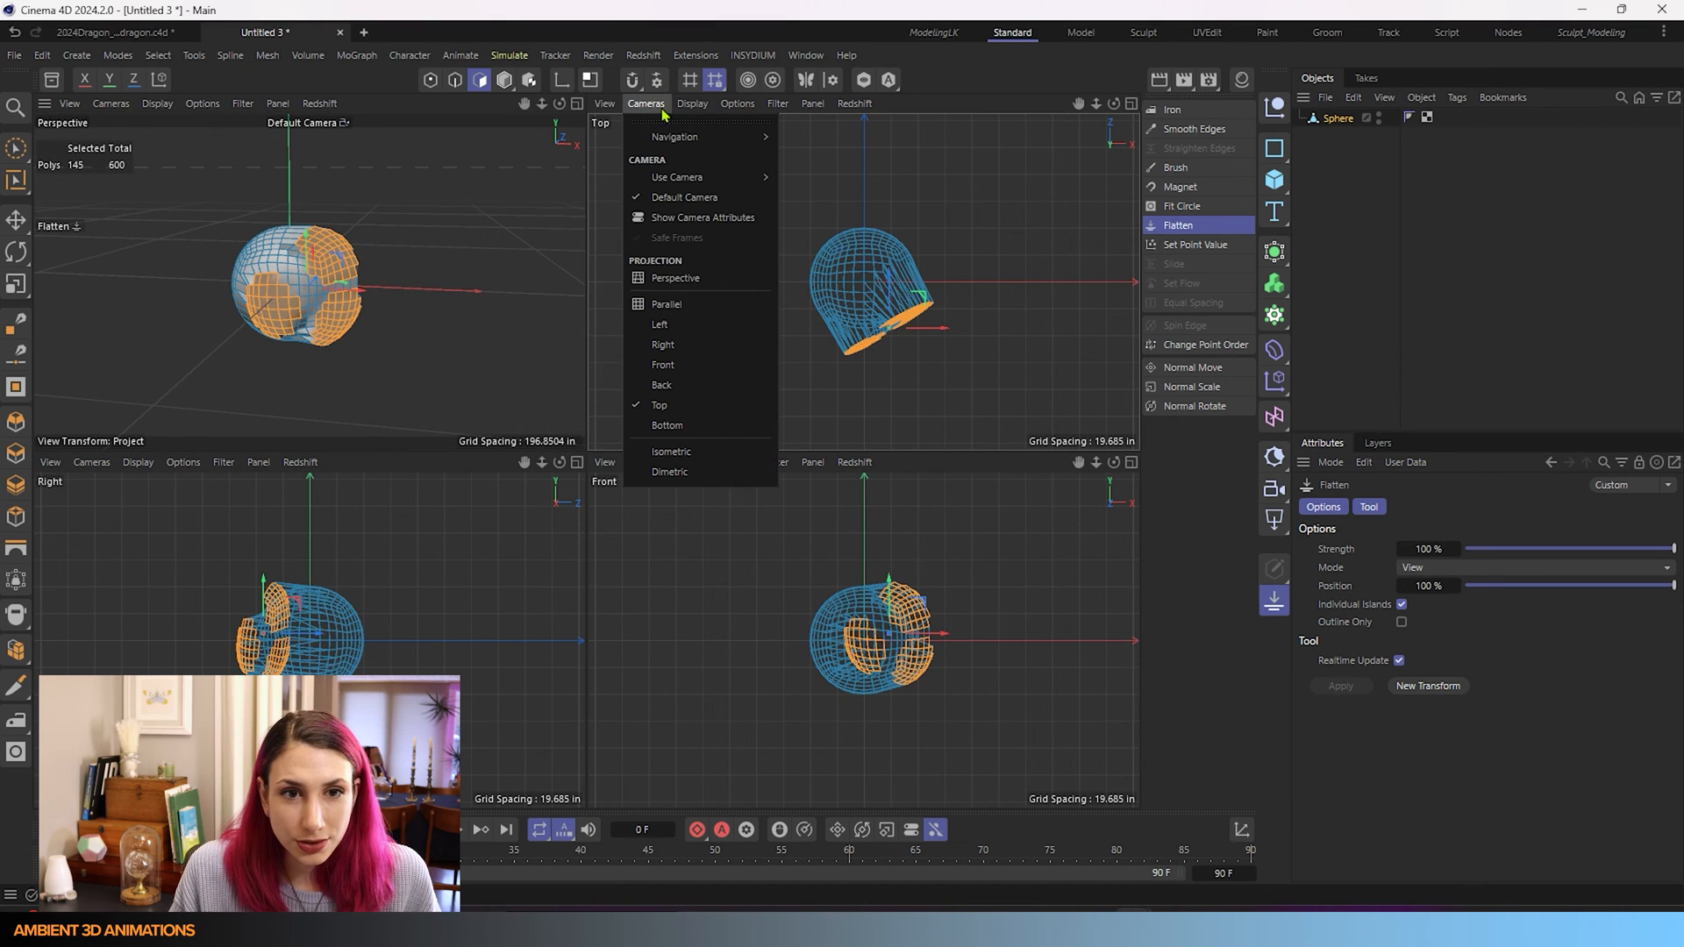
mouse_move(667, 425)
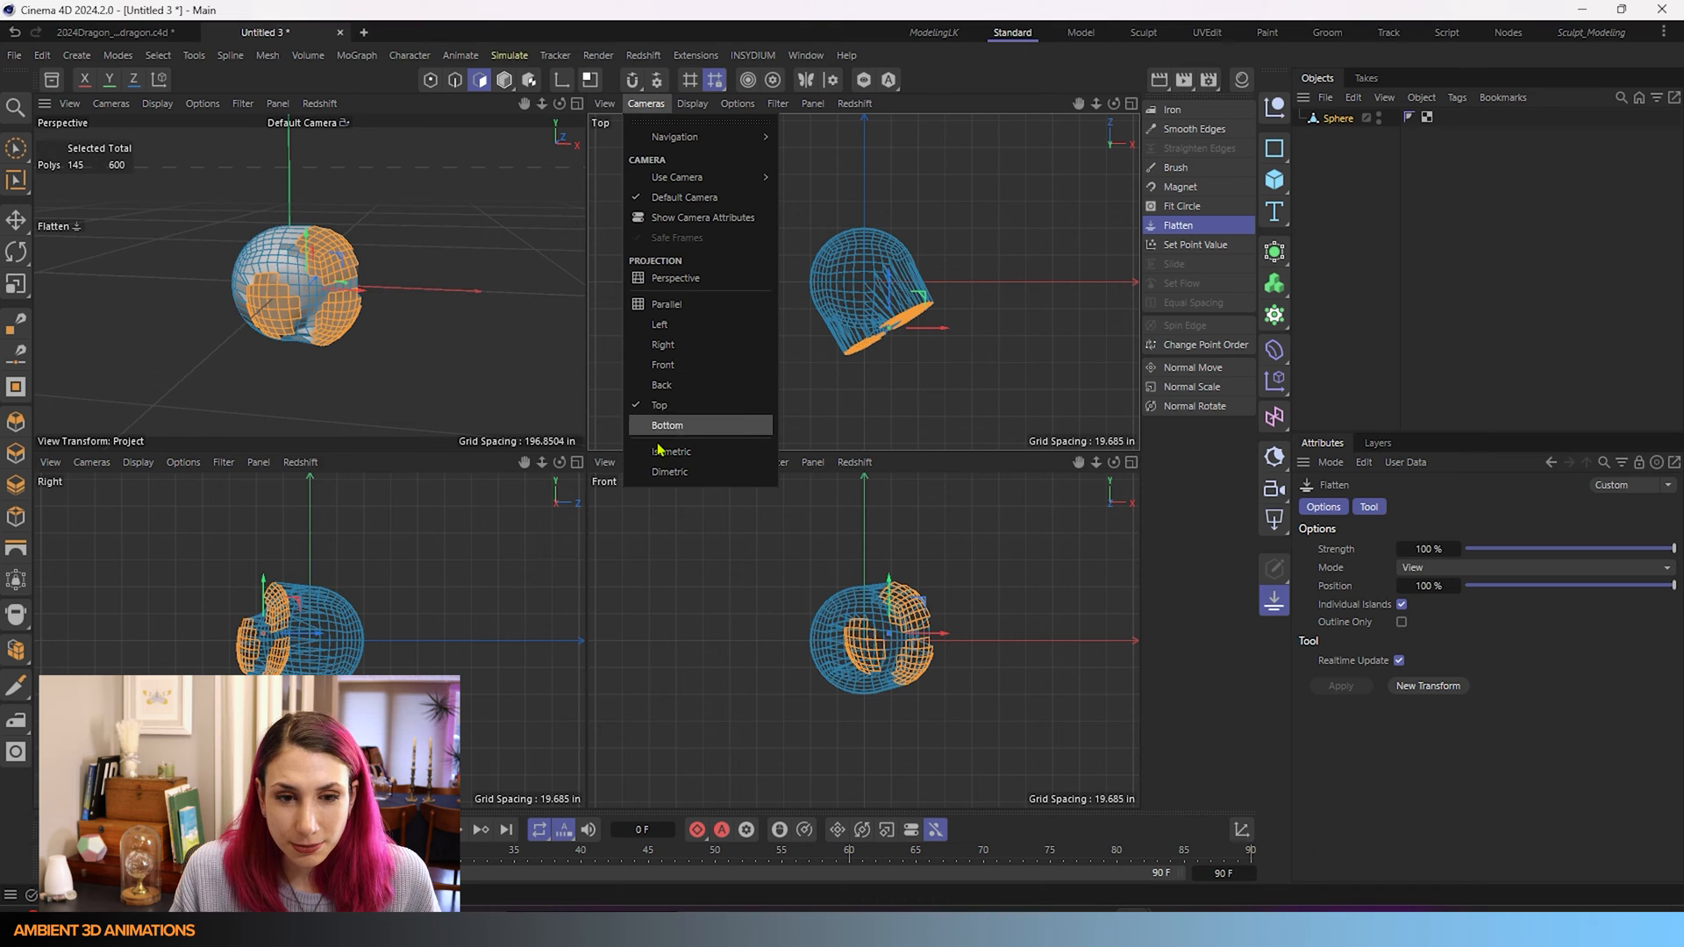
mouse_move(661, 365)
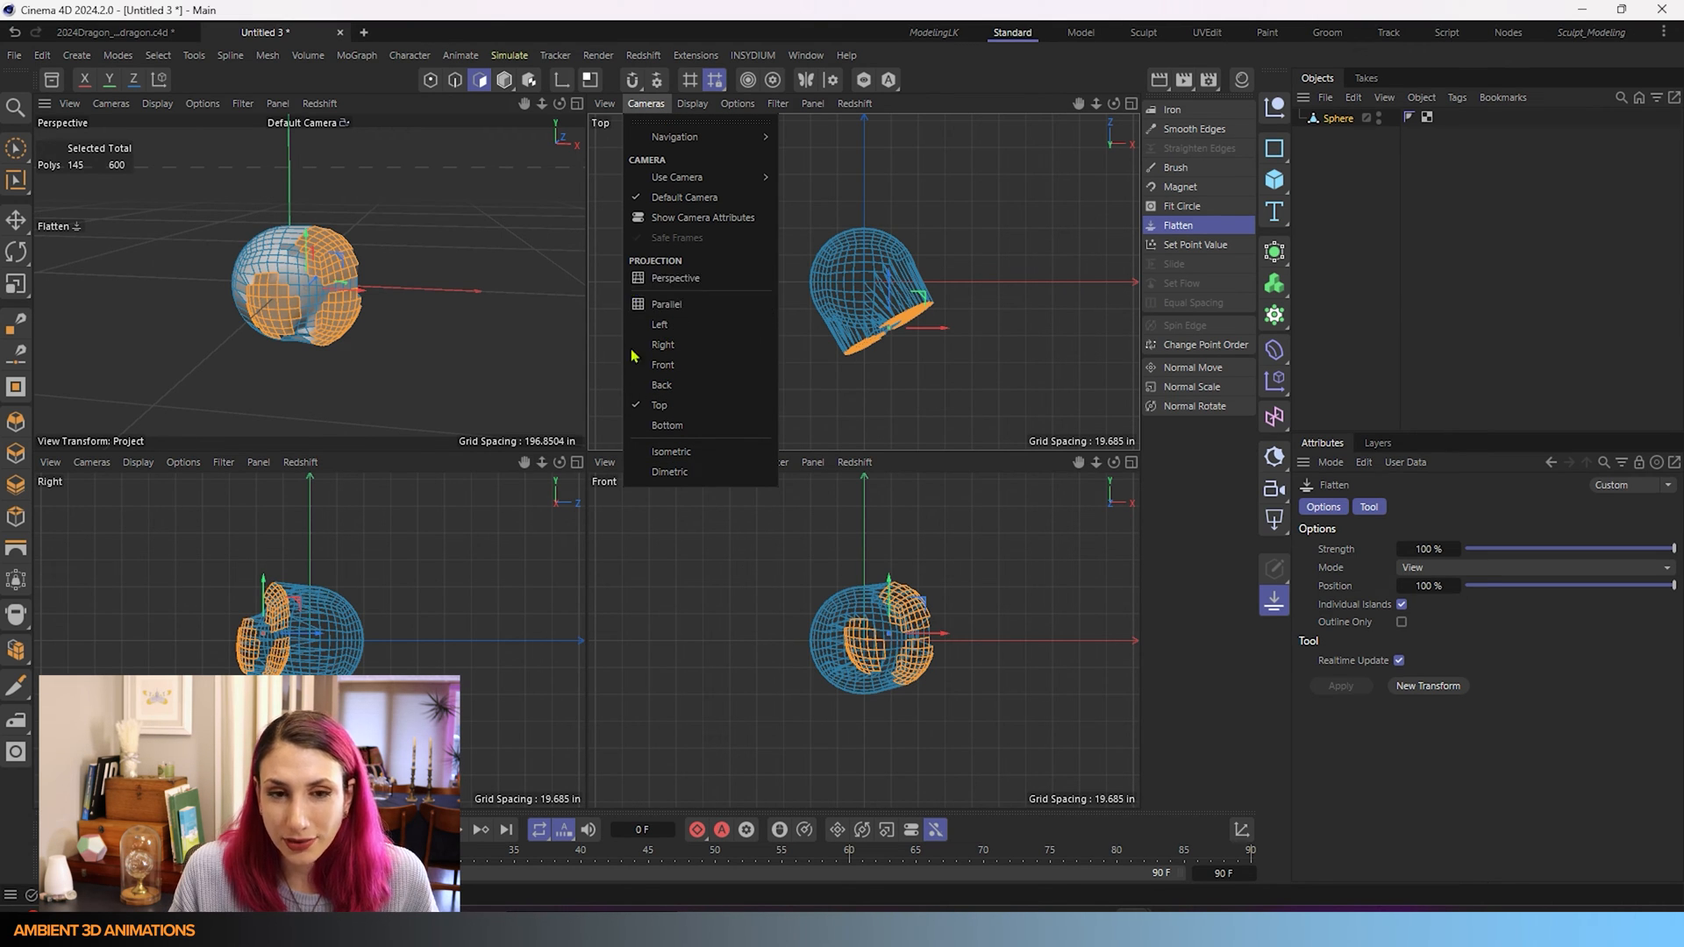
mouse_move(698, 425)
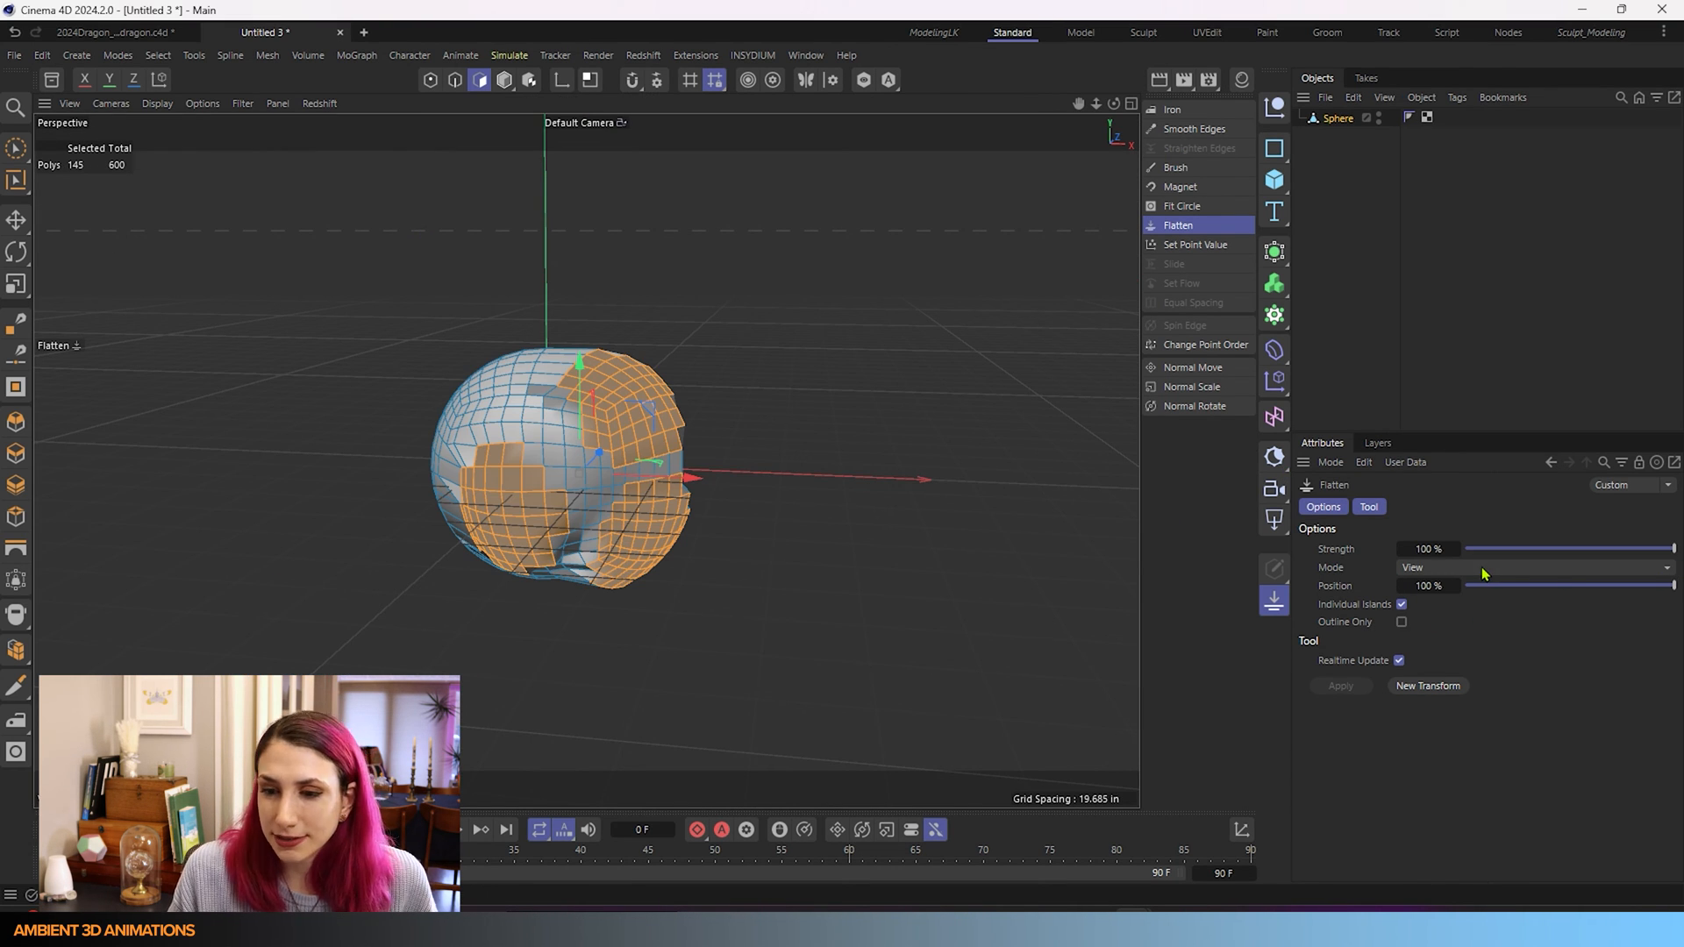
- Set Flatten Mode to Normal, flipping back to Best Fit once to compare the results
left_click(1532, 566)
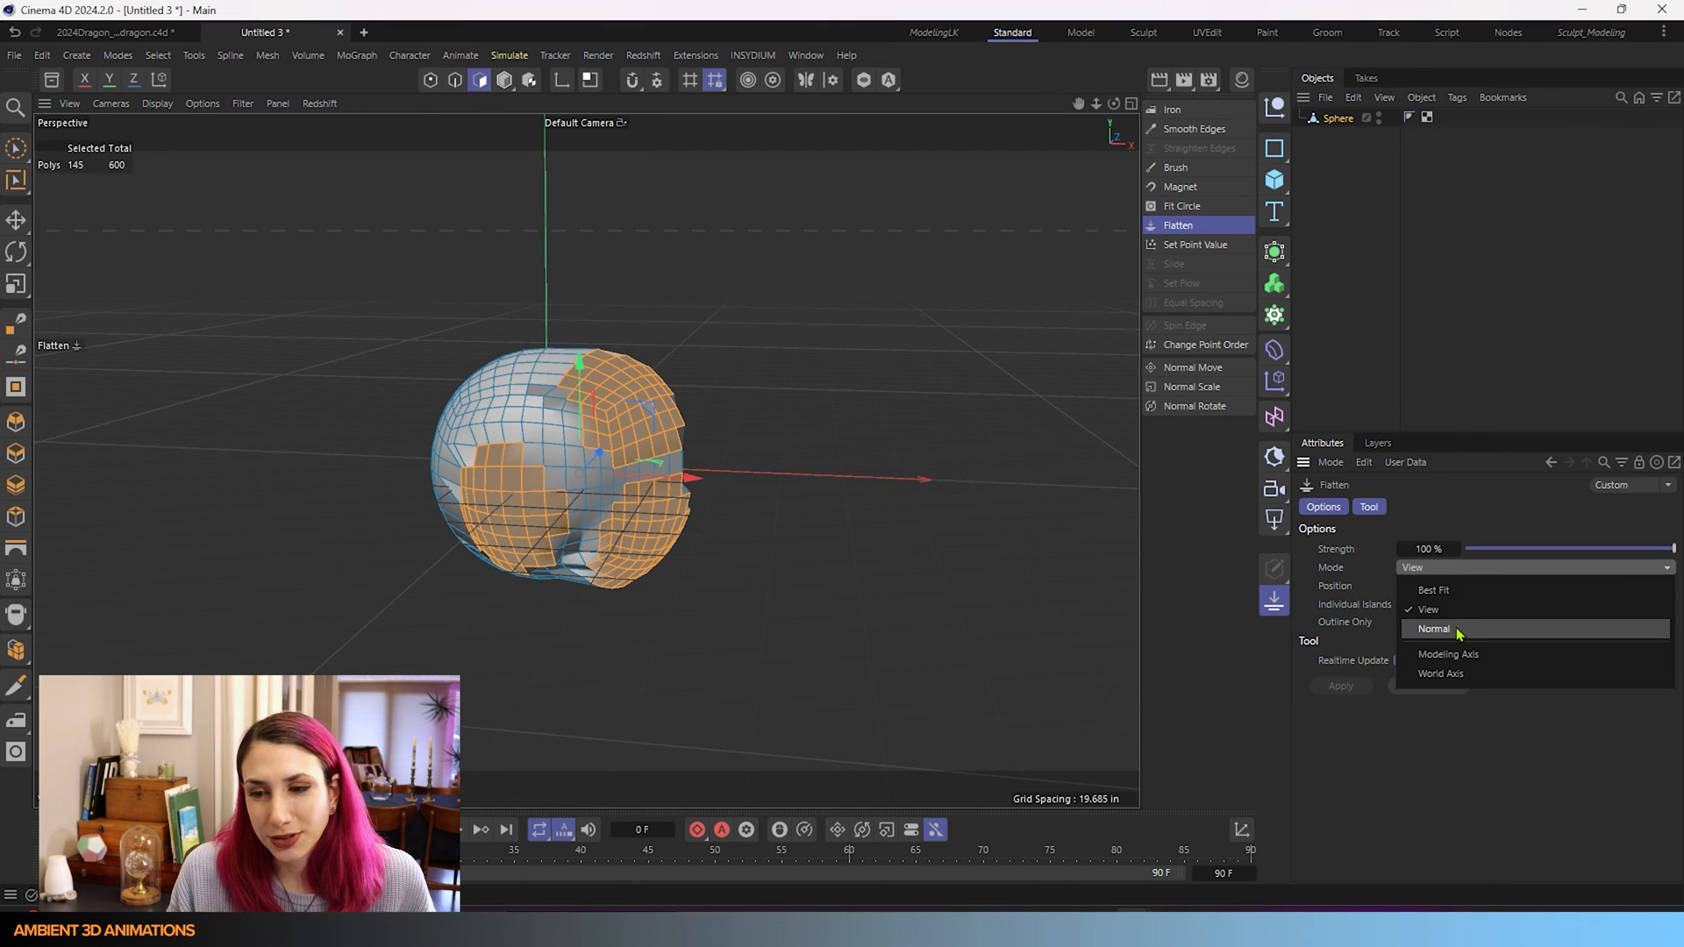
mouse_move(1447, 655)
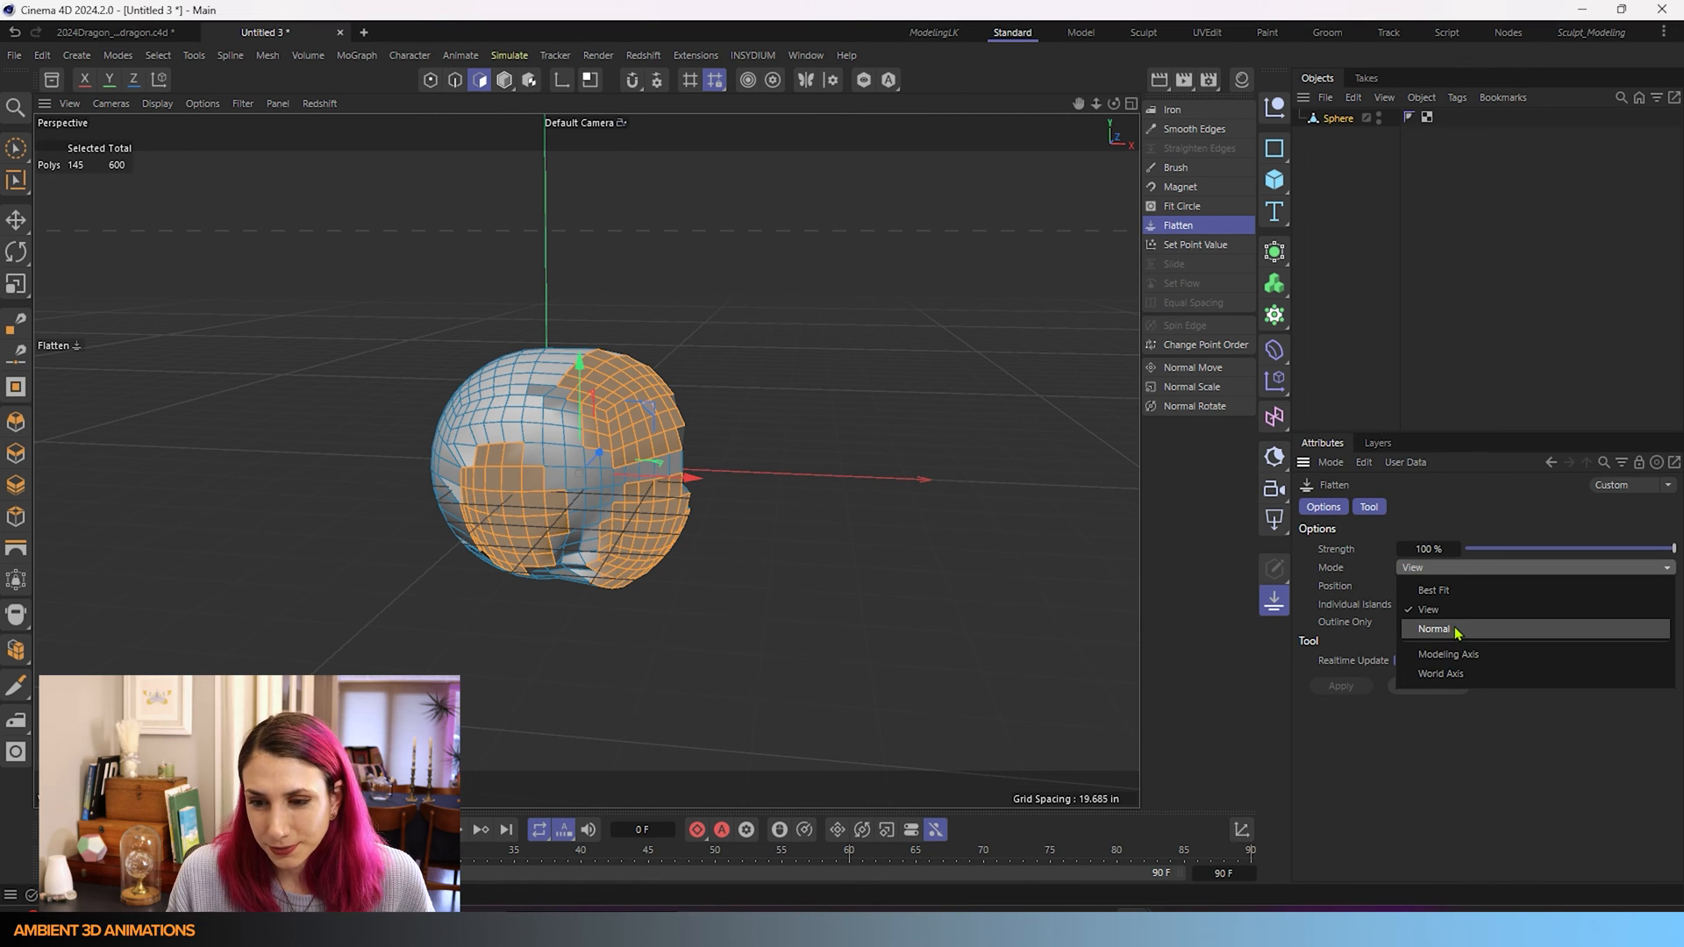
mouse_move(1456, 639)
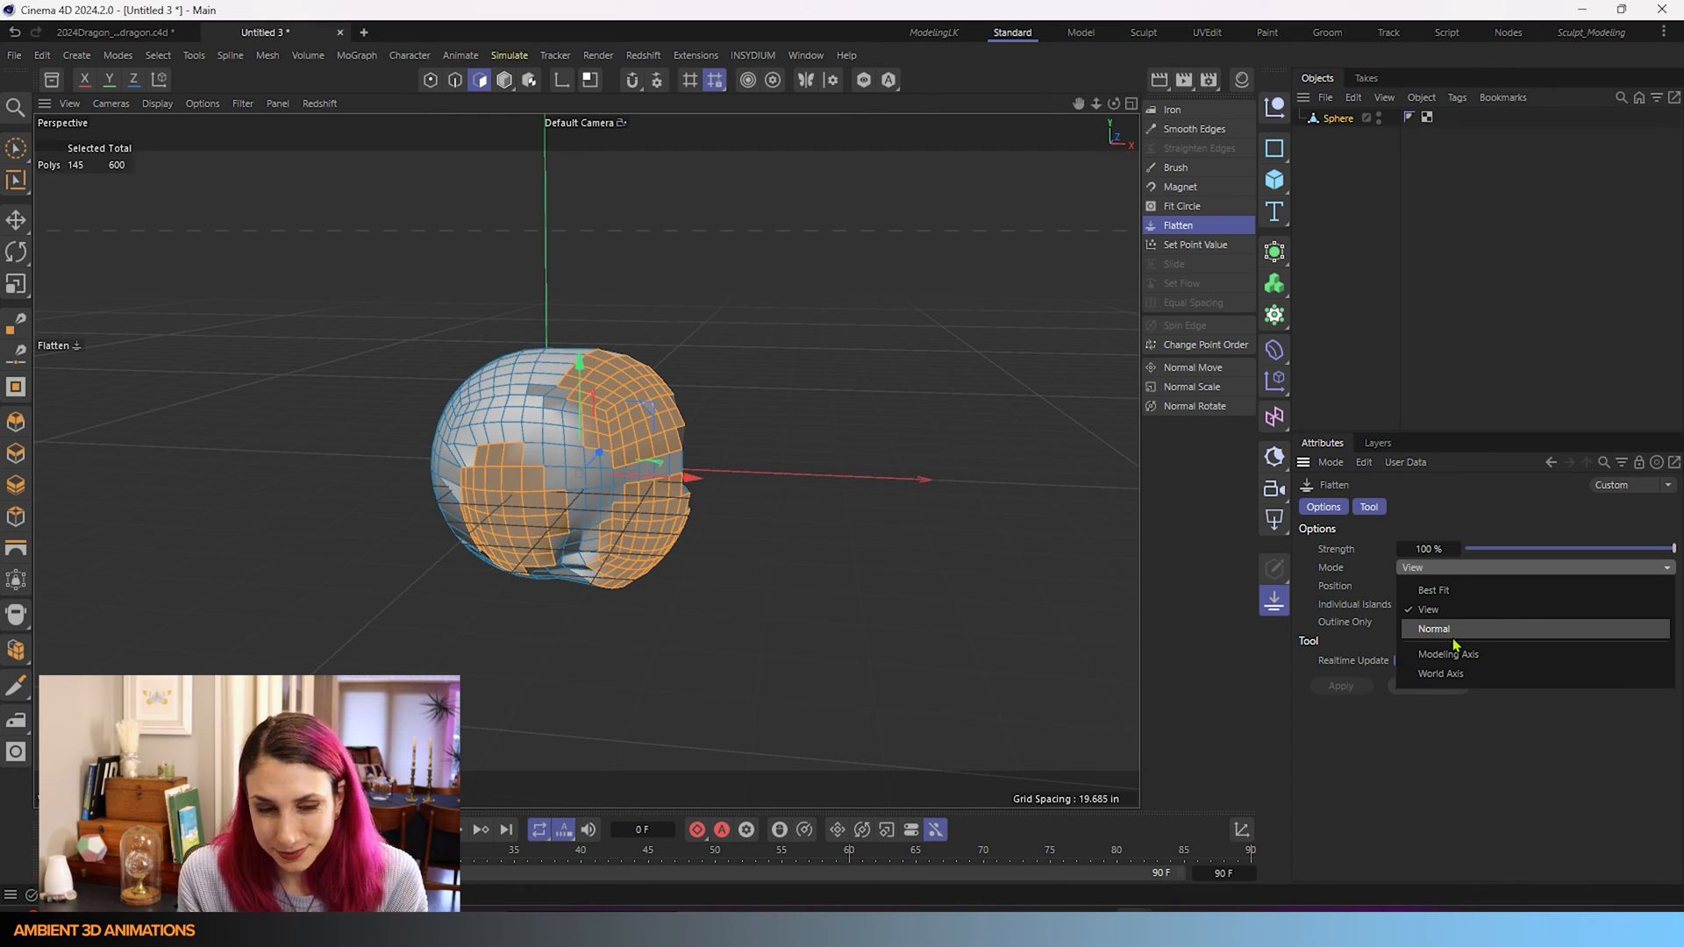
left_click(1433, 628)
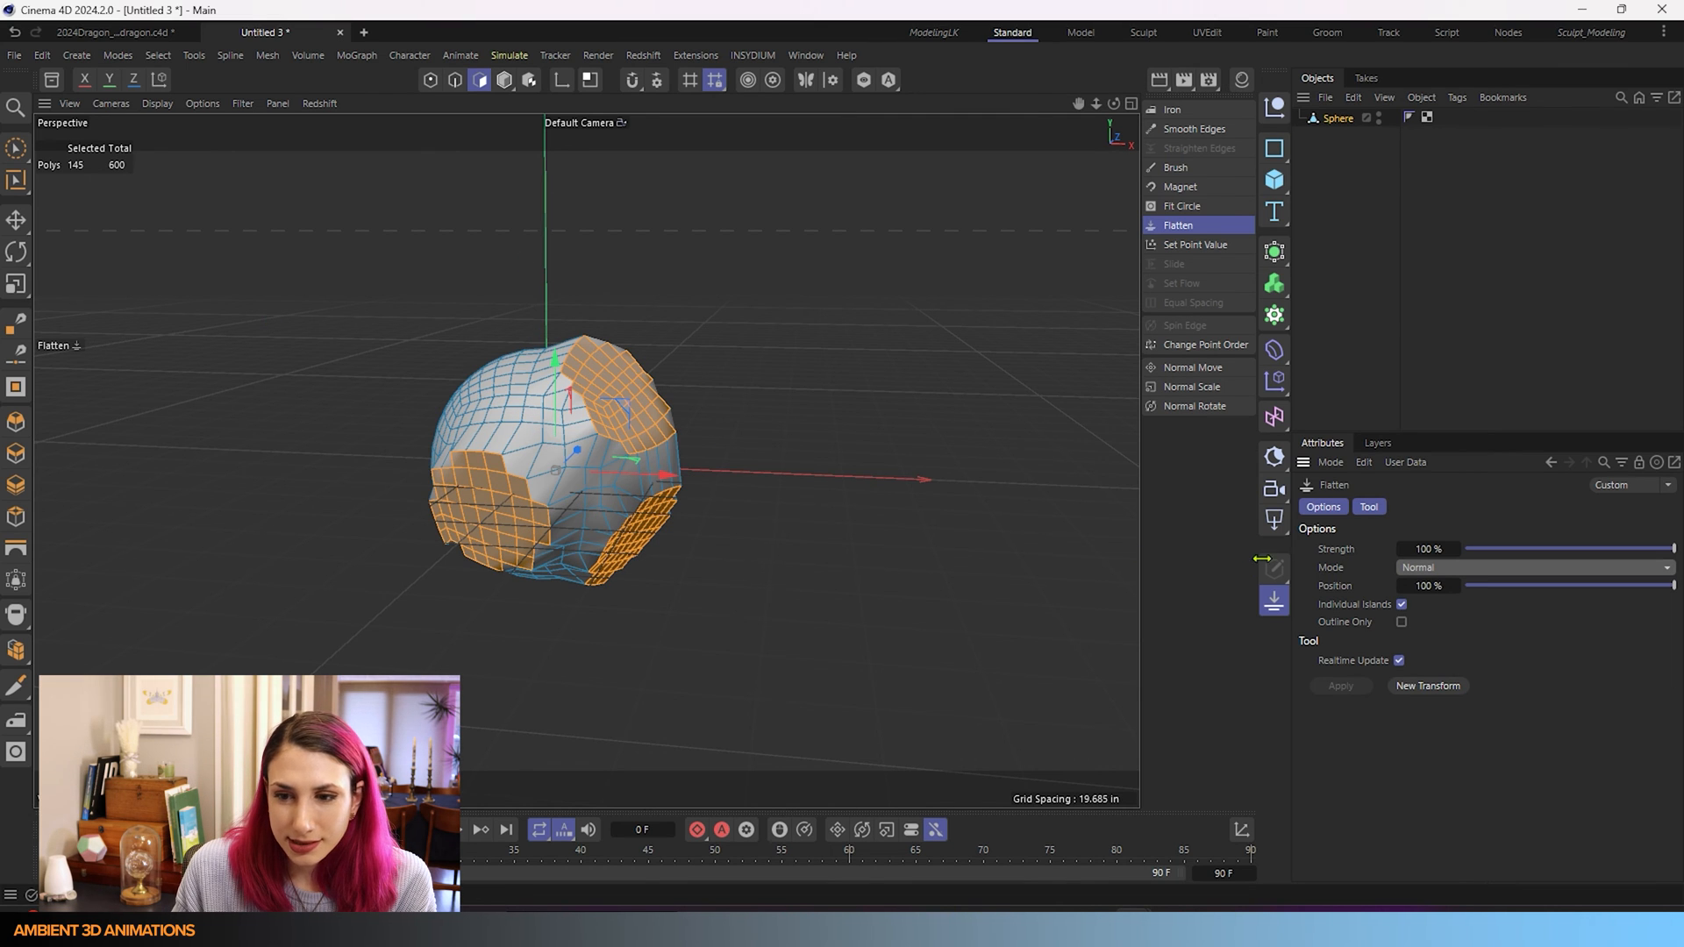
left_click(1529, 567)
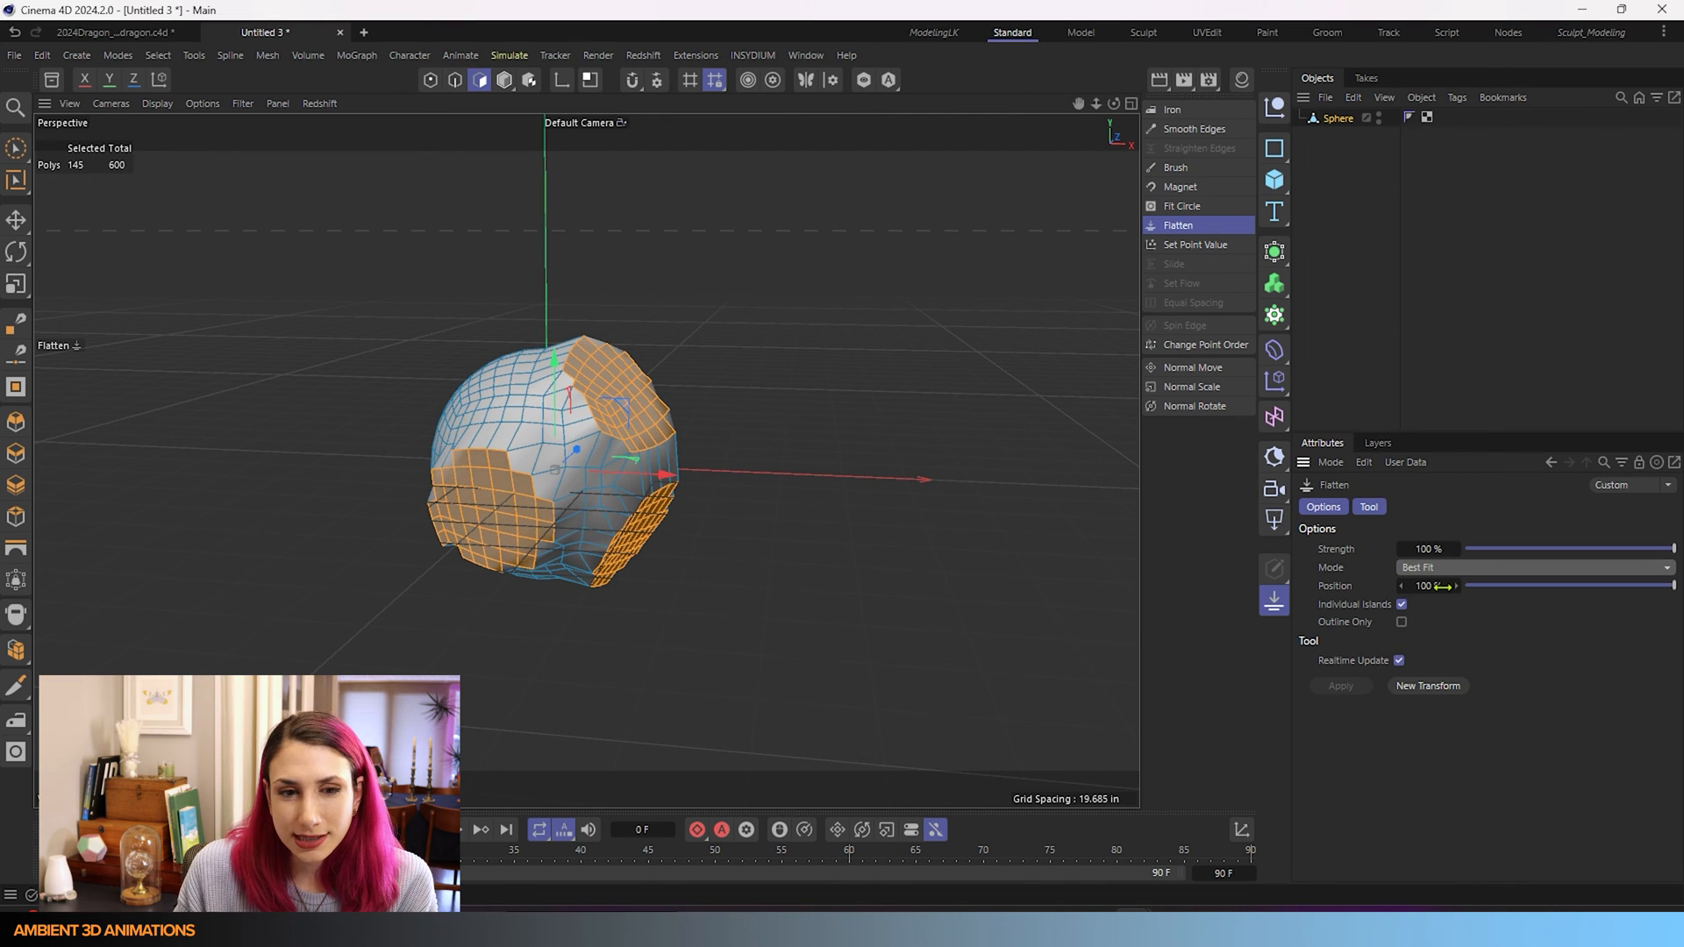
left_click(1533, 566)
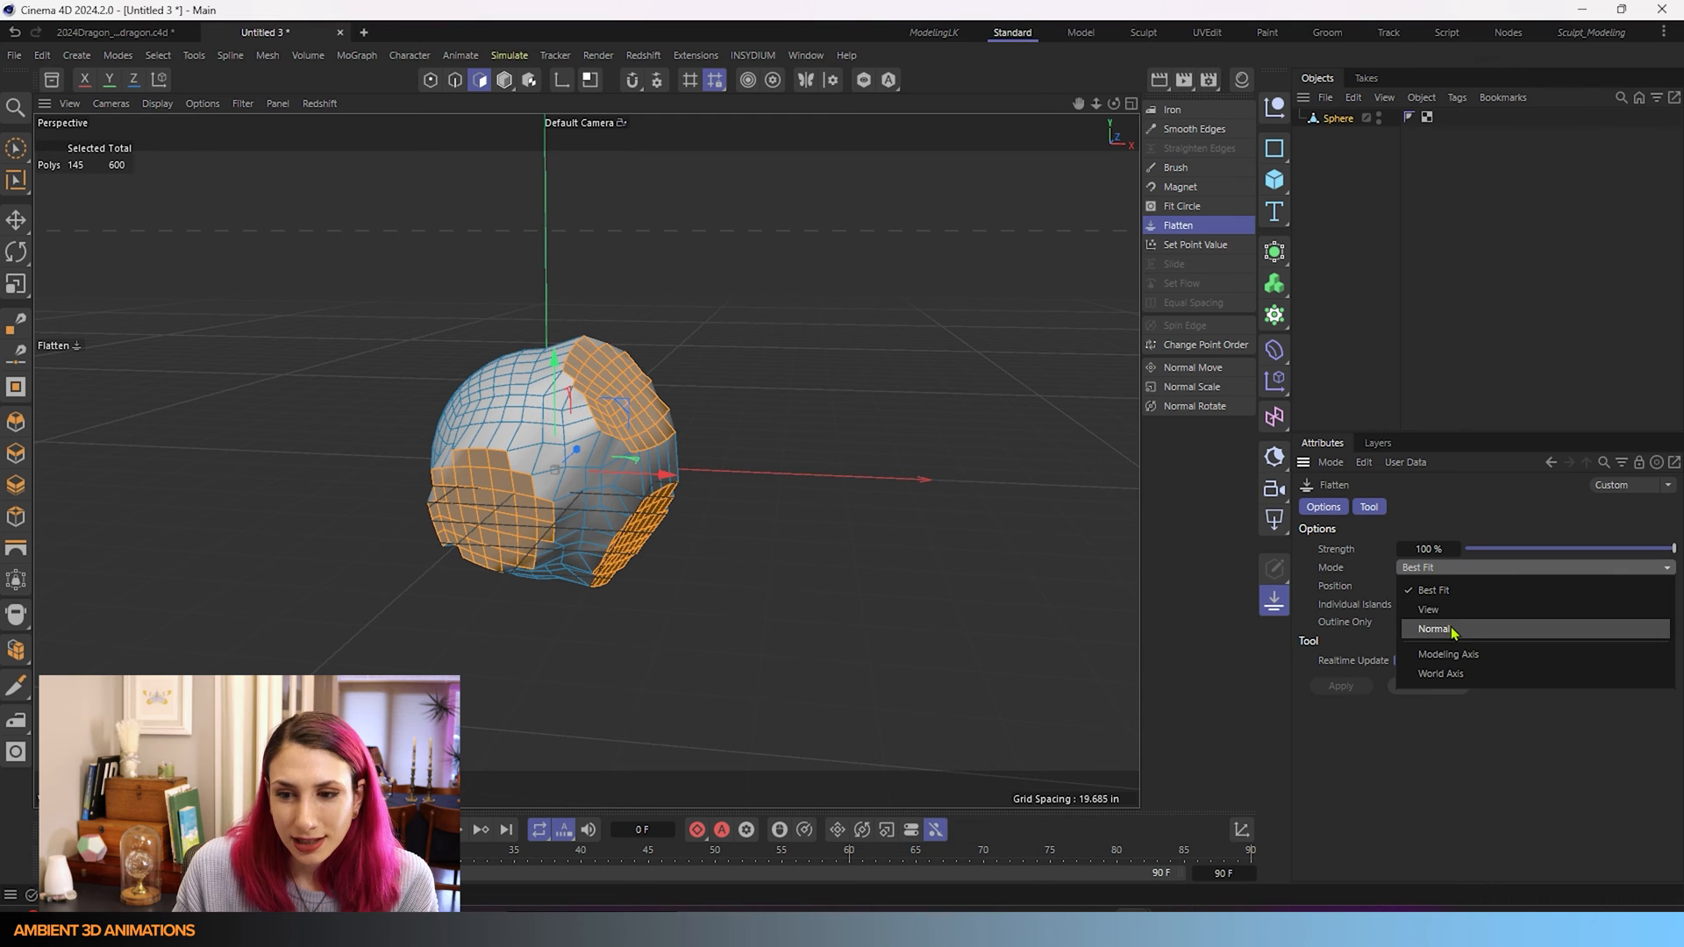
left_click(1437, 627)
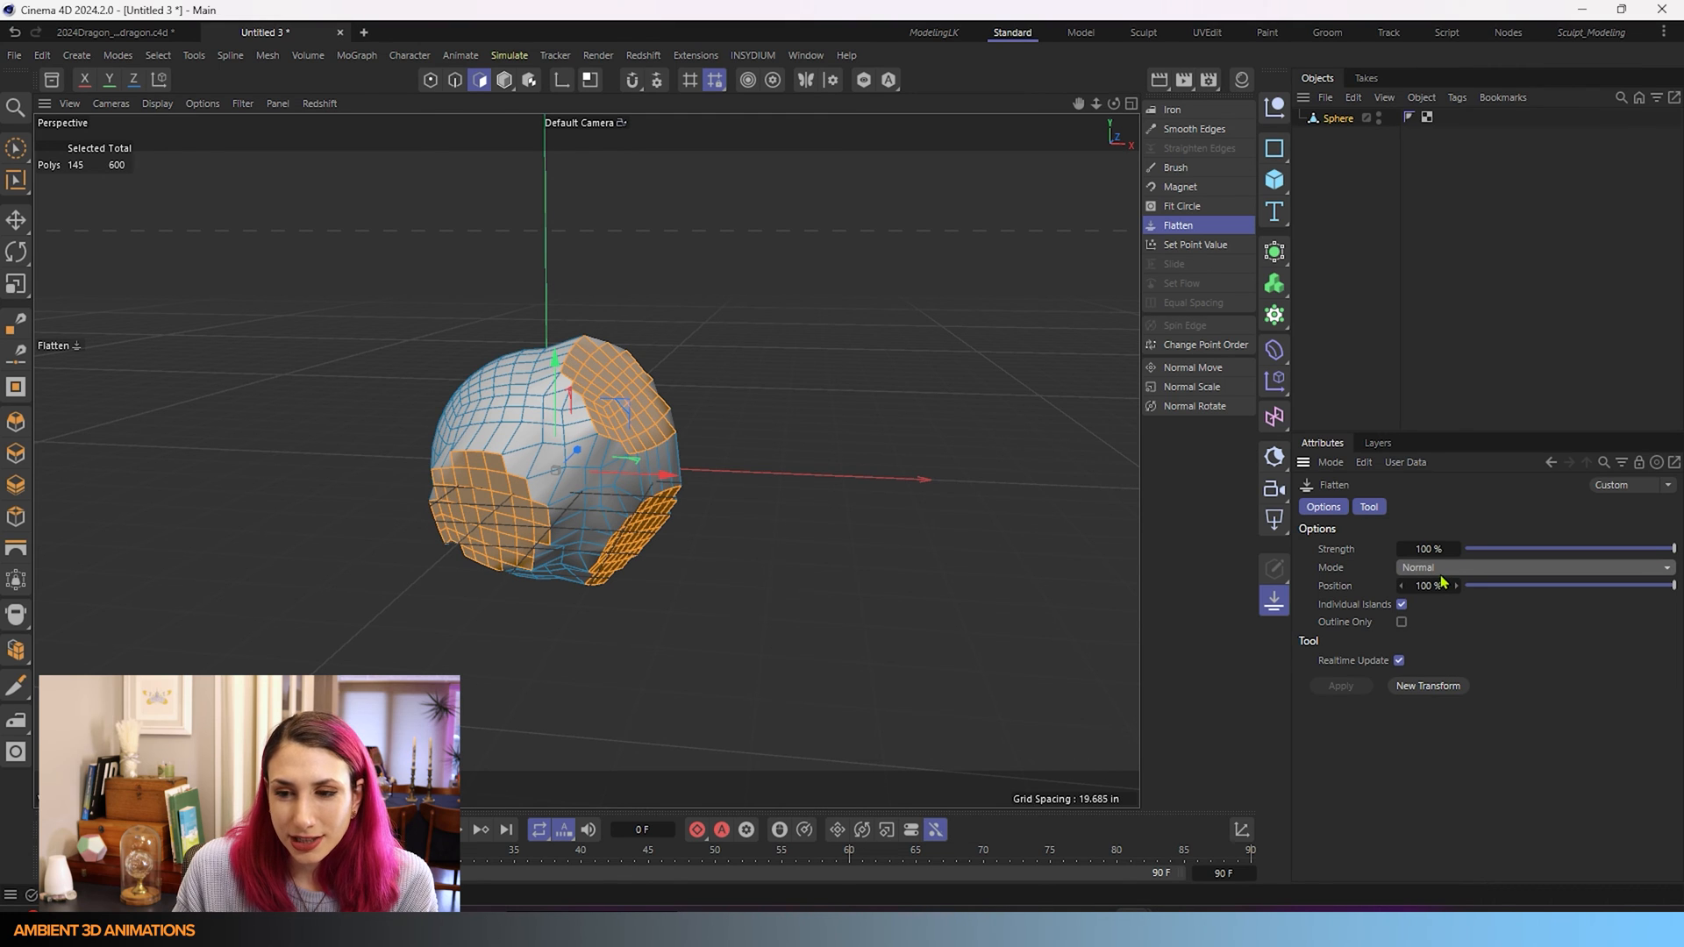
left_click(1533, 566)
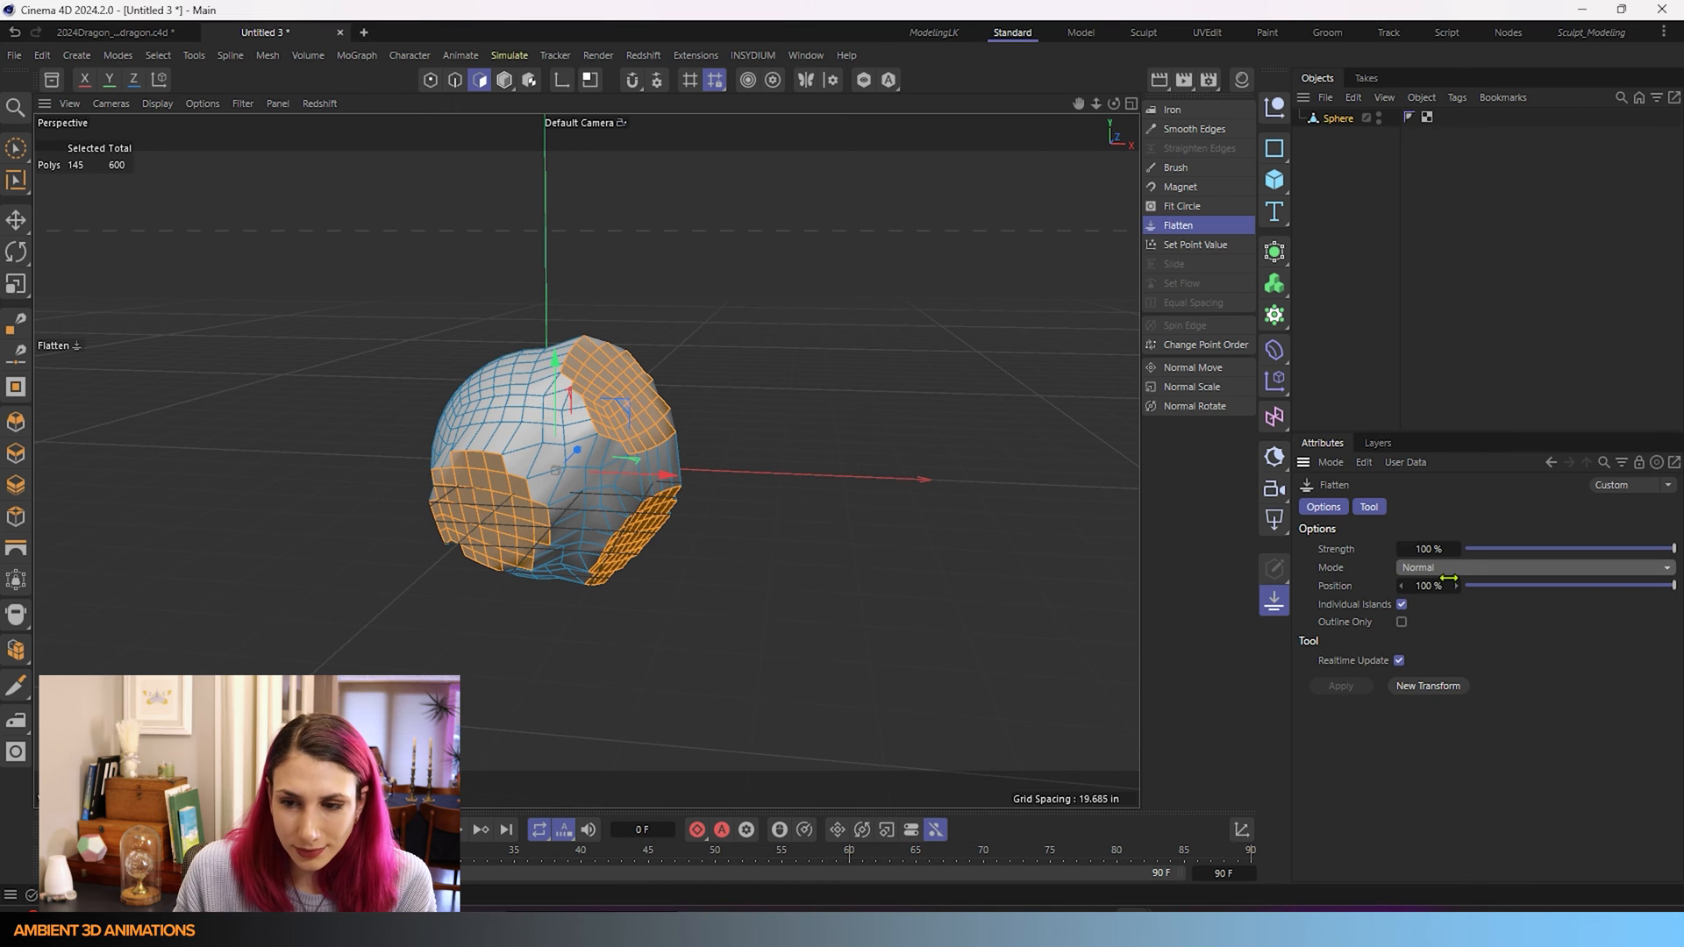
left_click(1536, 567)
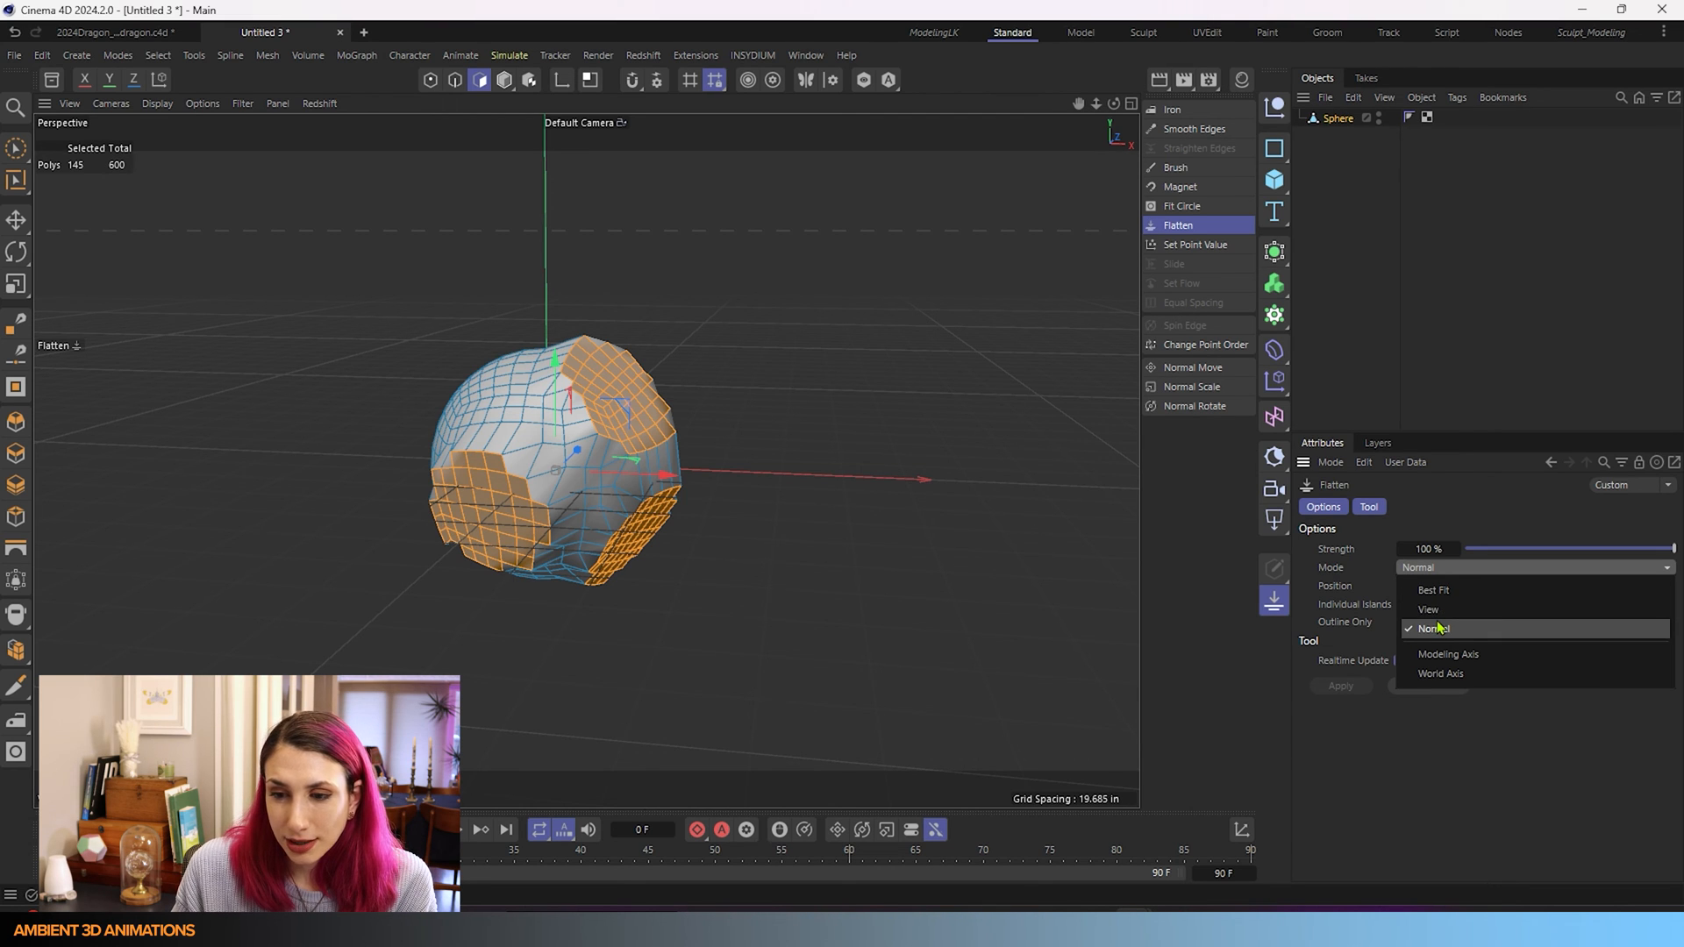
mouse_move(1448, 654)
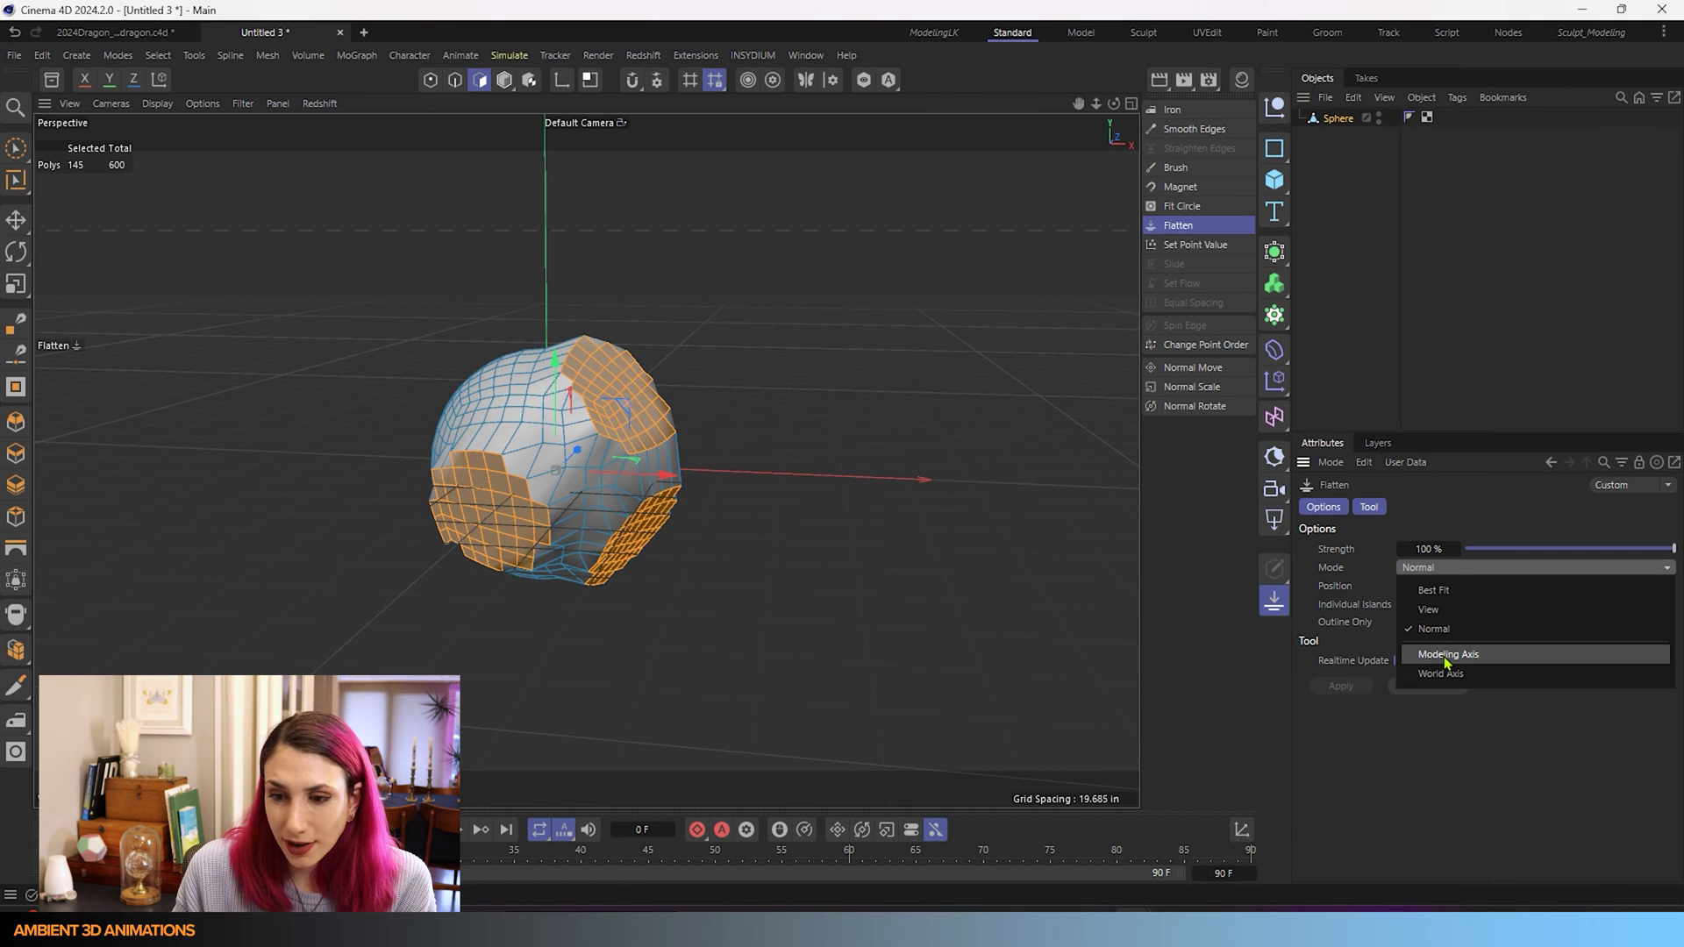
- Set Flatten Mode to Modeling Axis and reselect the sphere's polygons after orbiting
left_click(1447, 654)
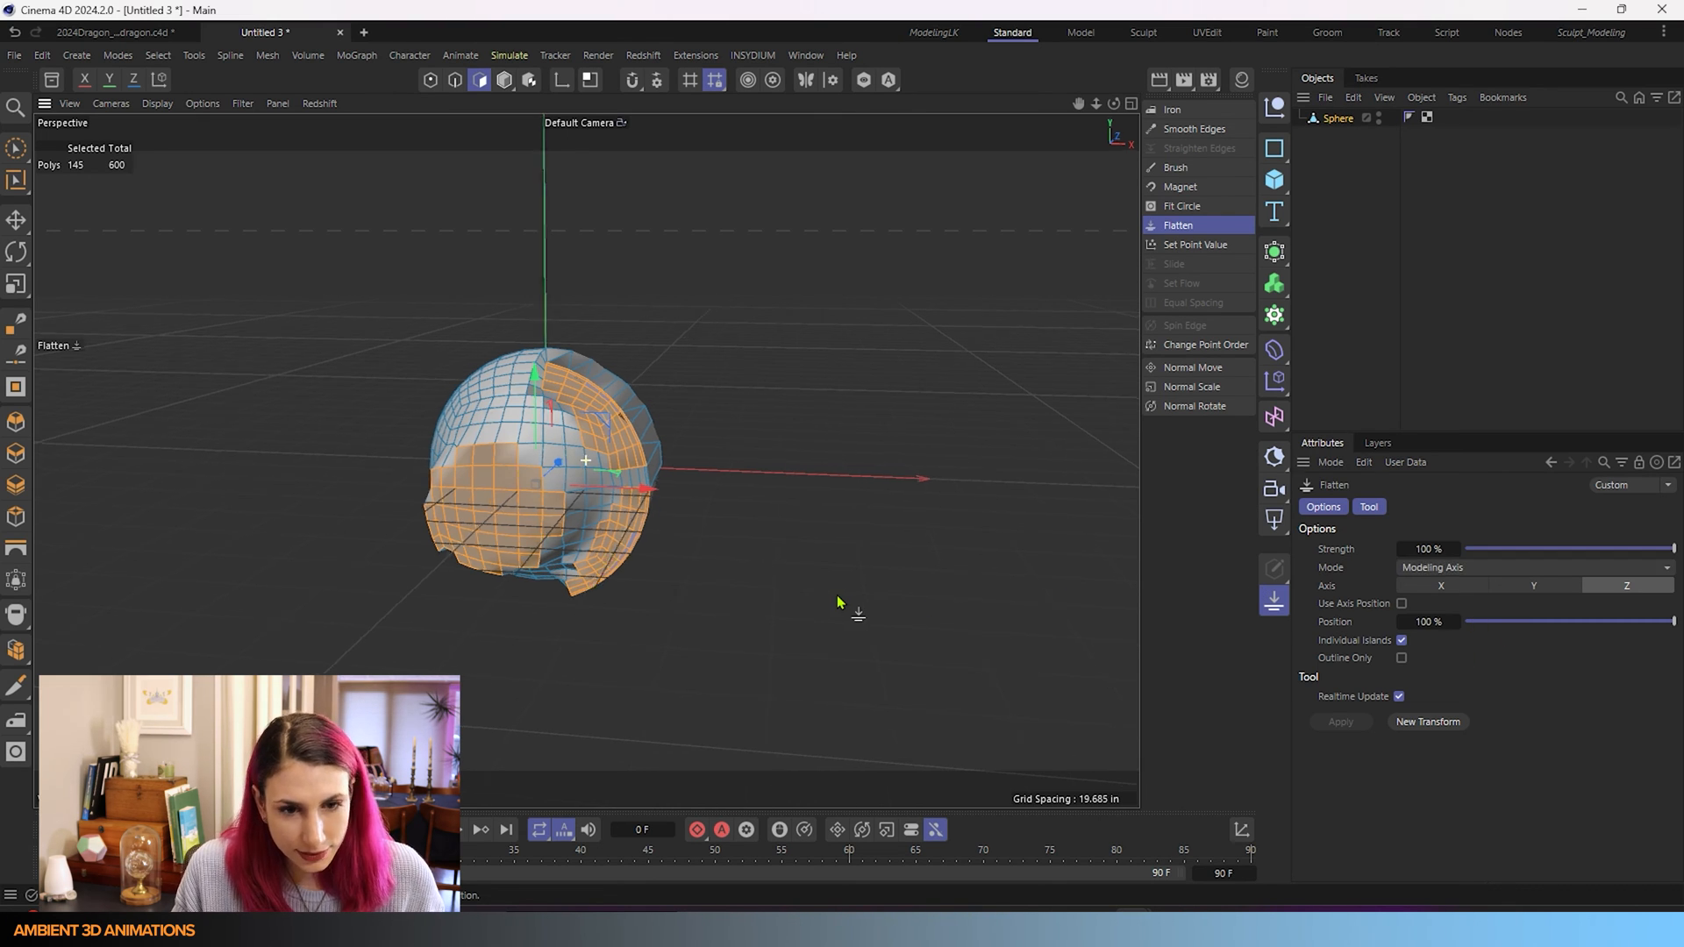
left_click_drag(839, 601, 966, 607)
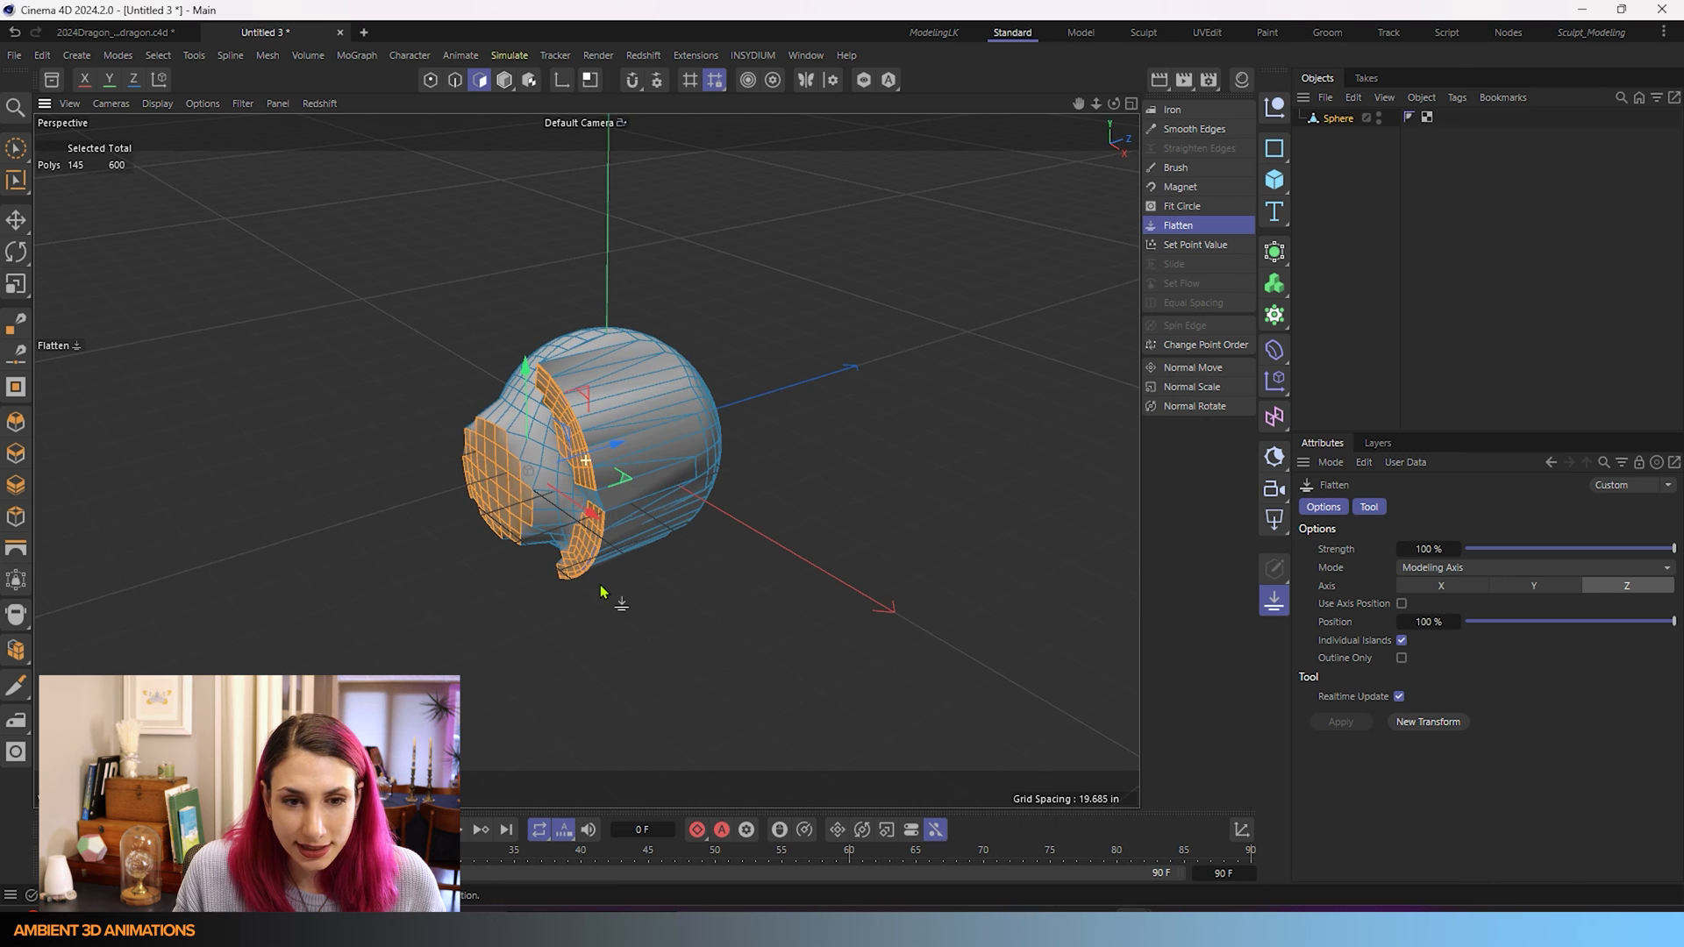
mouse_move(729, 486)
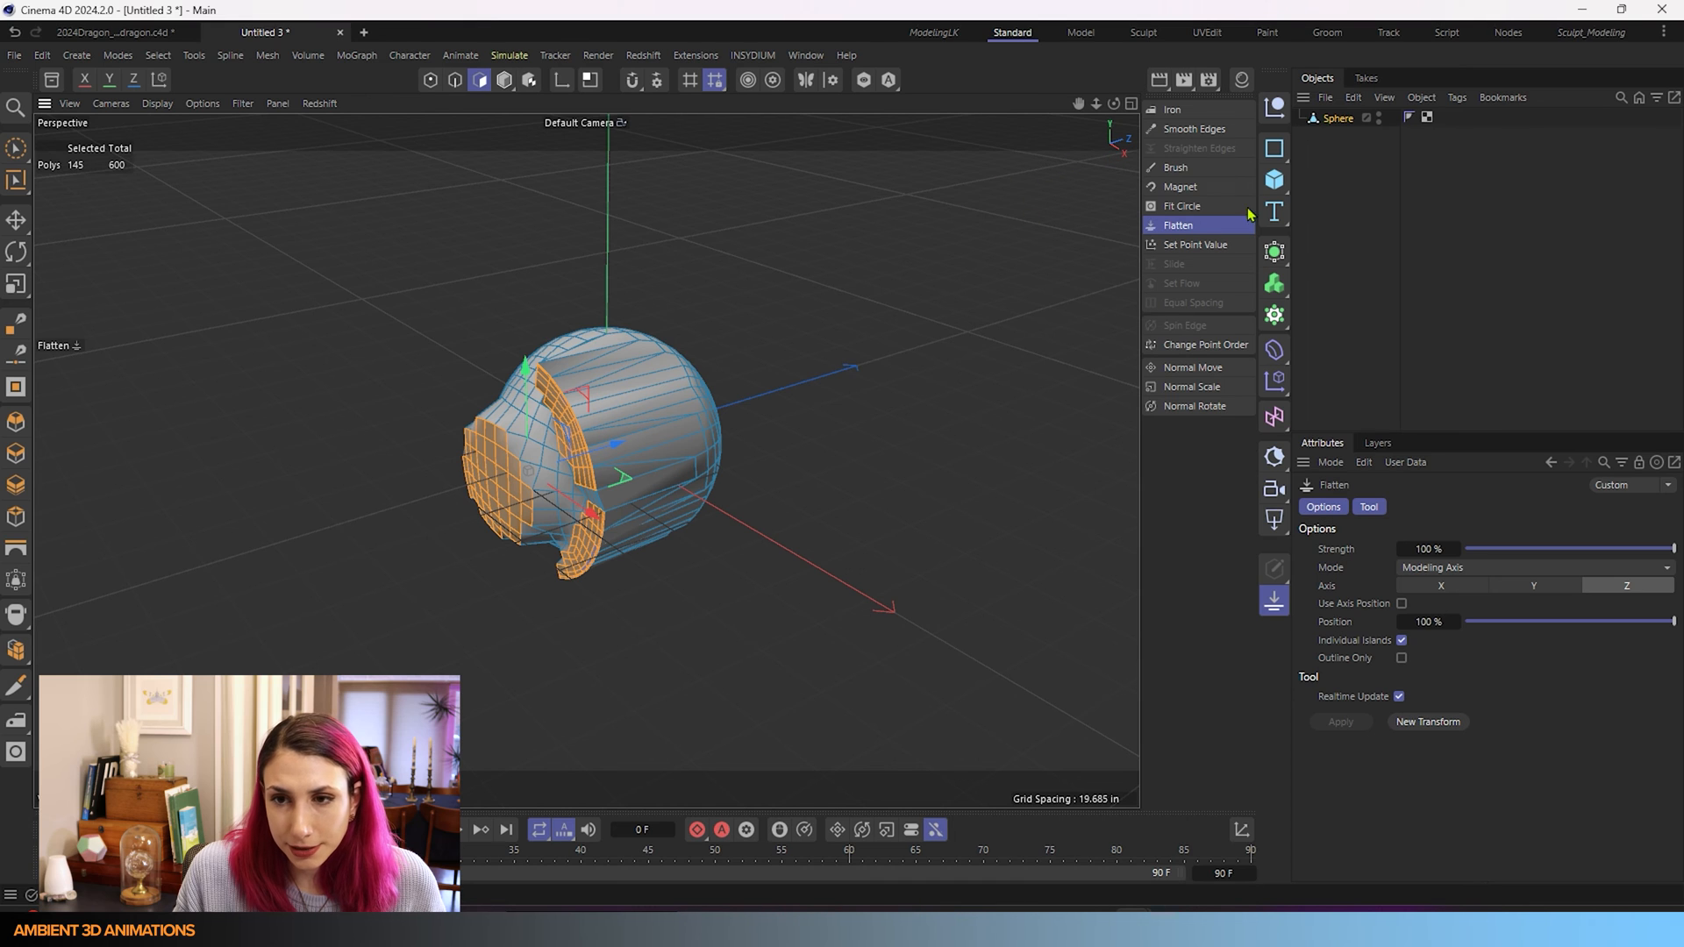
mouse_move(1378, 614)
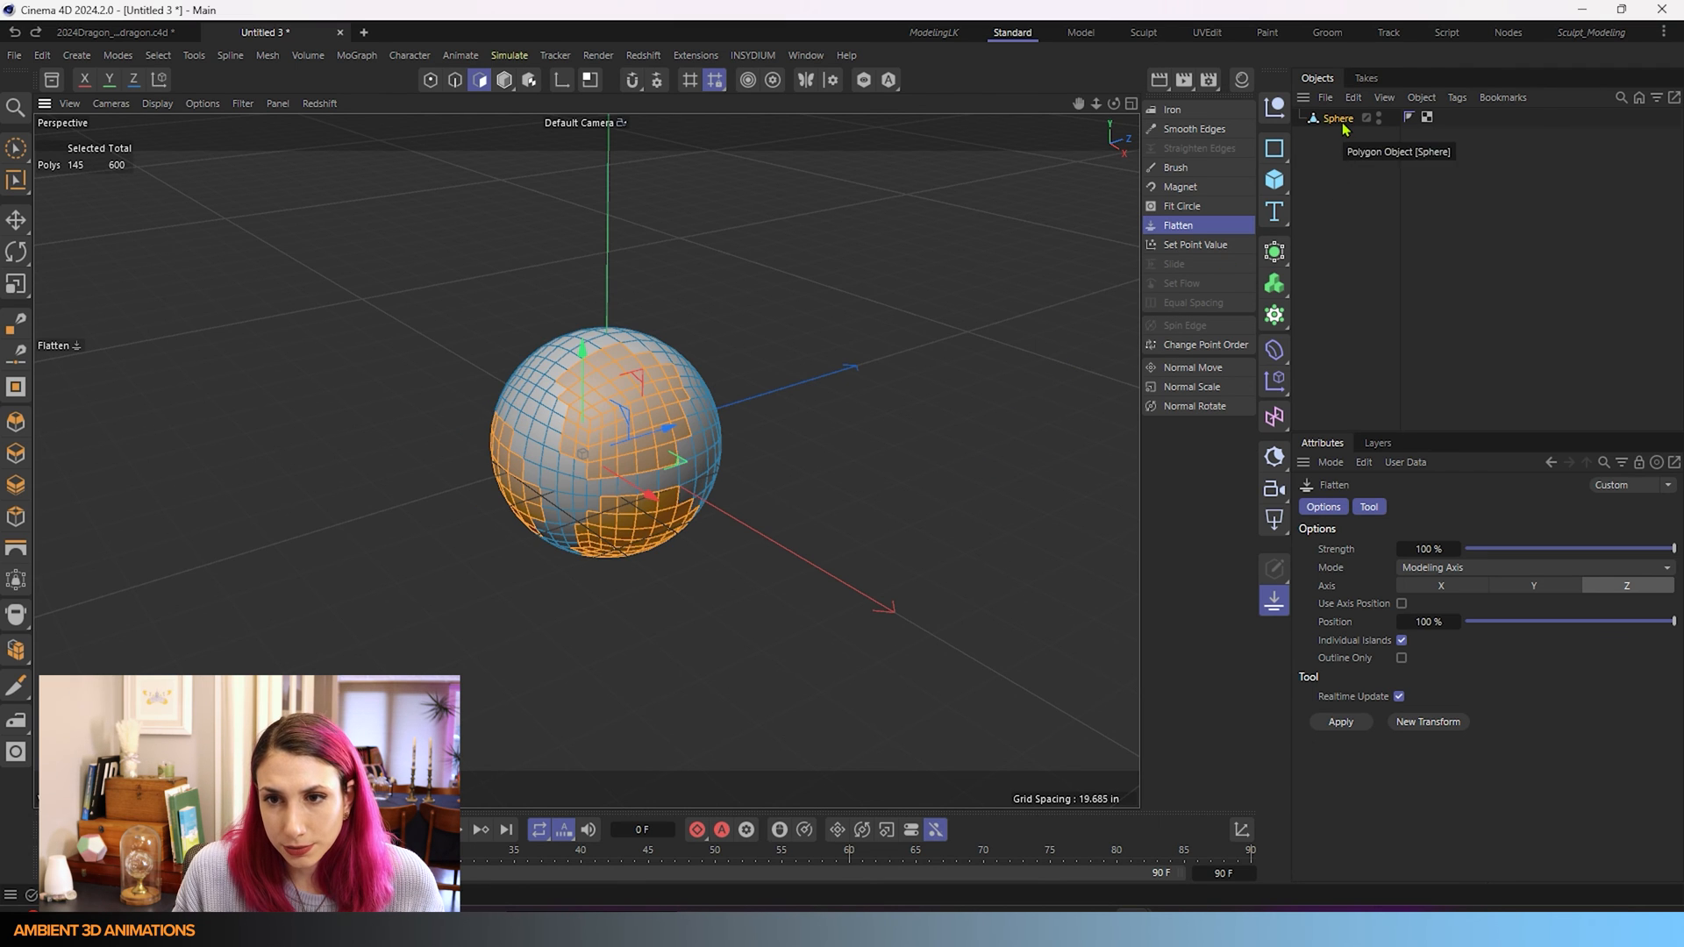
left_click(505, 79)
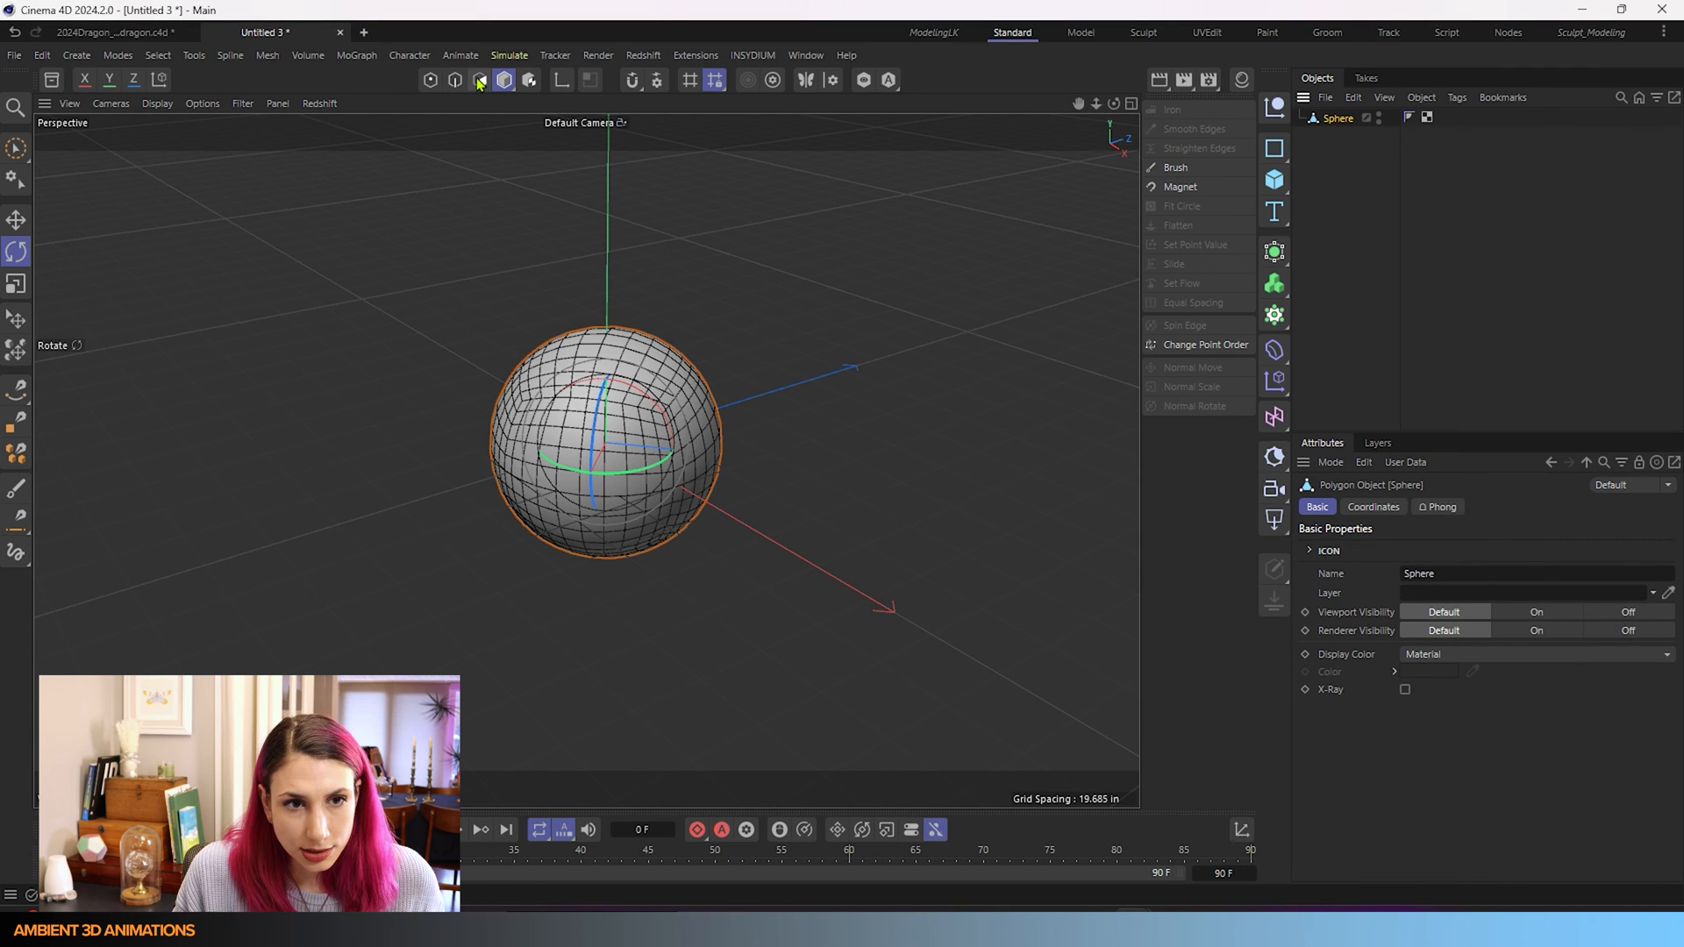
left_click(481, 79)
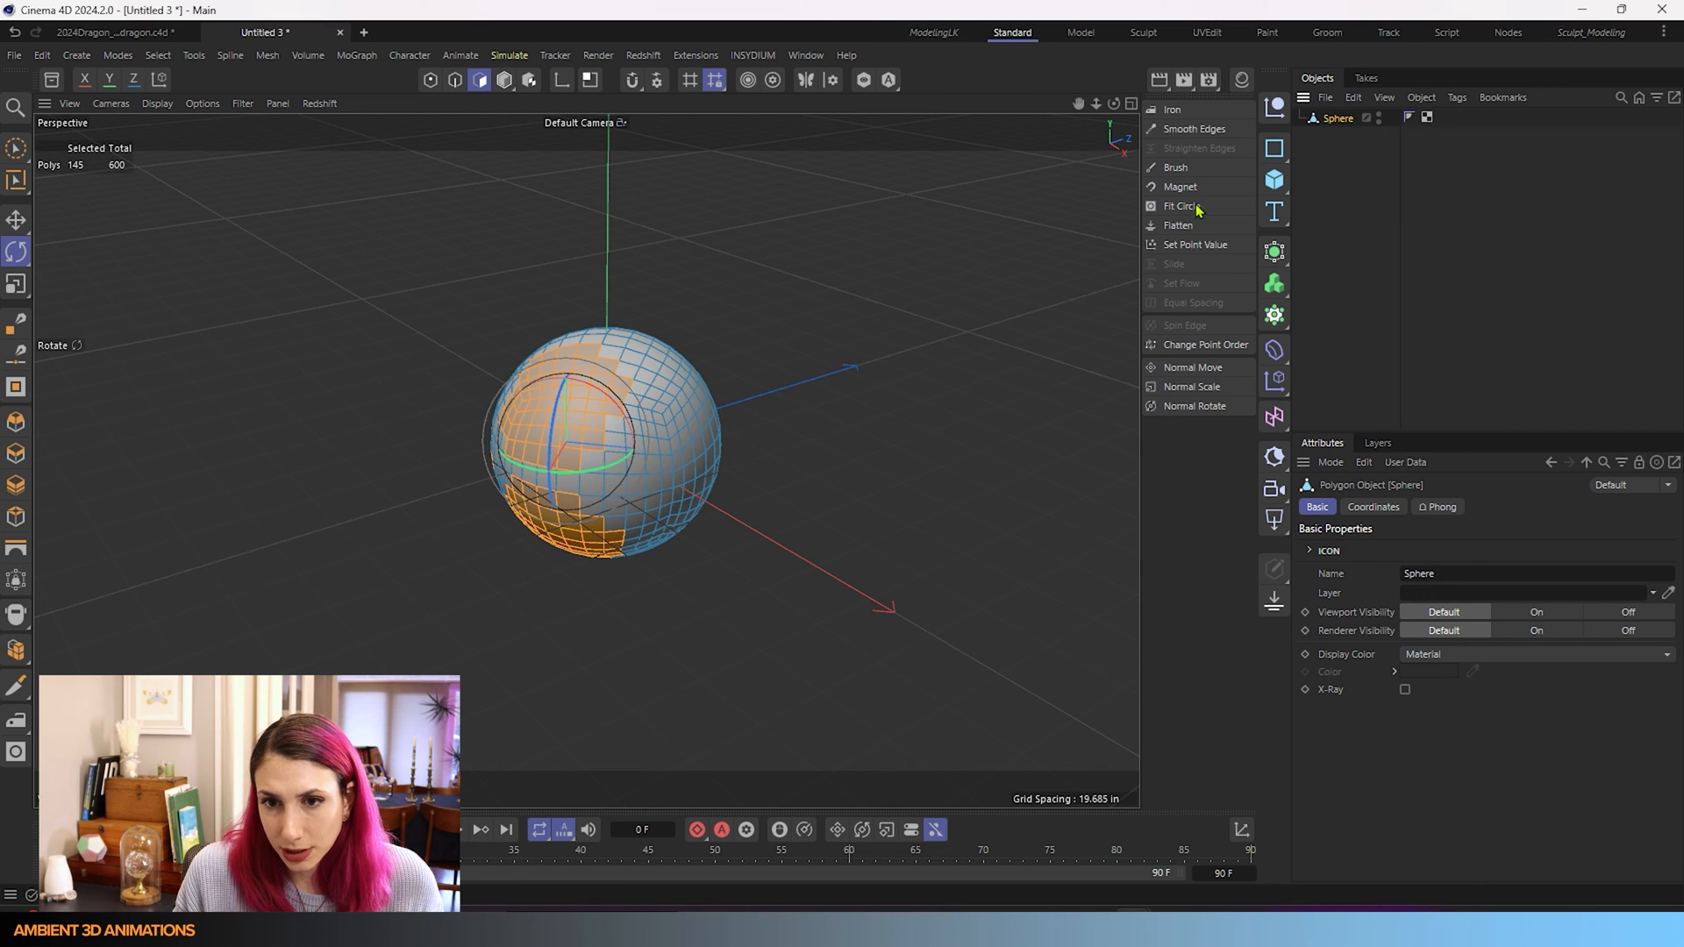
left_click(1179, 226)
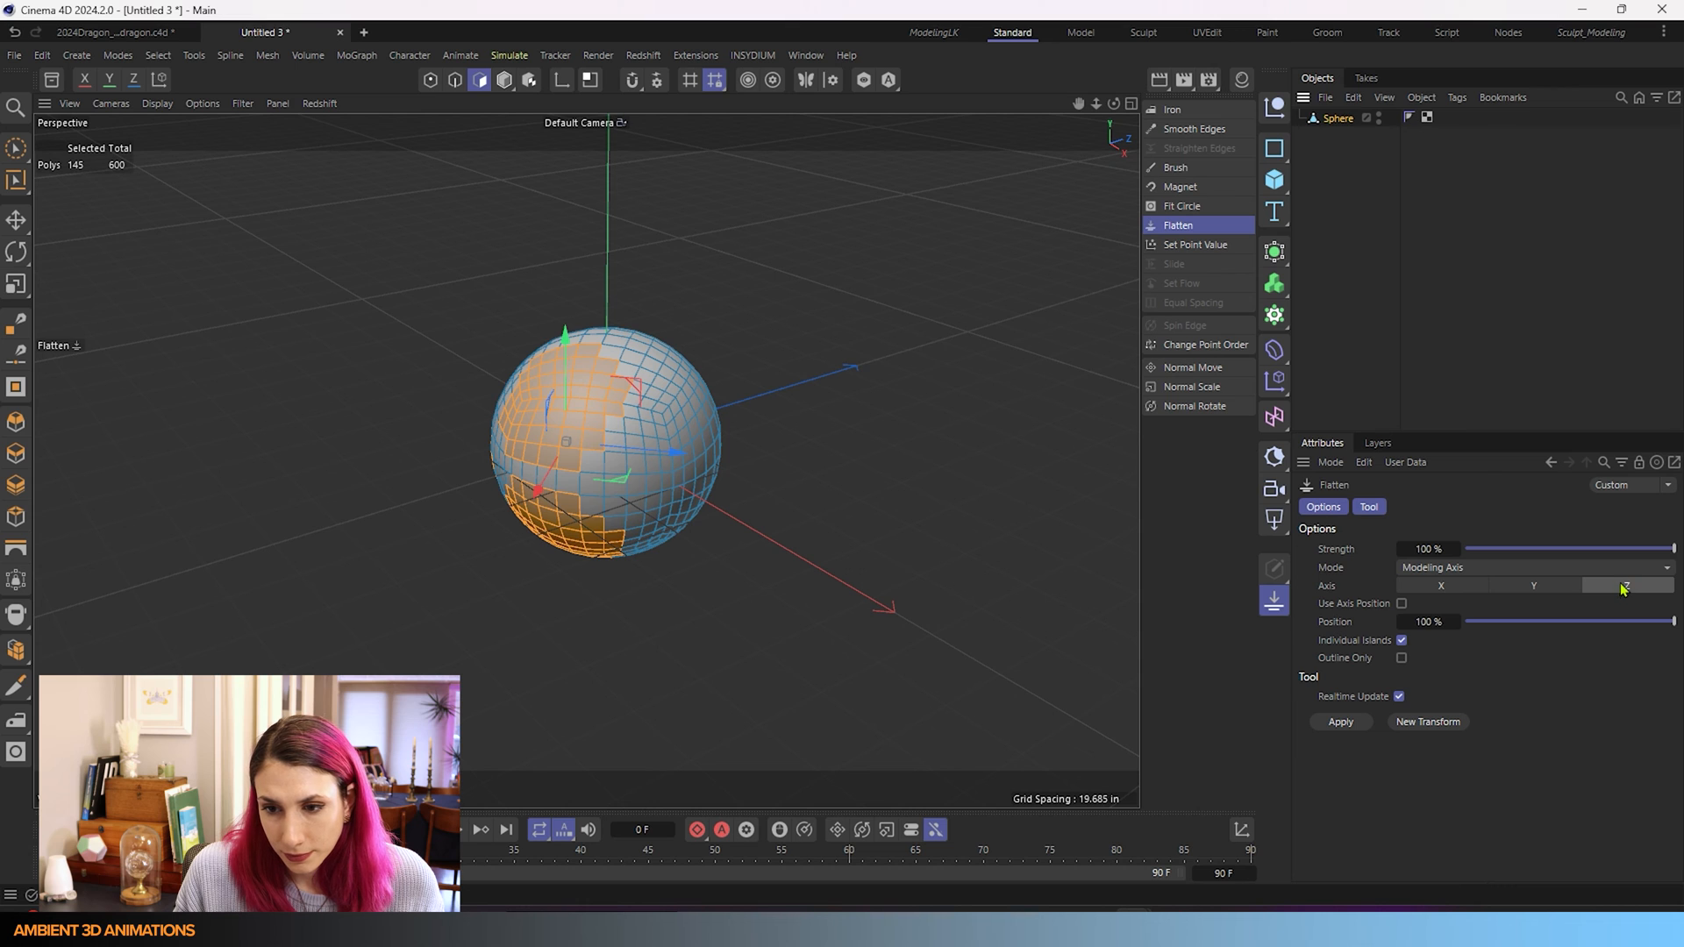
- Vary Strength back to 100% and flatten along Axis Y into flat slices
left_click_drag(1643, 549, 1533, 549)
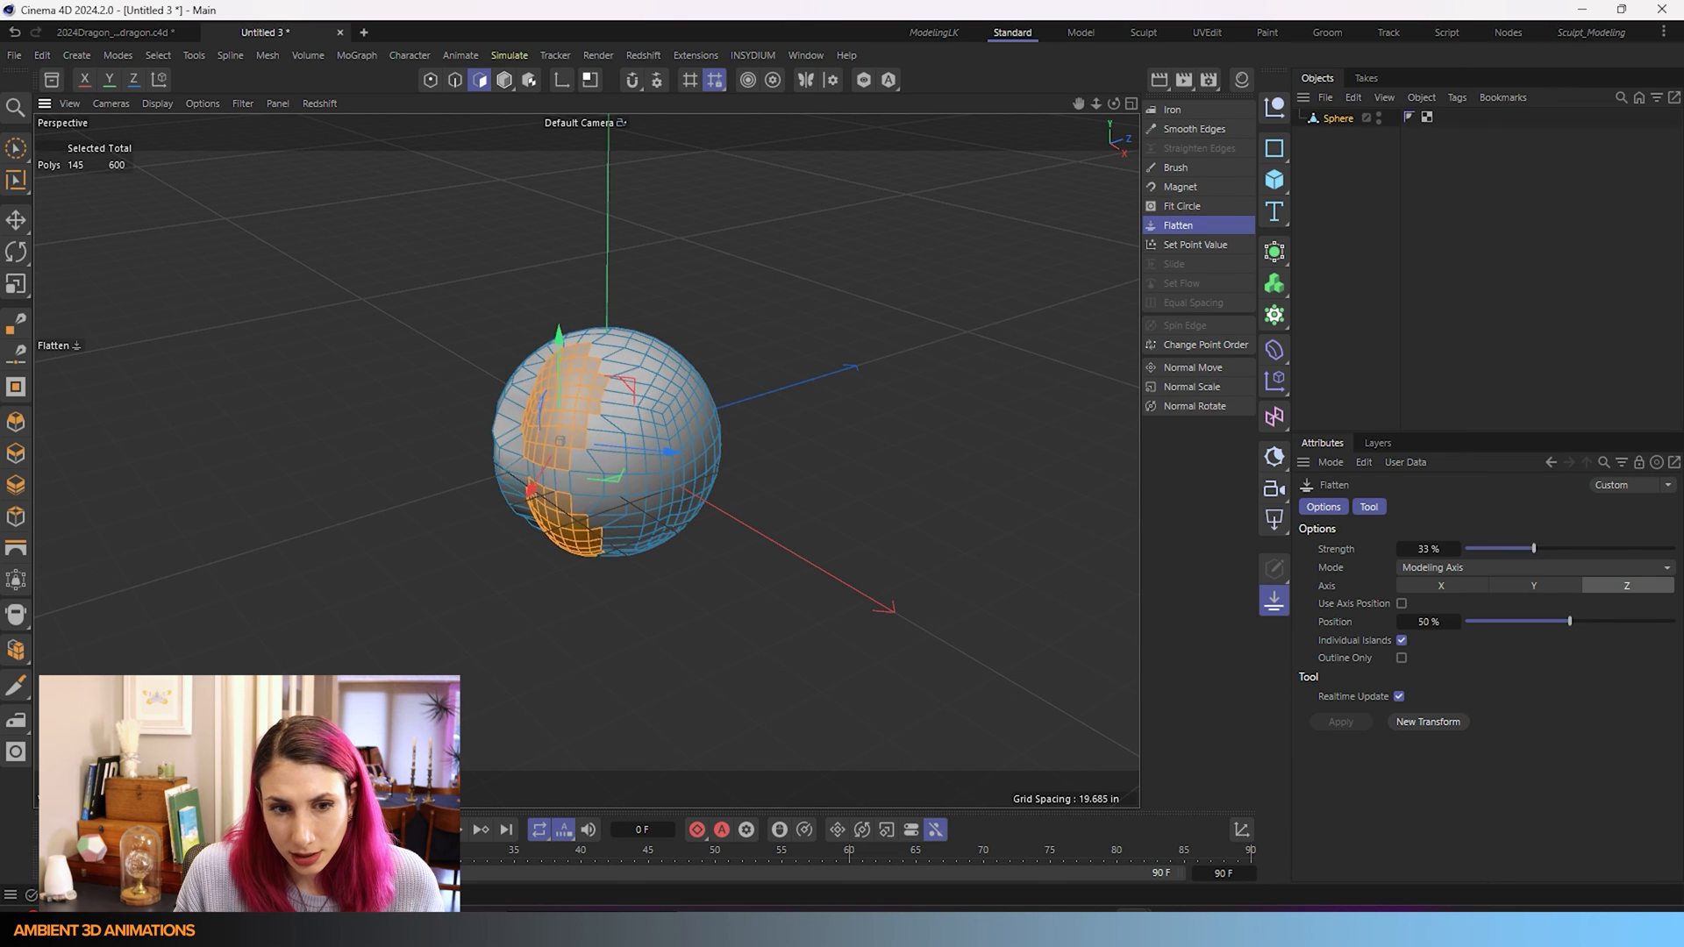
left_click_drag(1536, 549, 1670, 549)
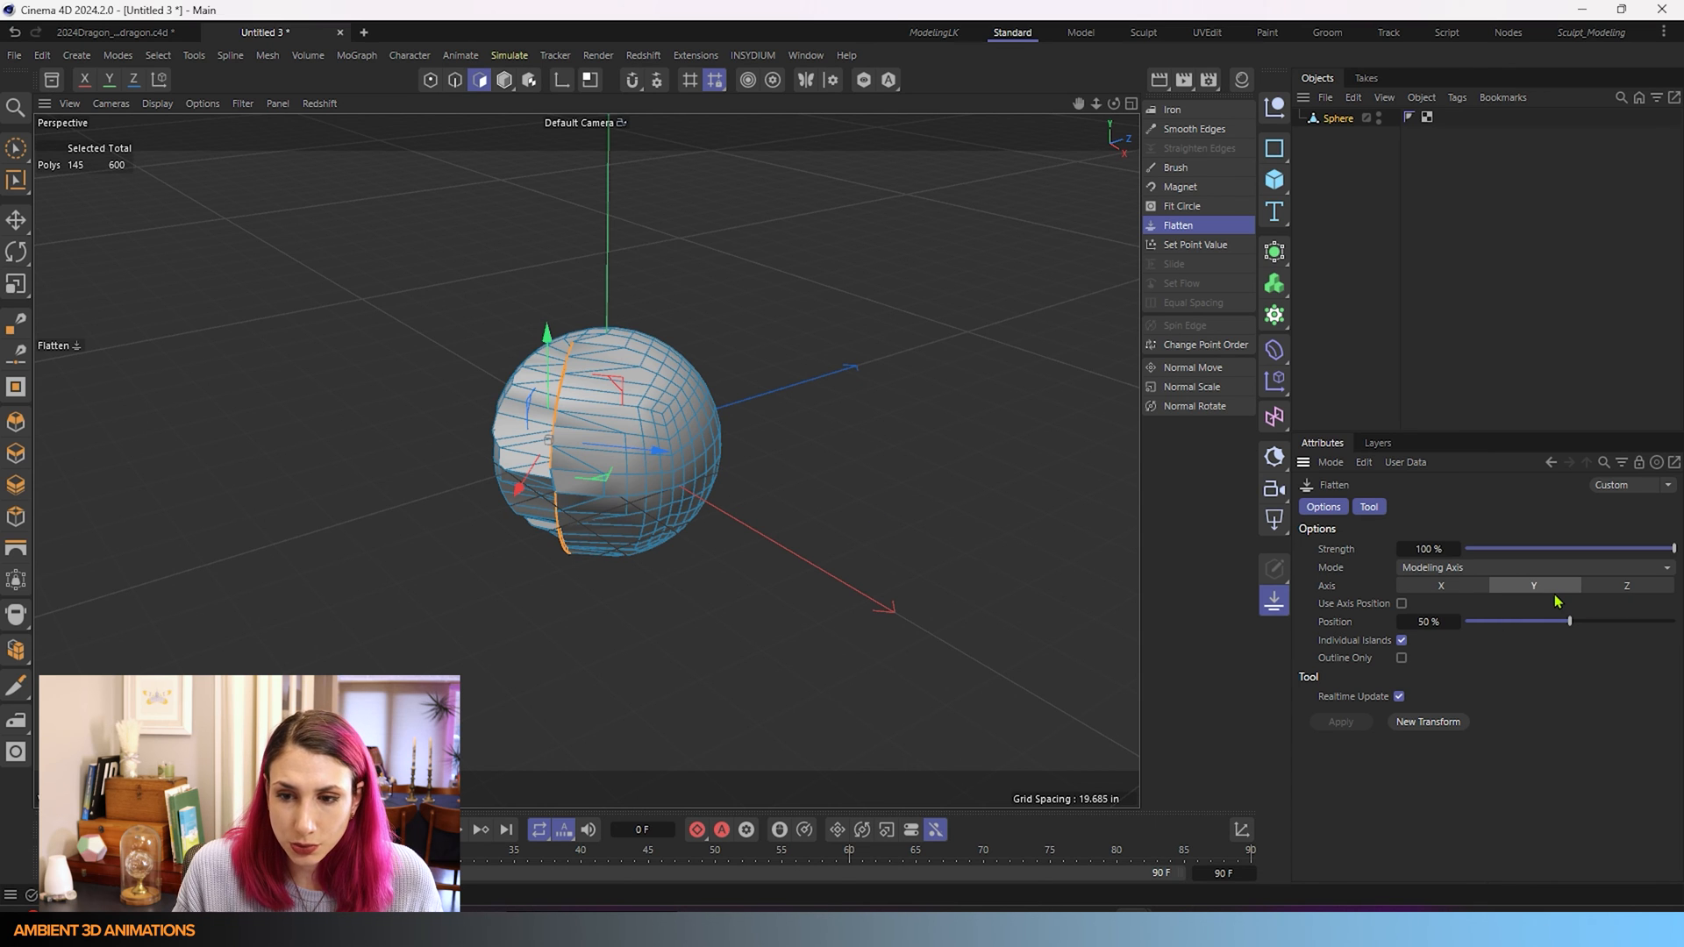
left_click(1440, 586)
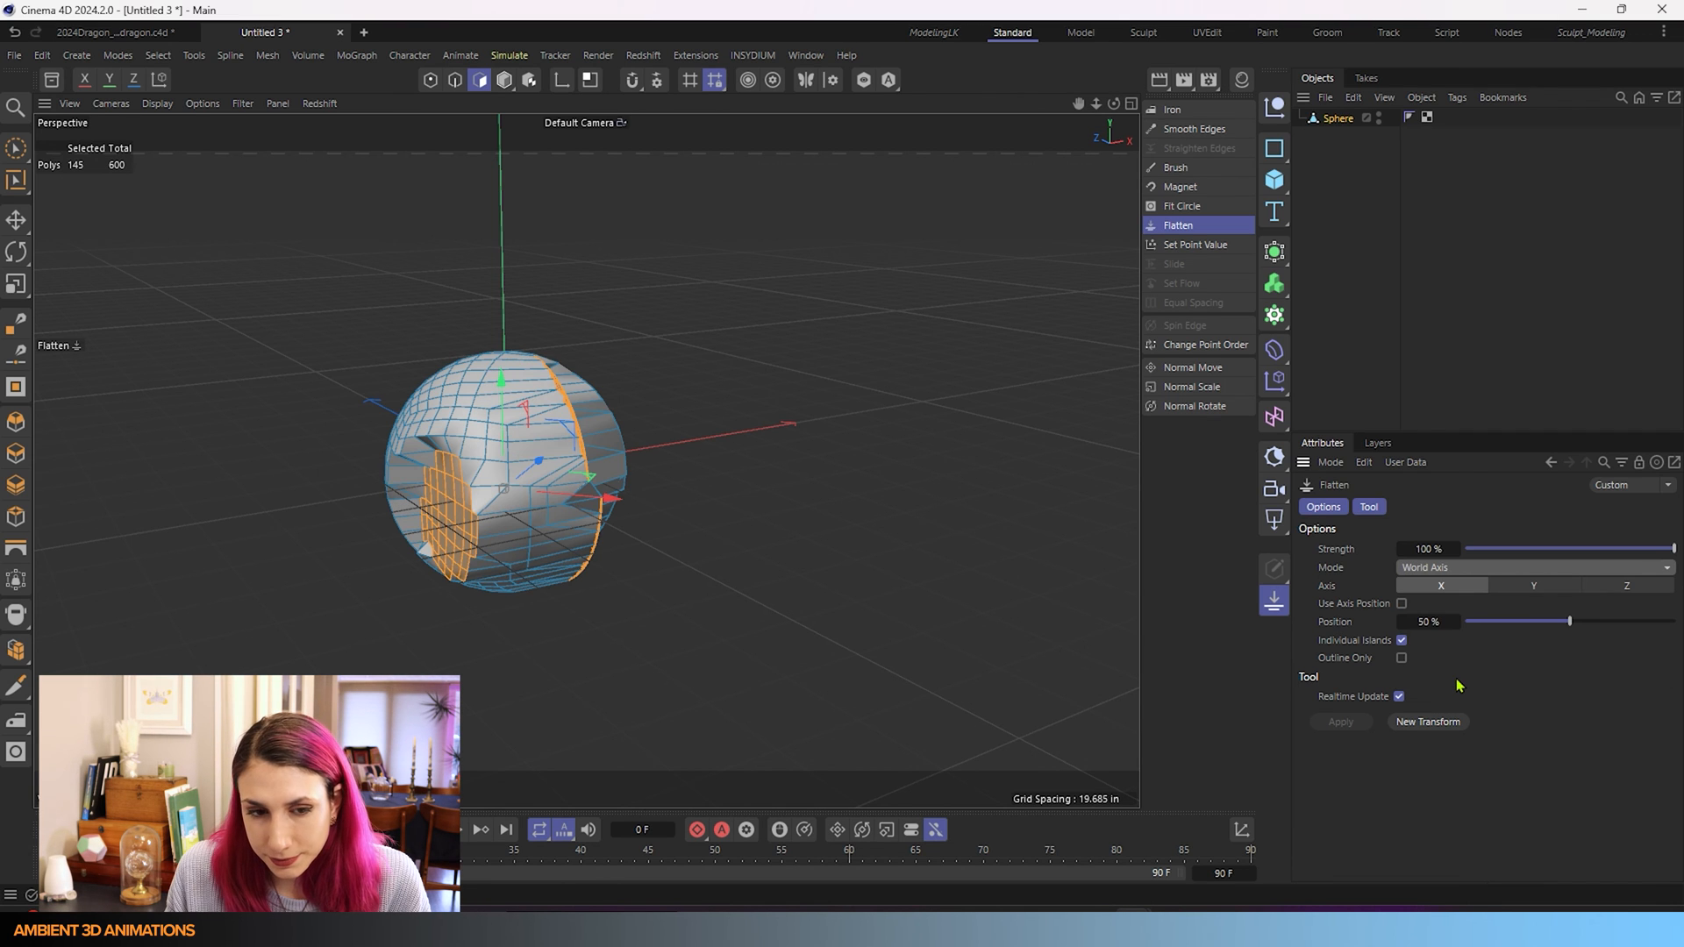
mouse_move(1117, 156)
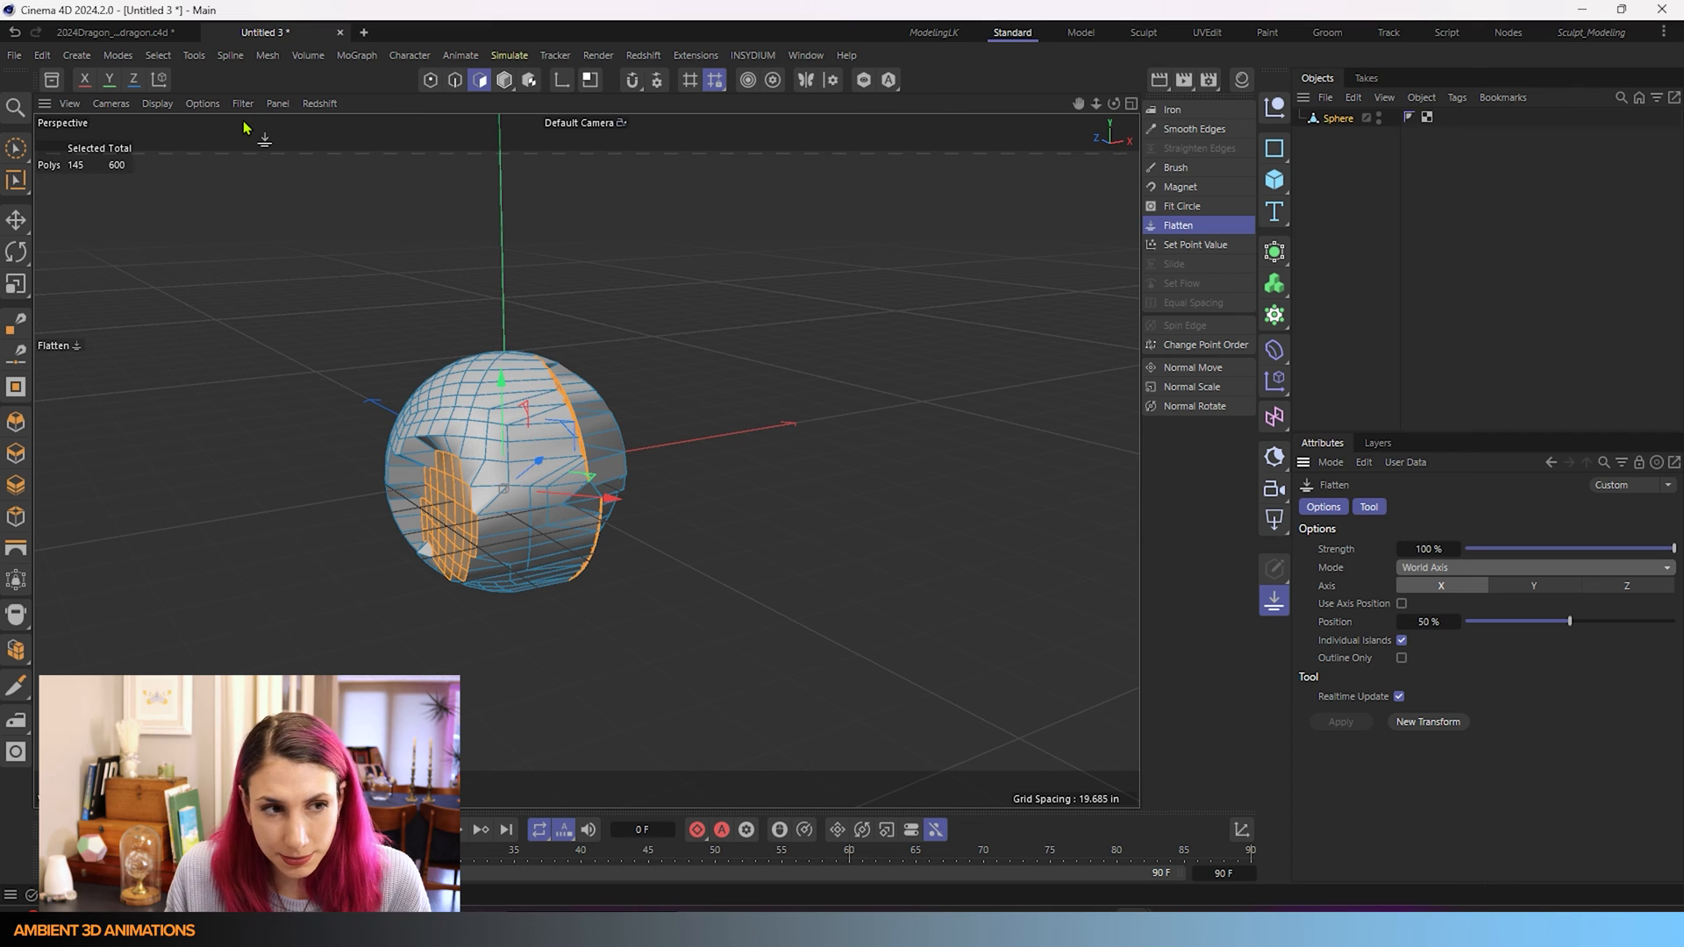
mouse_move(1092, 135)
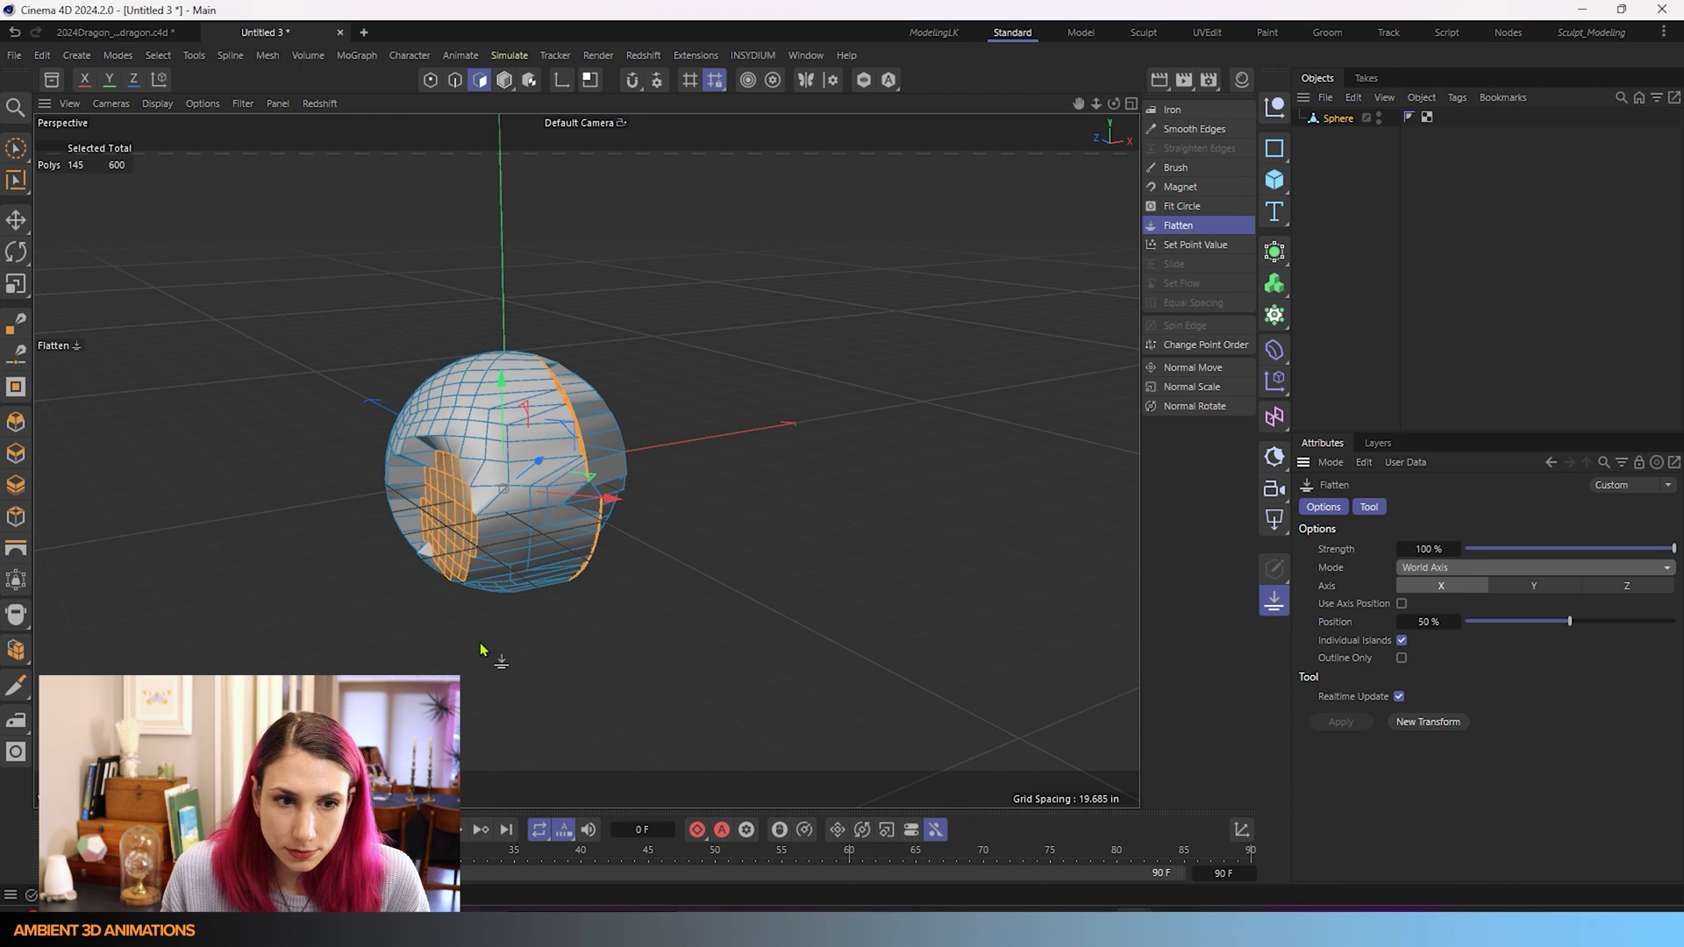
mouse_move(1550, 669)
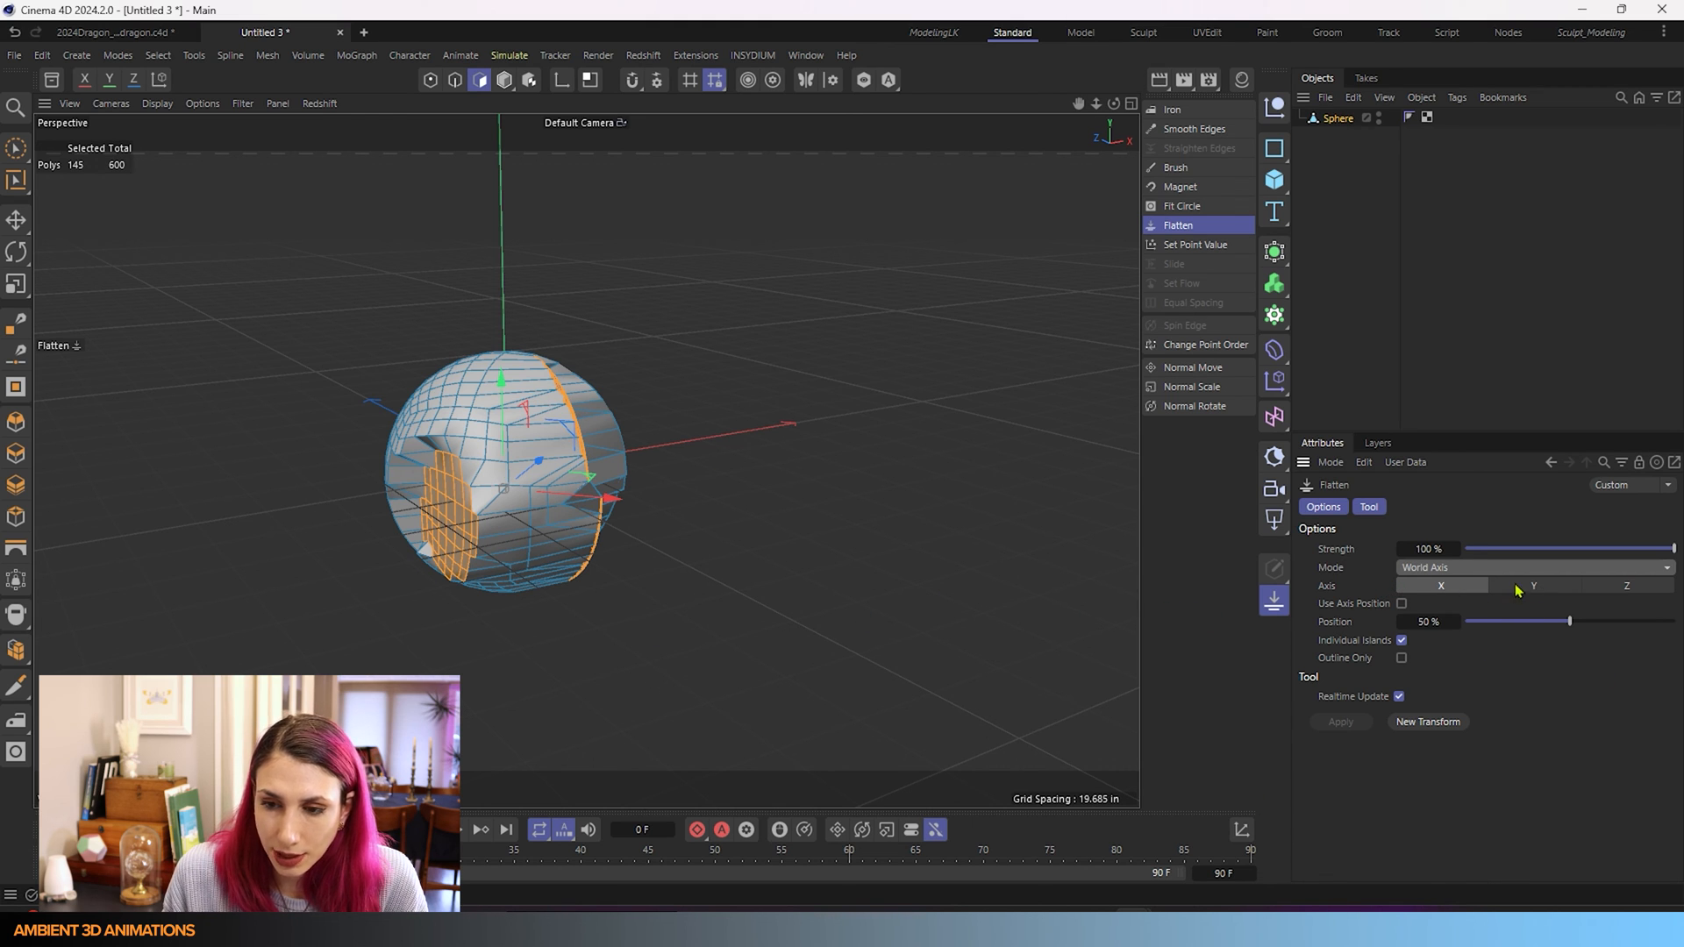
- Try flattening along world Y, then switch the Flatten mode back to Modeling Axis
left_click(1533, 586)
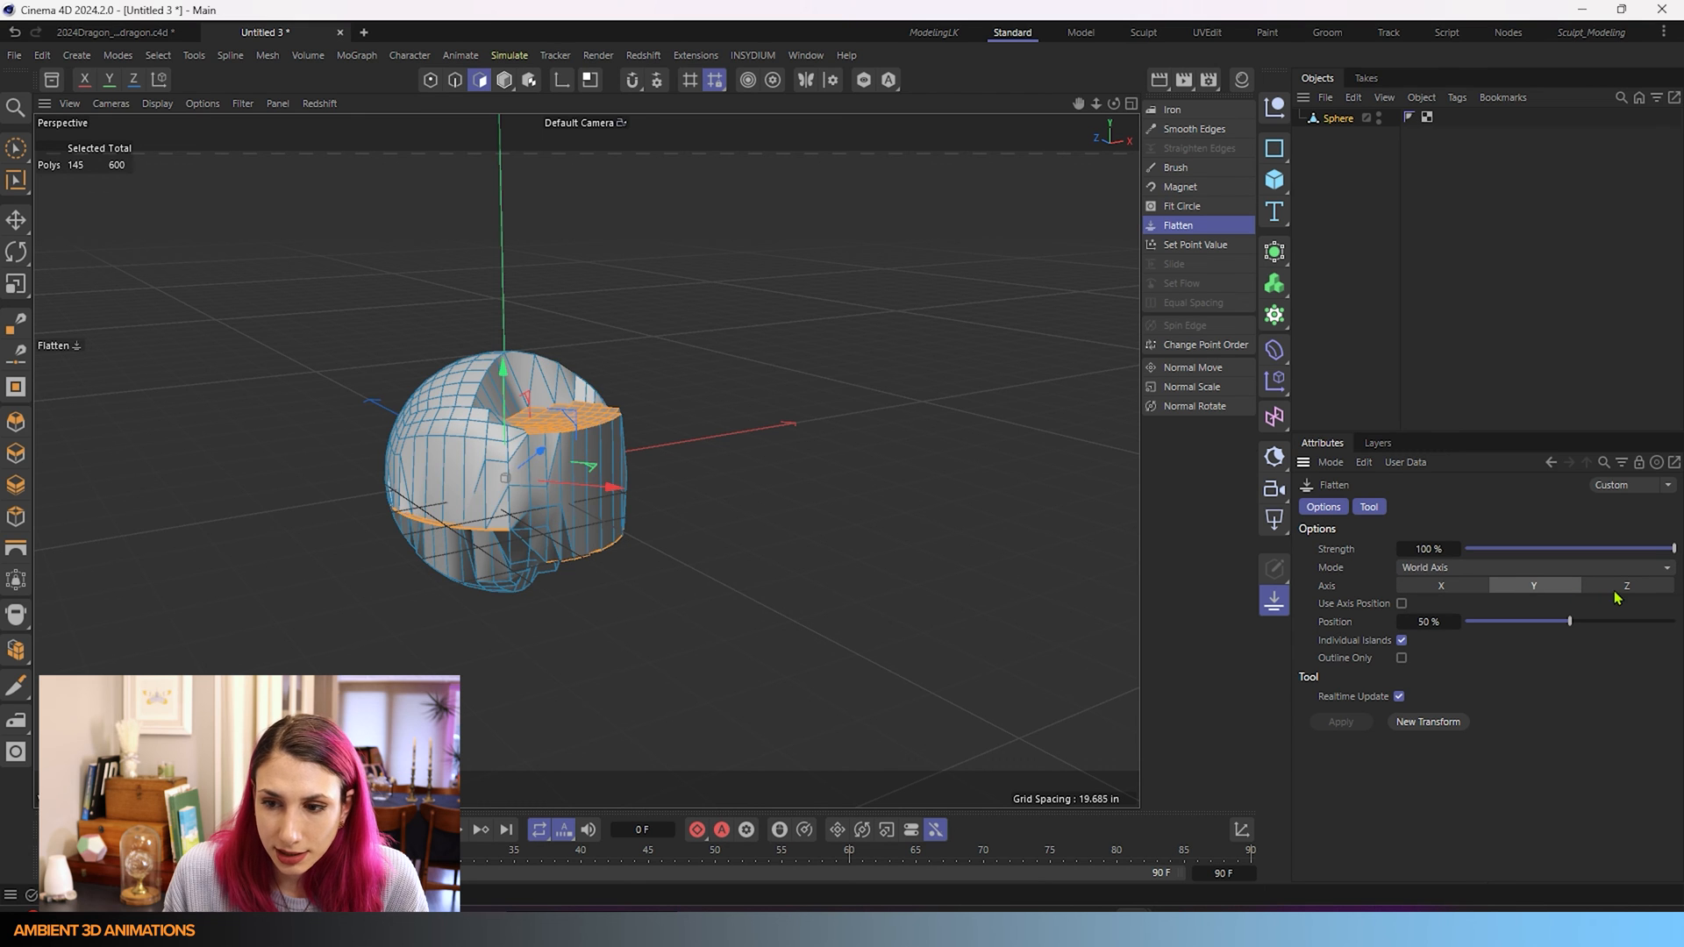
left_click(1533, 567)
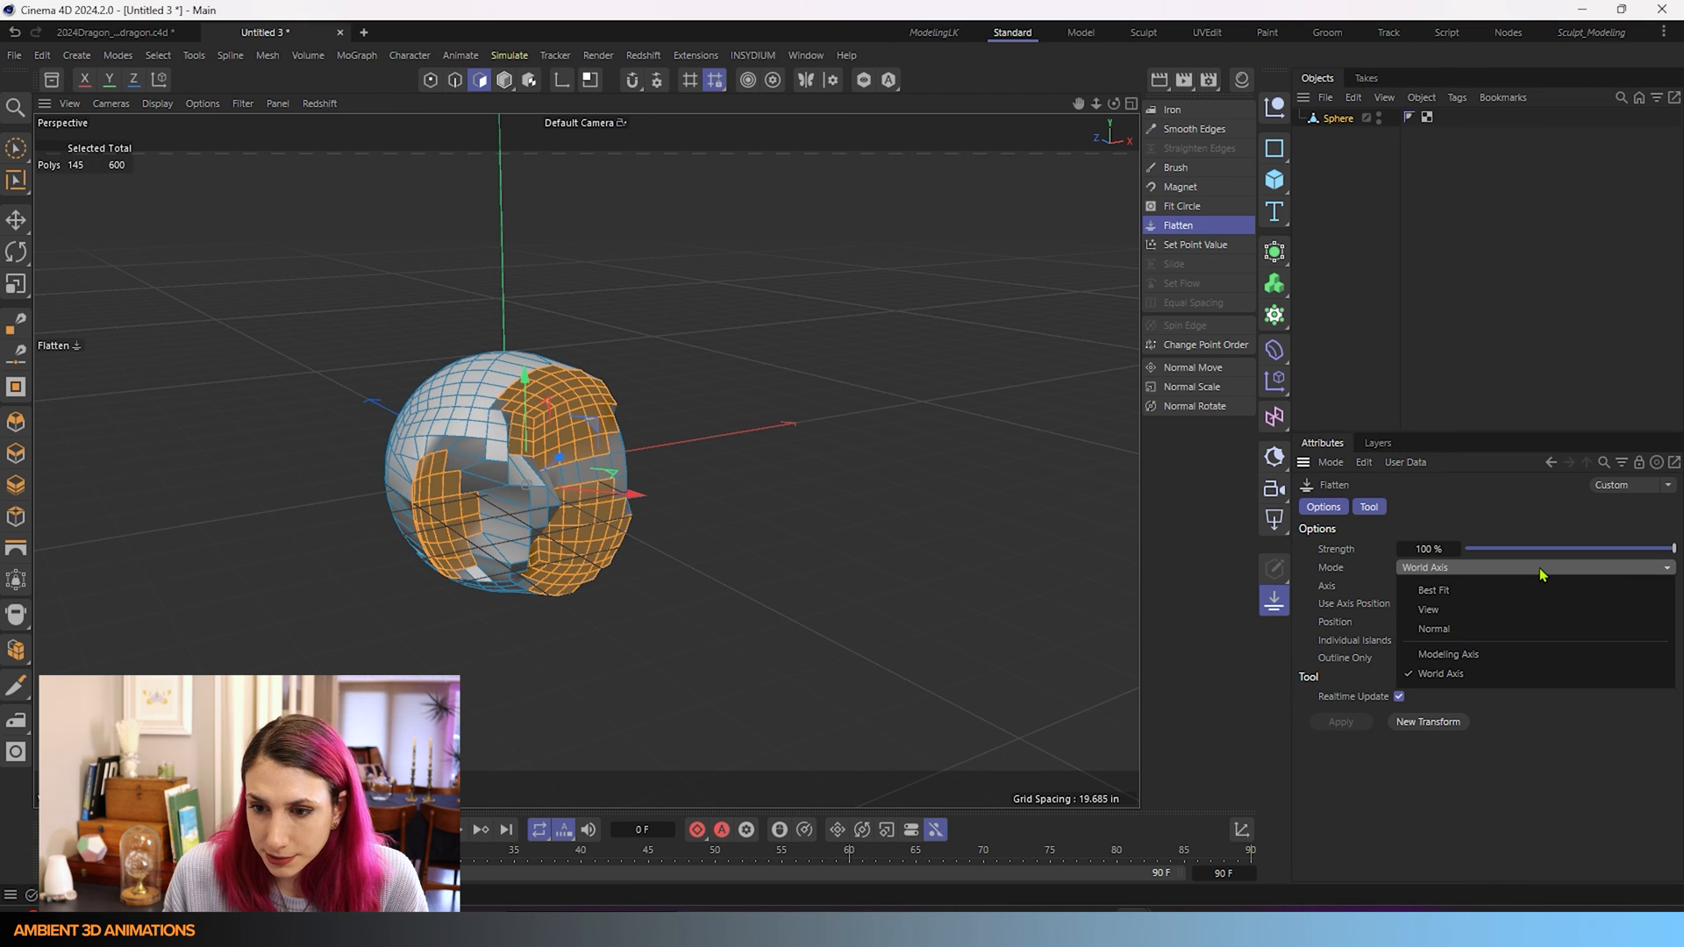
left_click(1447, 655)
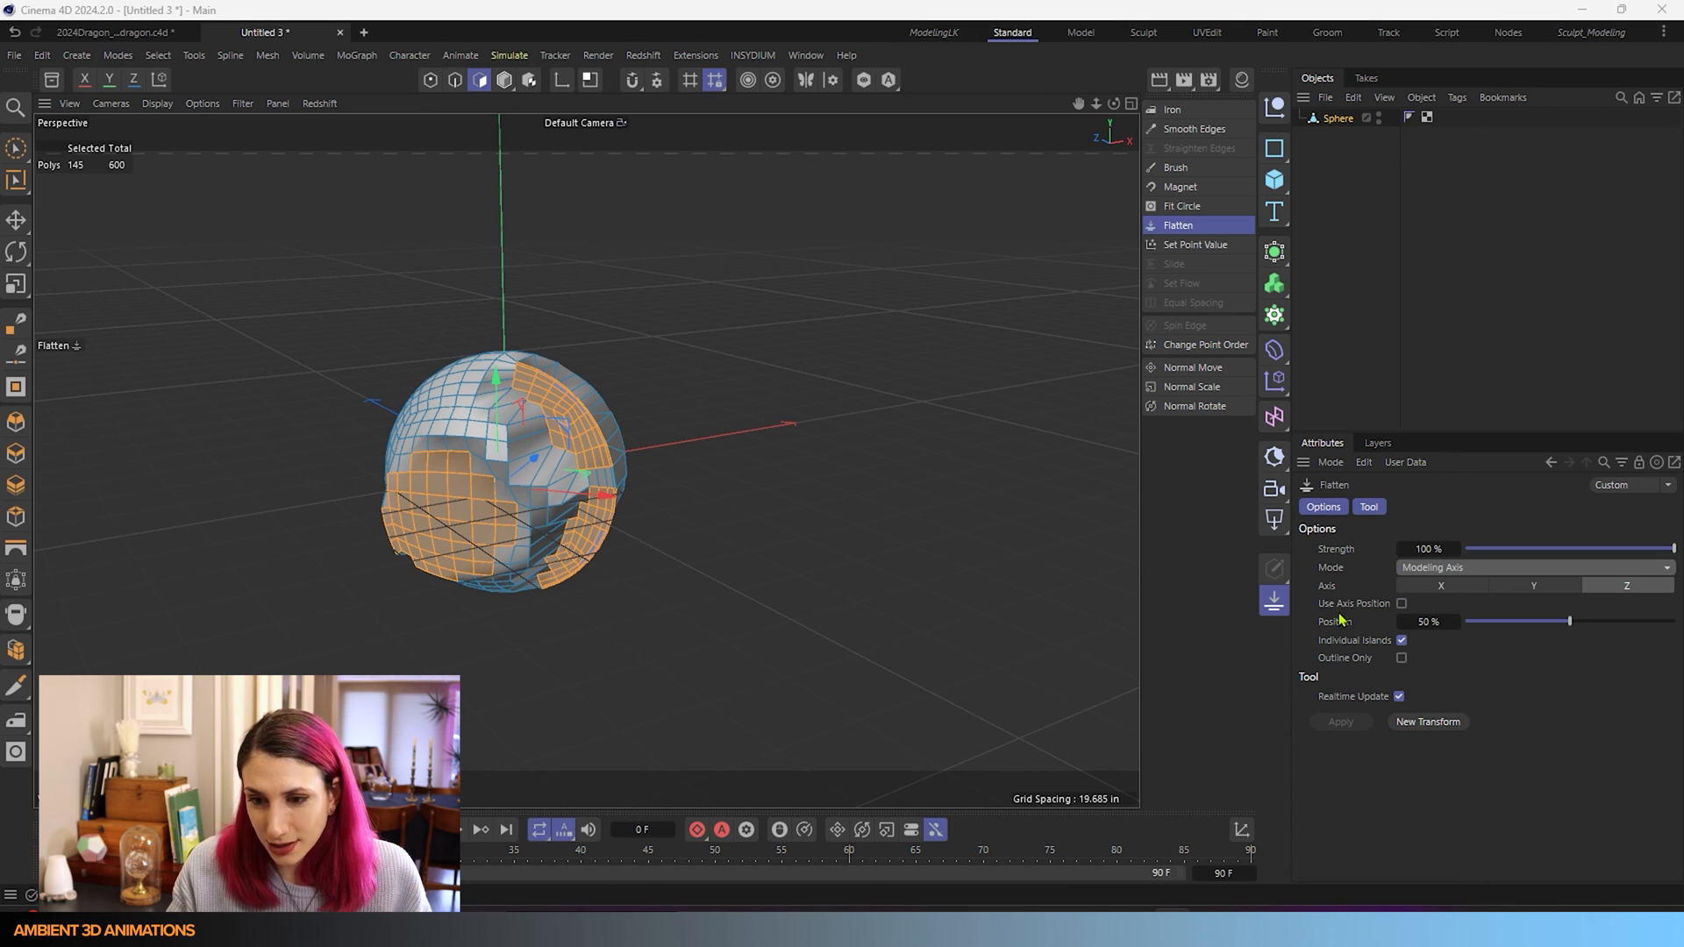
mouse_move(1405, 616)
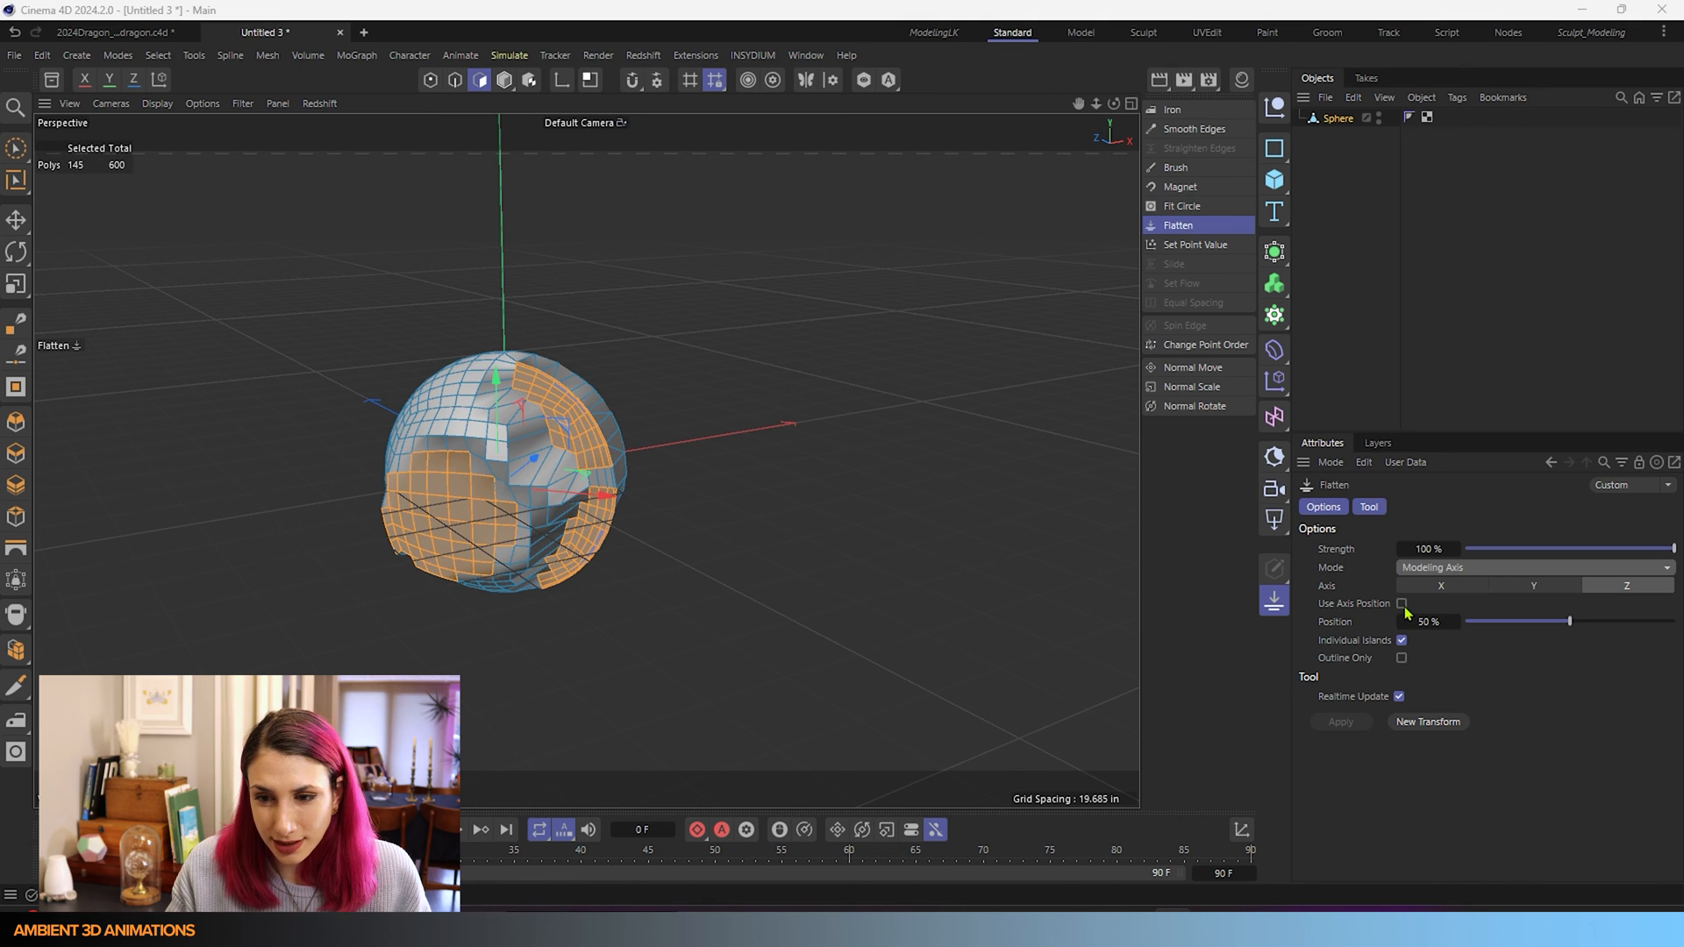
left_click(1401, 601)
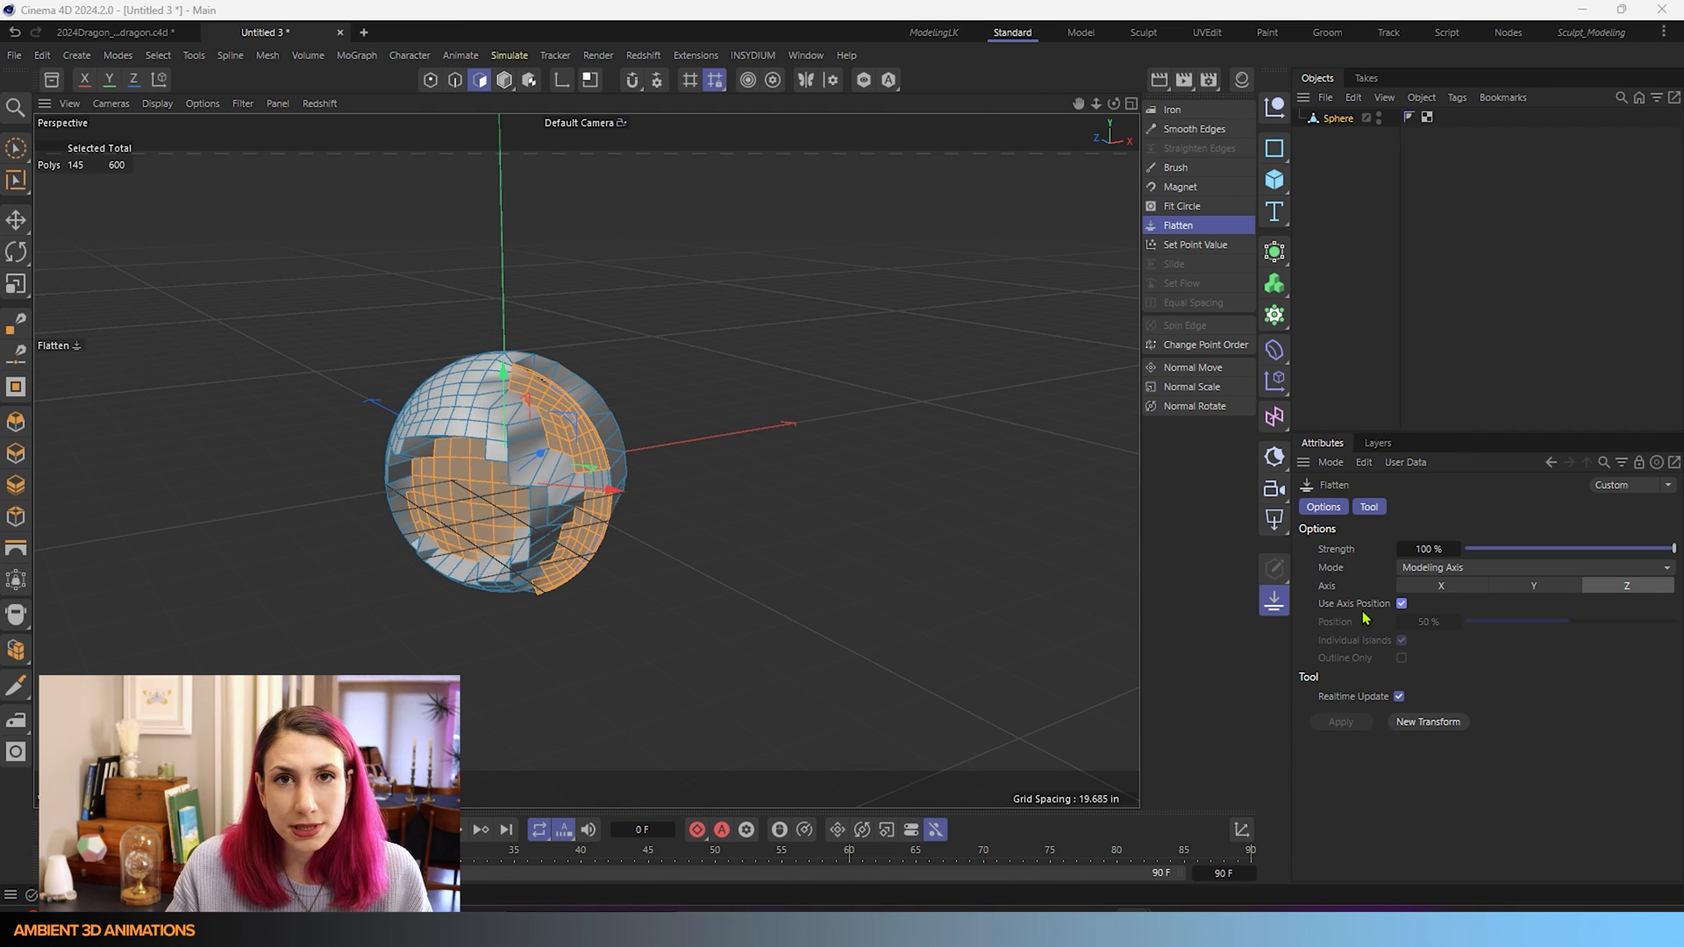
mouse_move(1384, 617)
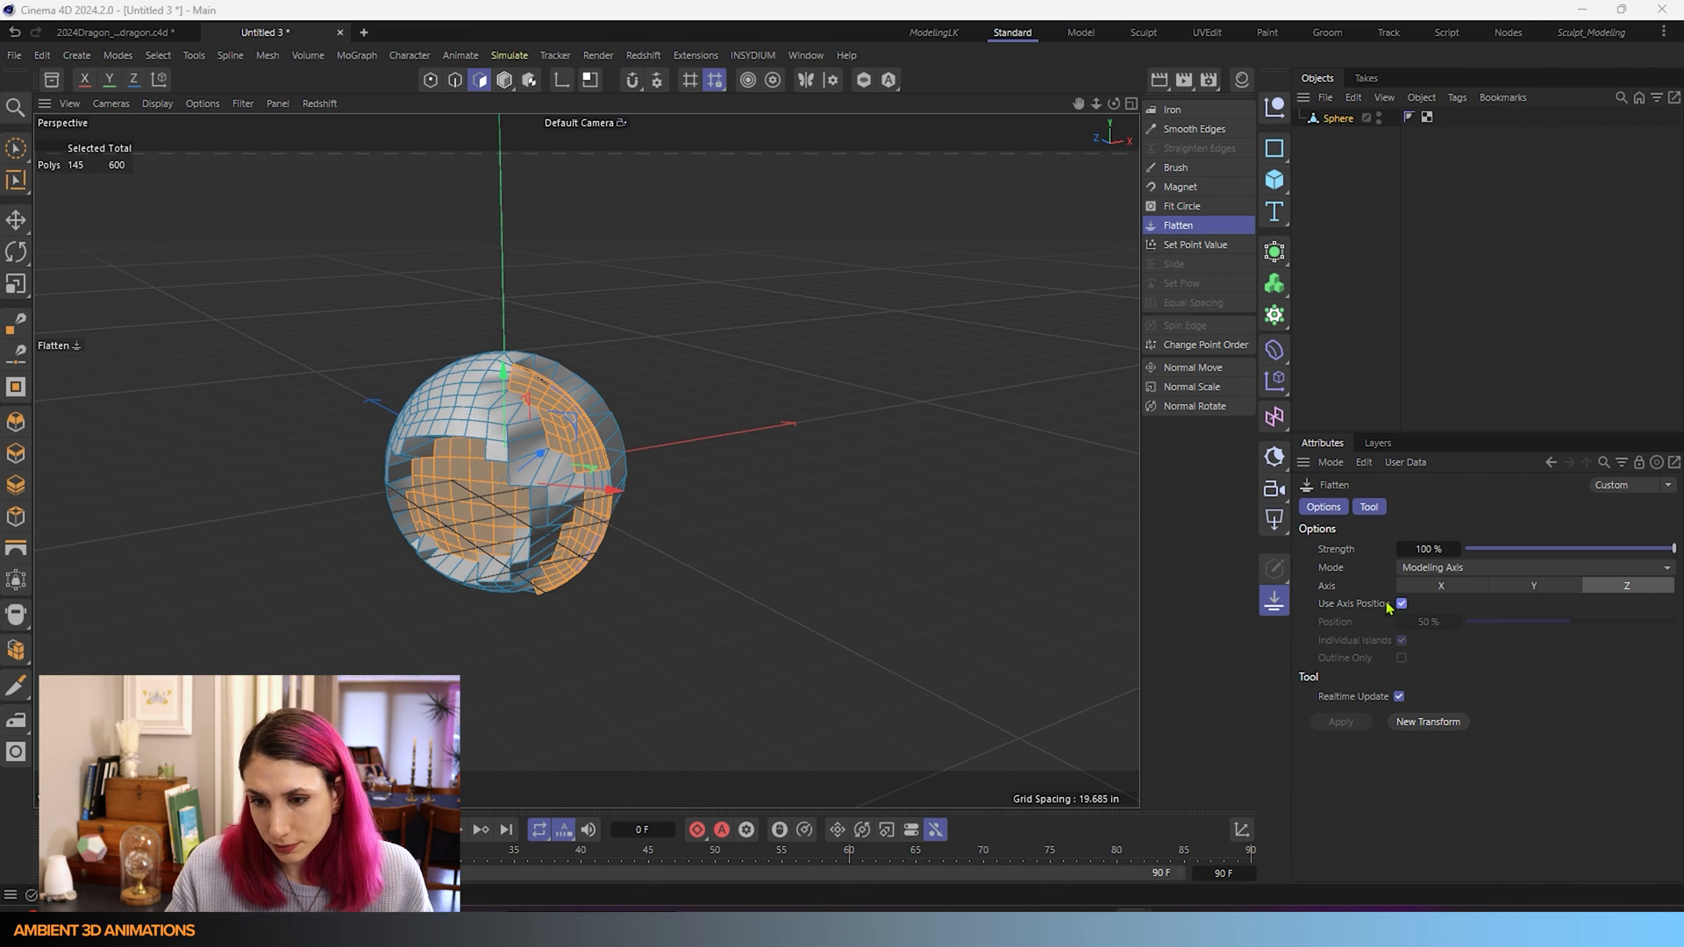
left_click(1400, 601)
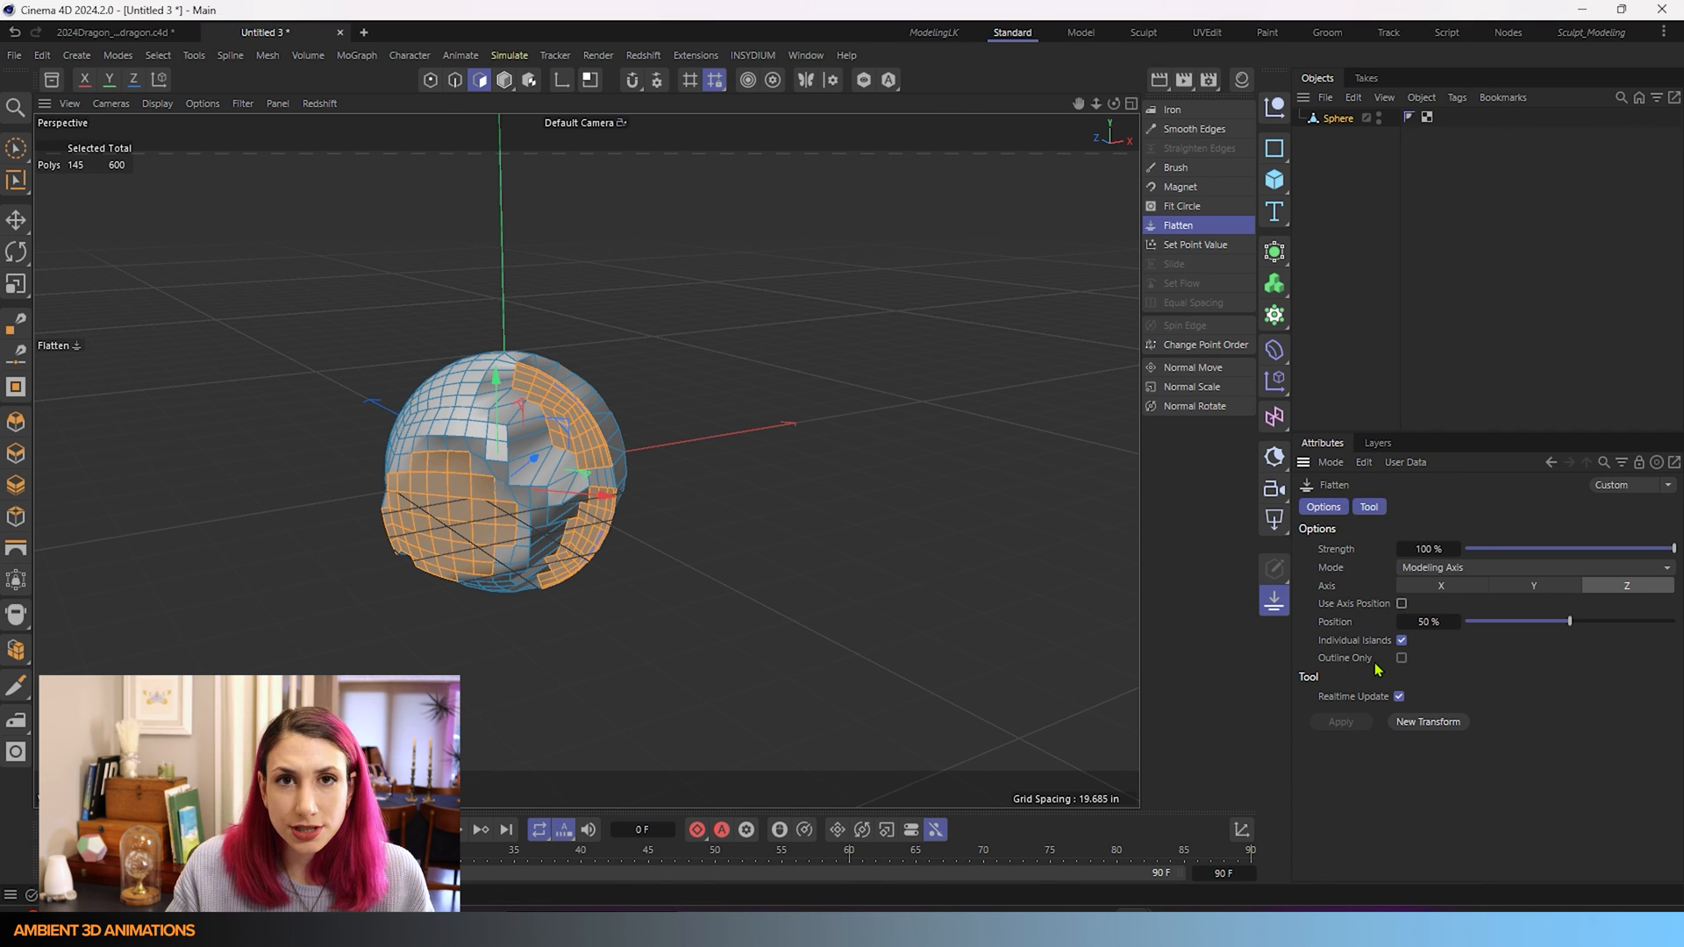
mouse_move(1547, 634)
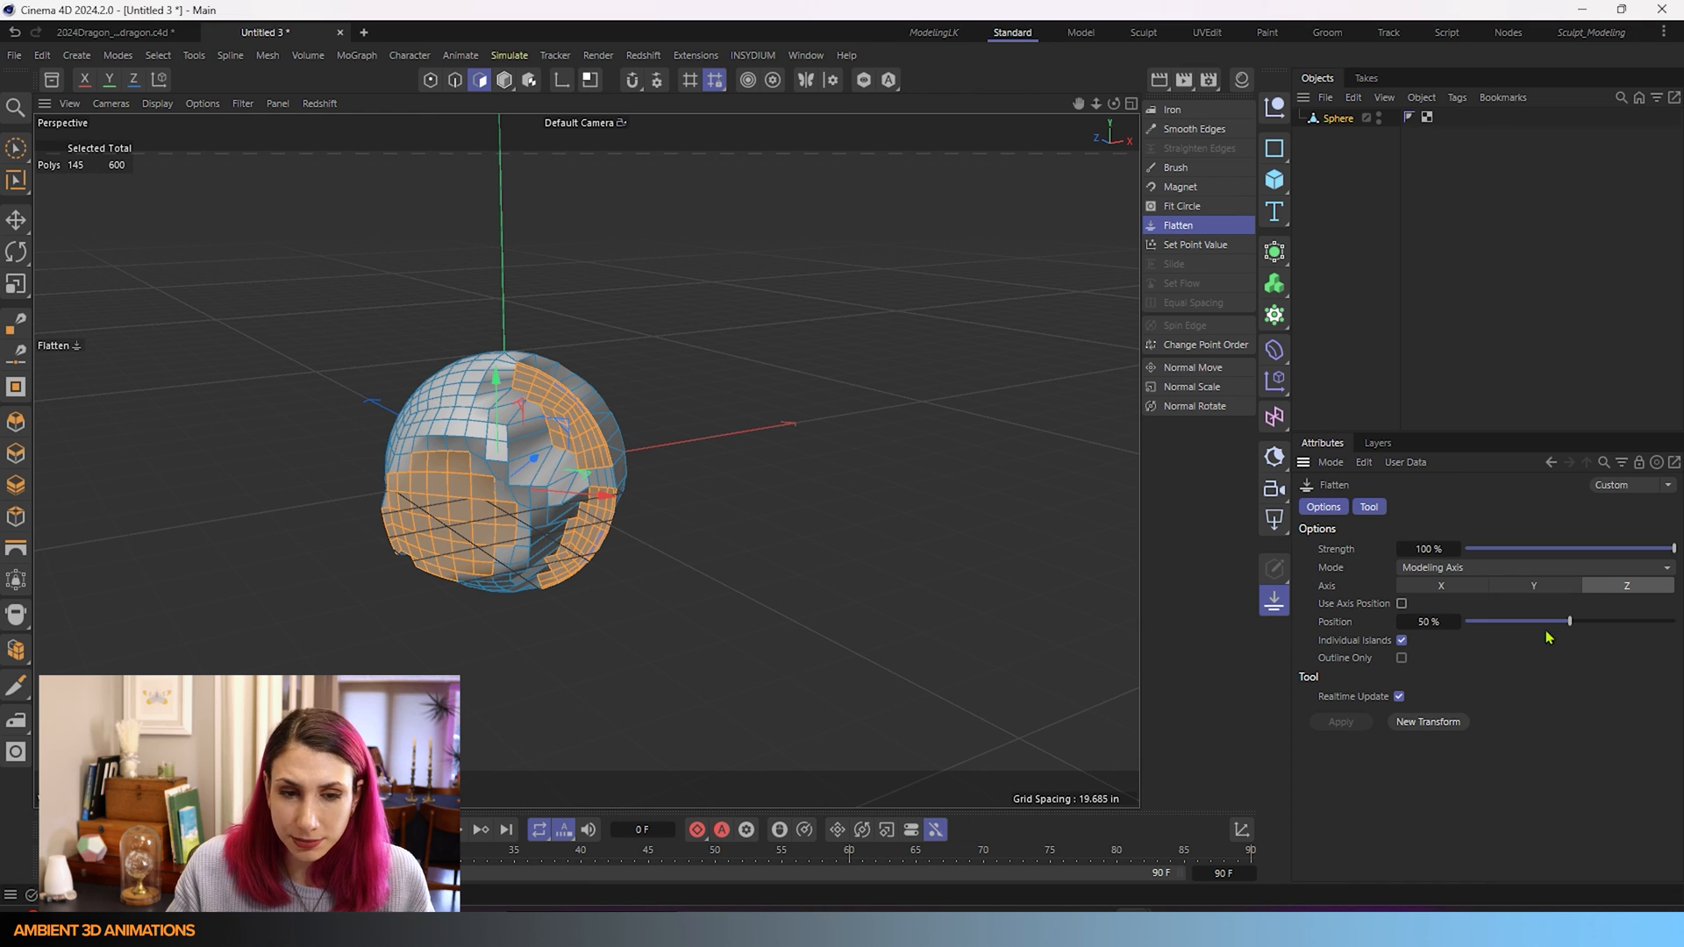
- Slide the Flatten Position out, back near zero, then settle it around 56%
left_click_drag(1568, 621, 1632, 621)
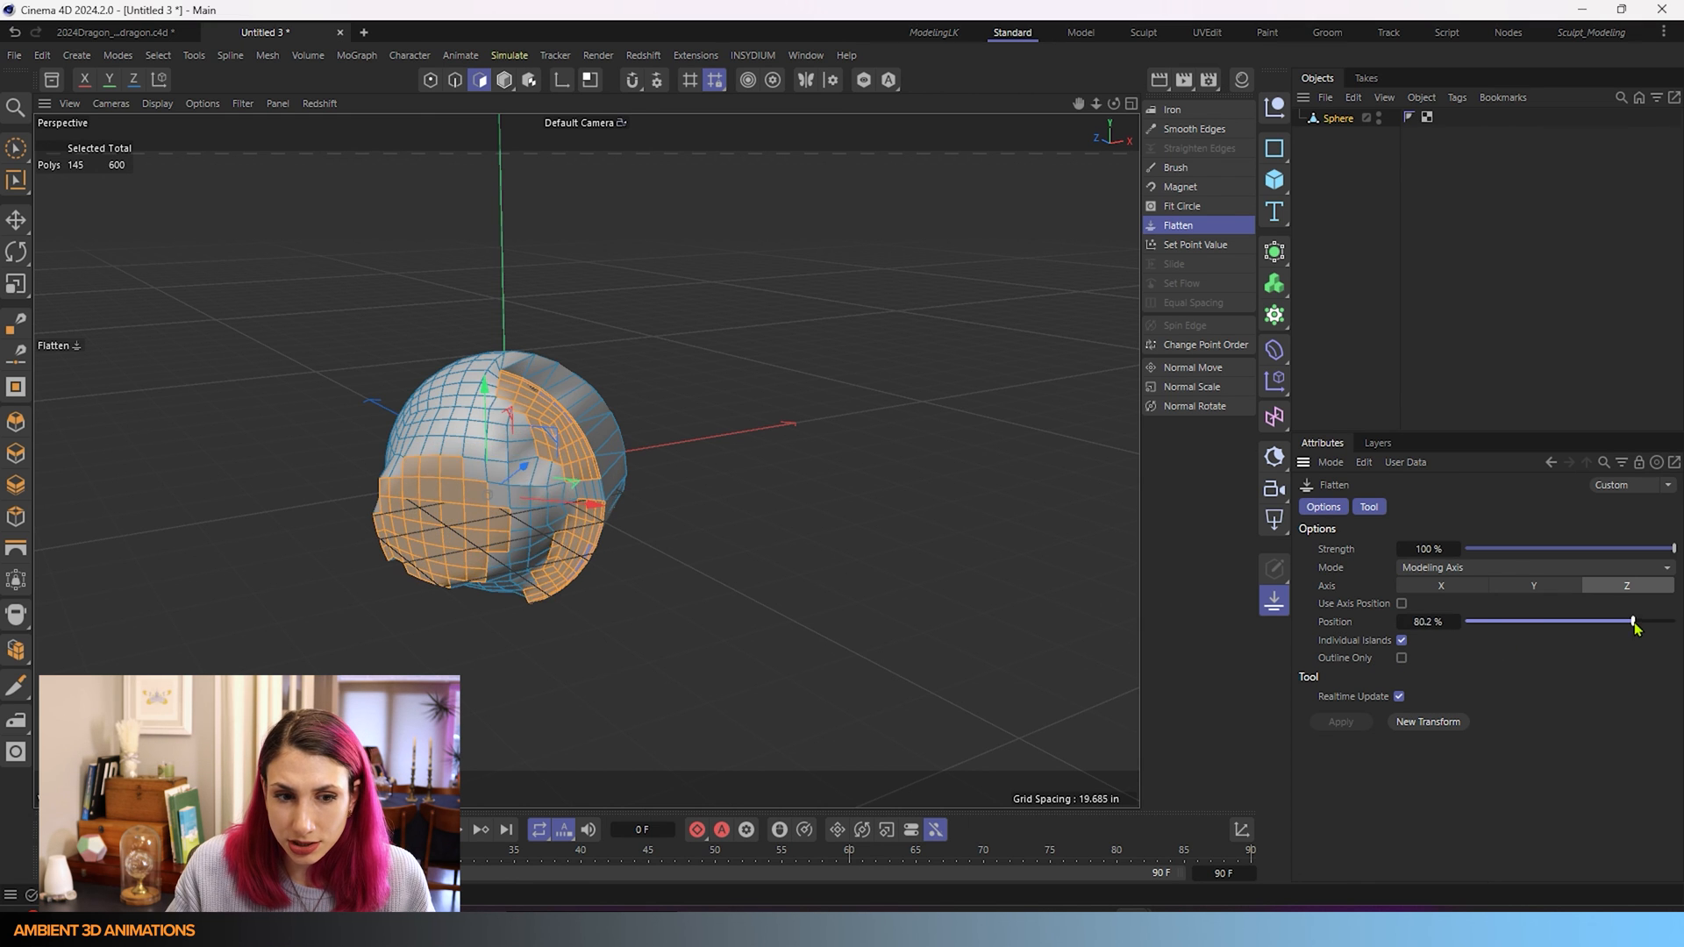
left_click_drag(1633, 621, 1469, 621)
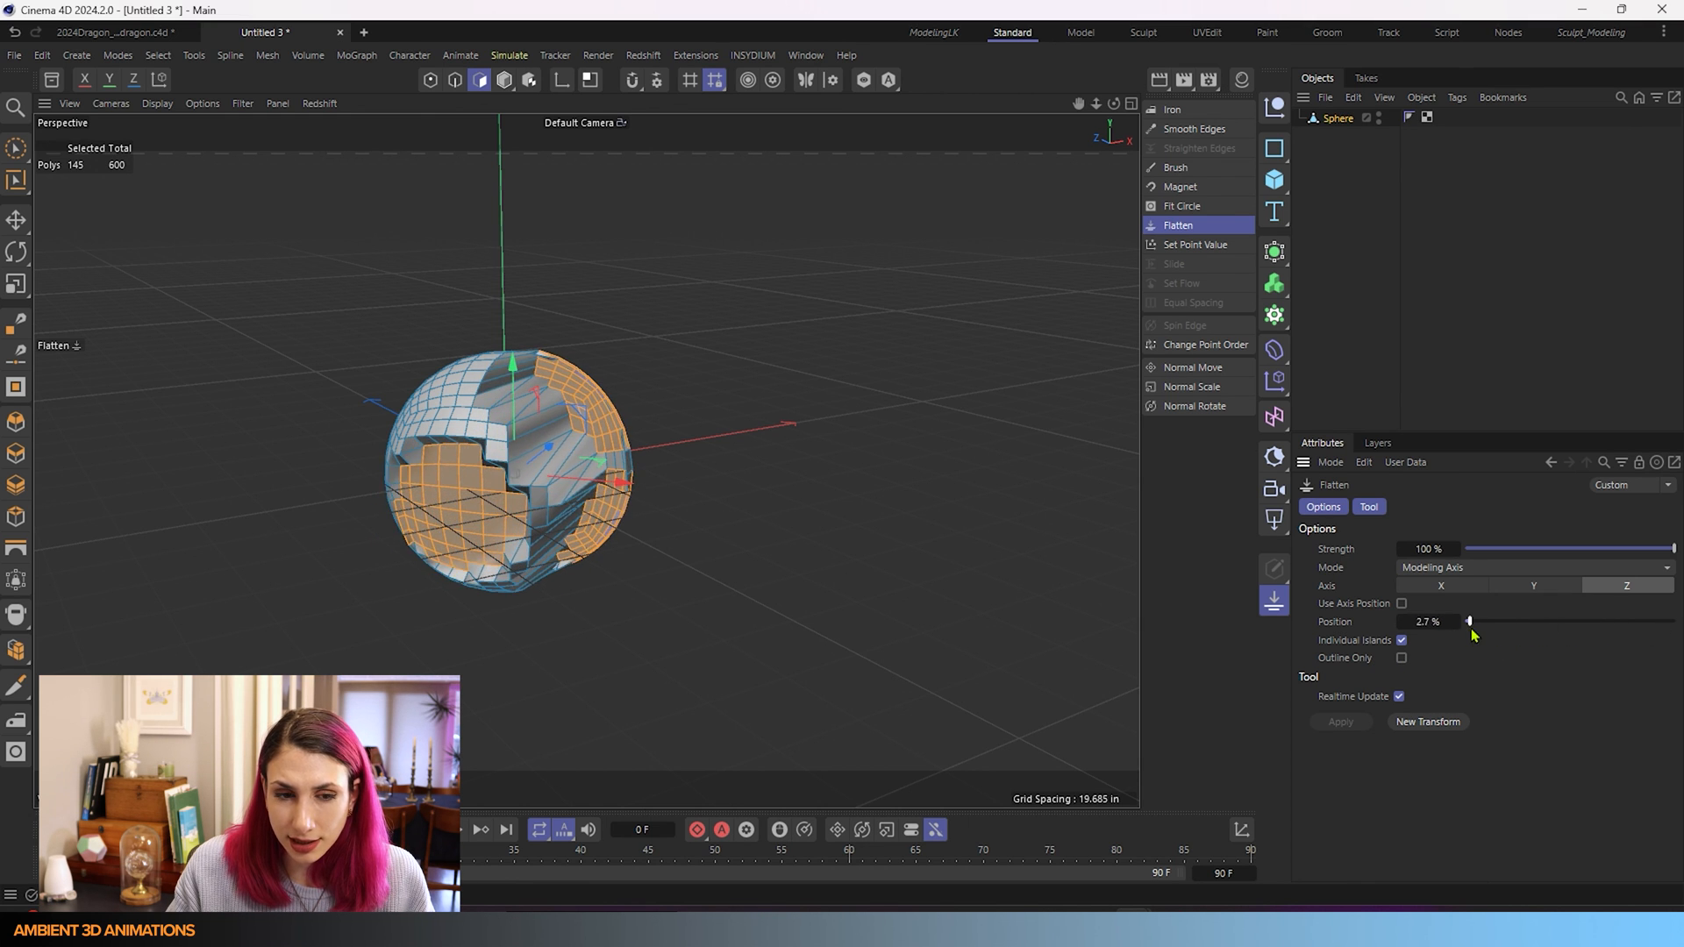
left_click_drag(1470, 621, 1578, 621)
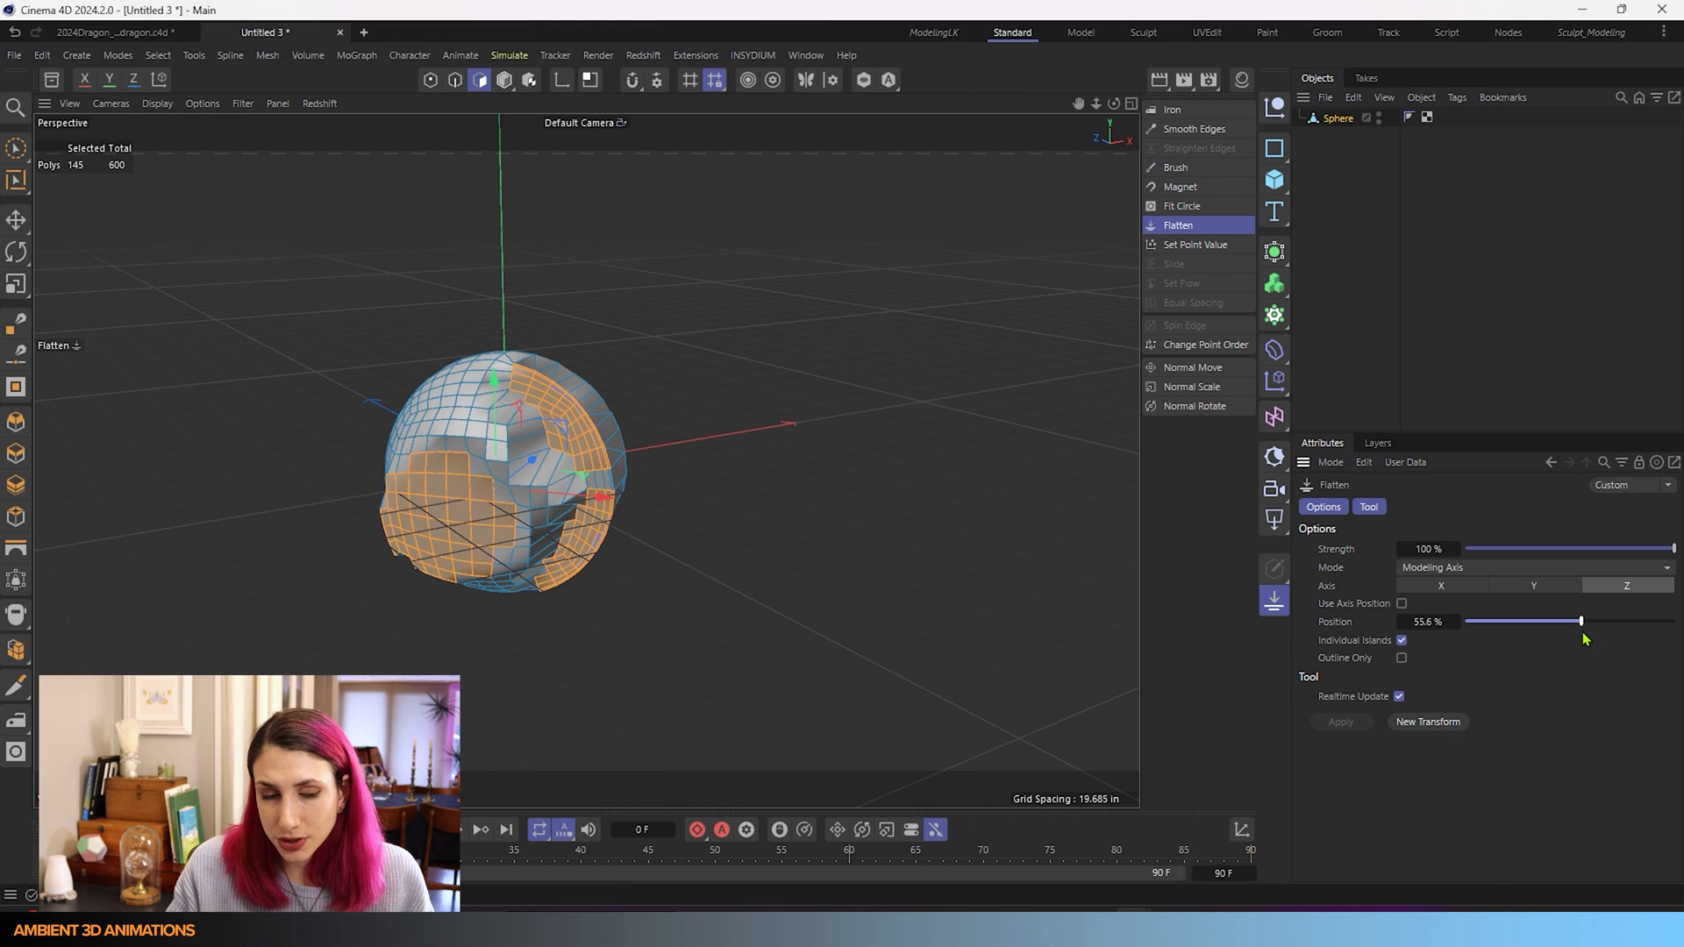